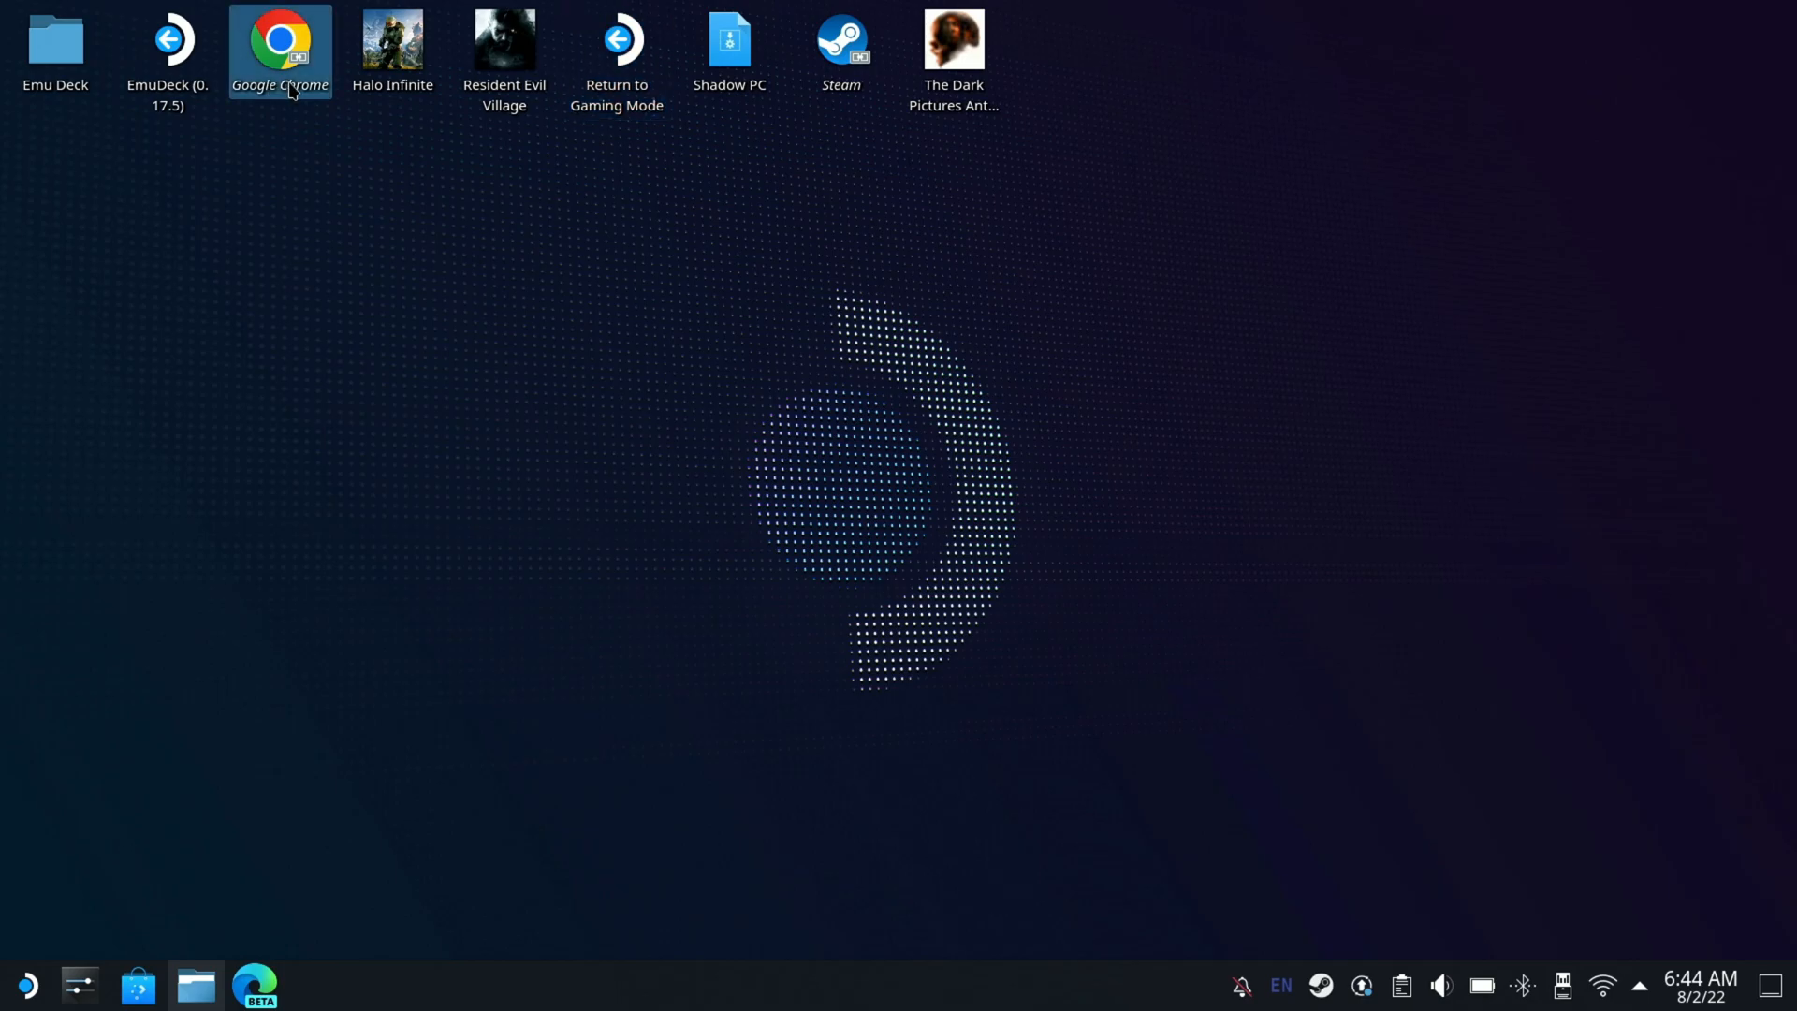
Step: Launch Google Chrome from the desktop icon, landing on the Shadow downloads page
double_click(279, 39)
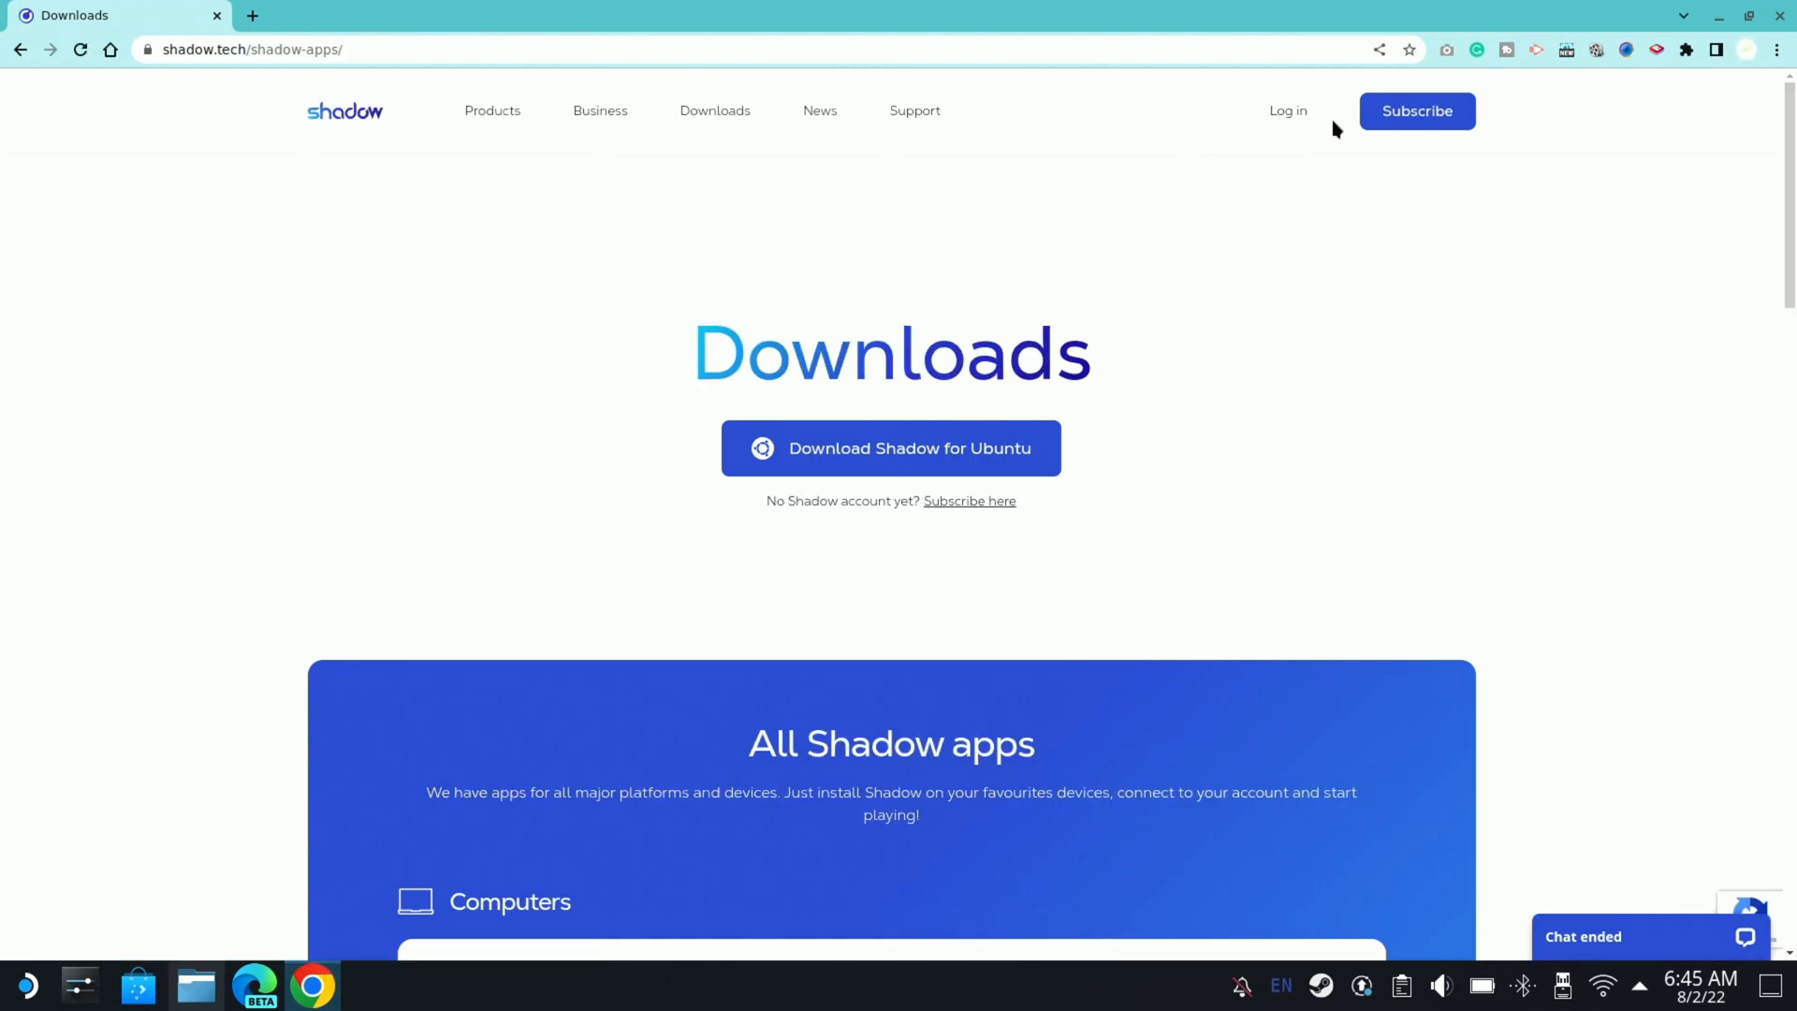
left_click(1416, 111)
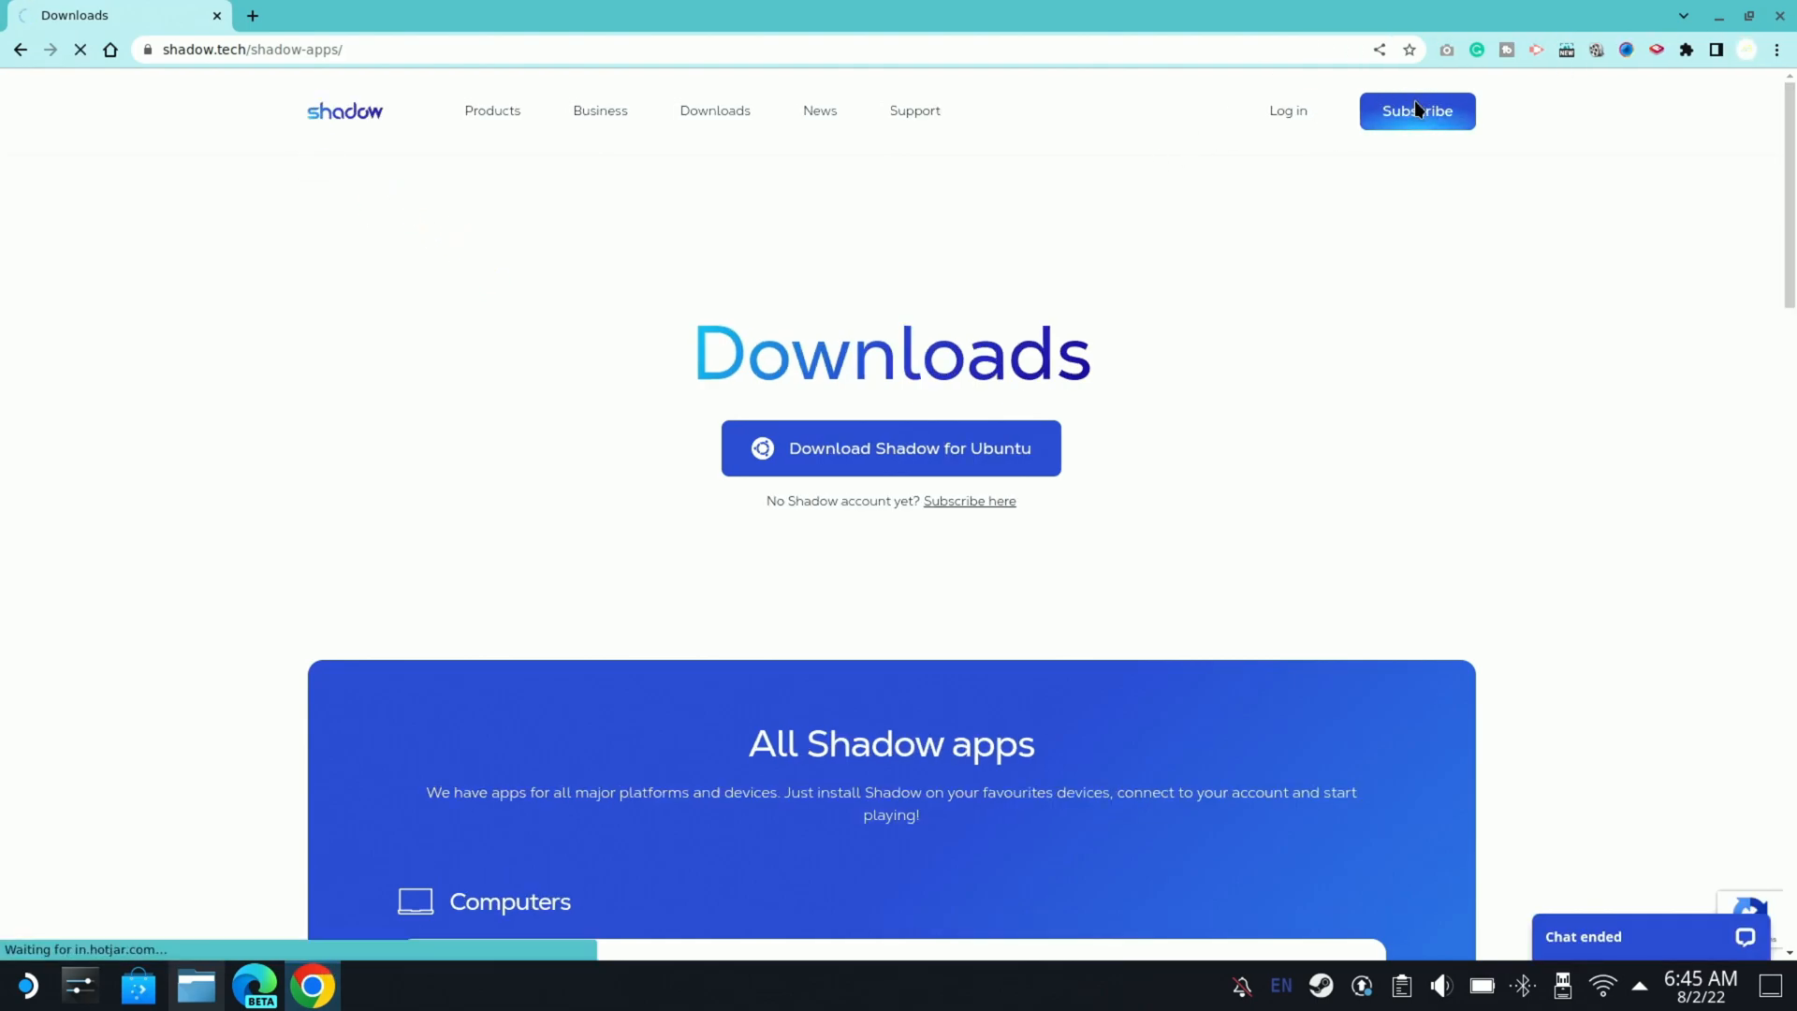
left_click(1416, 111)
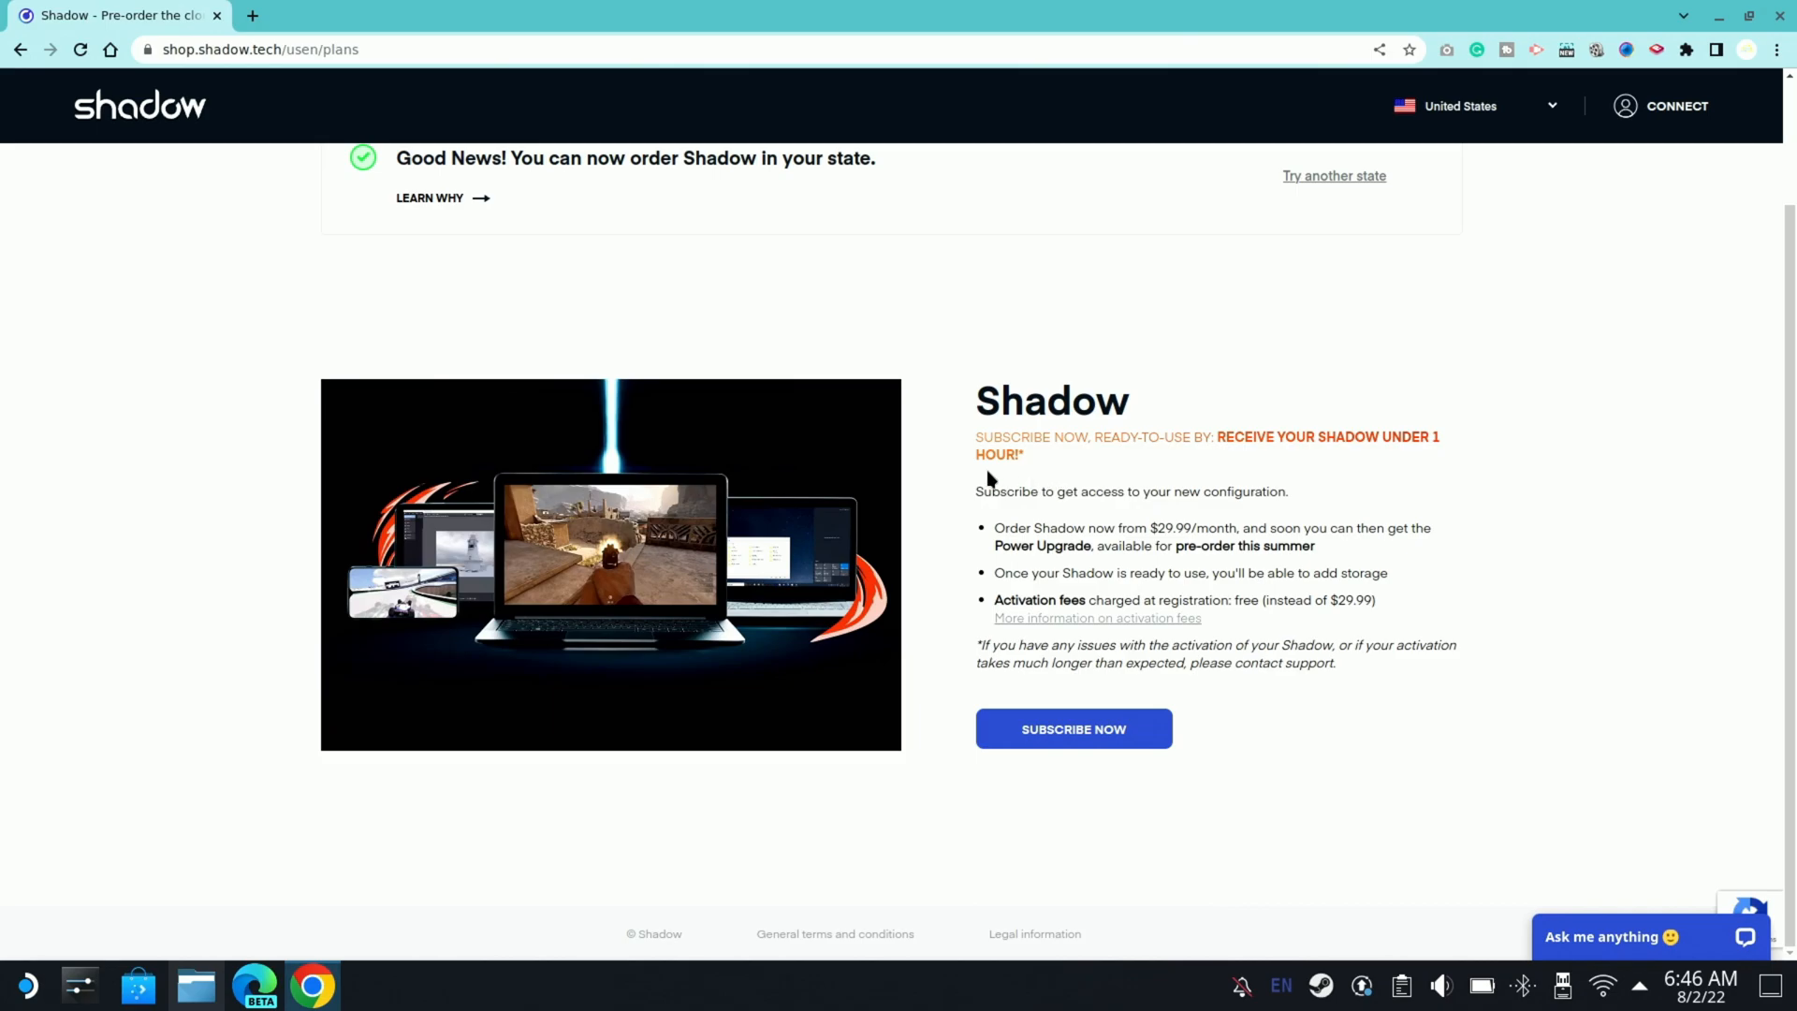
mouse_move(1059, 541)
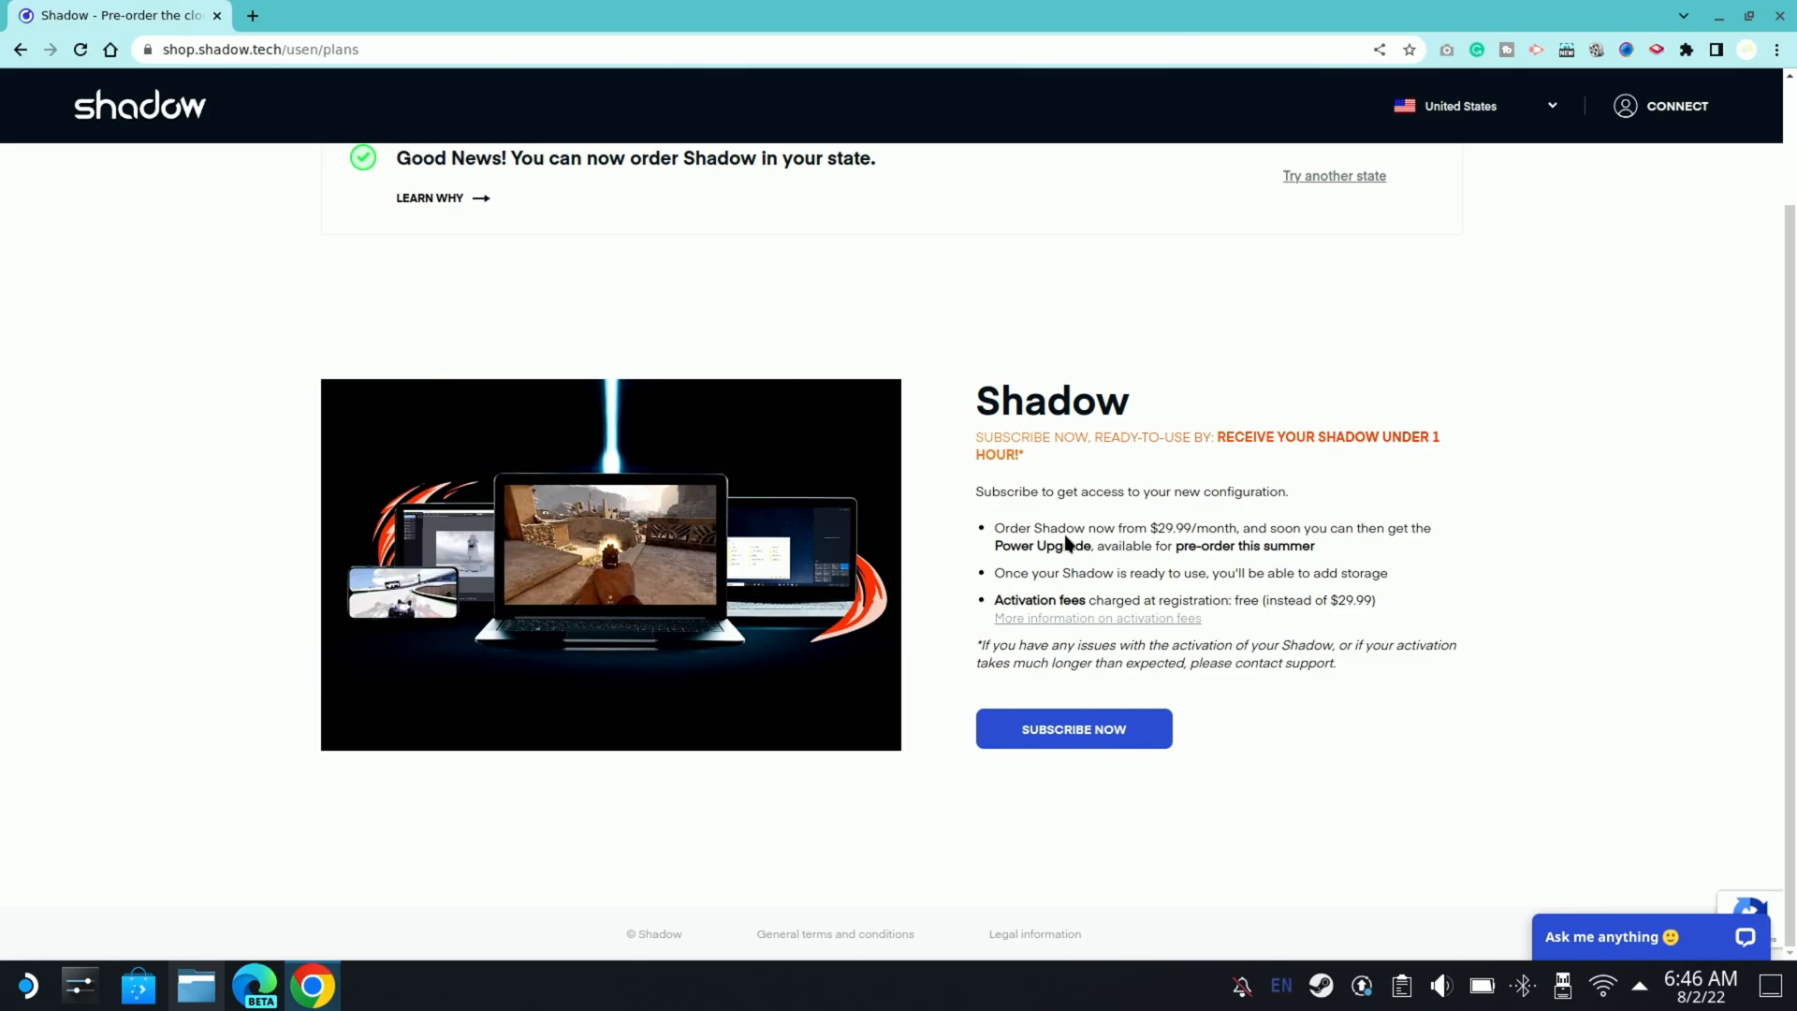
mouse_move(1077, 571)
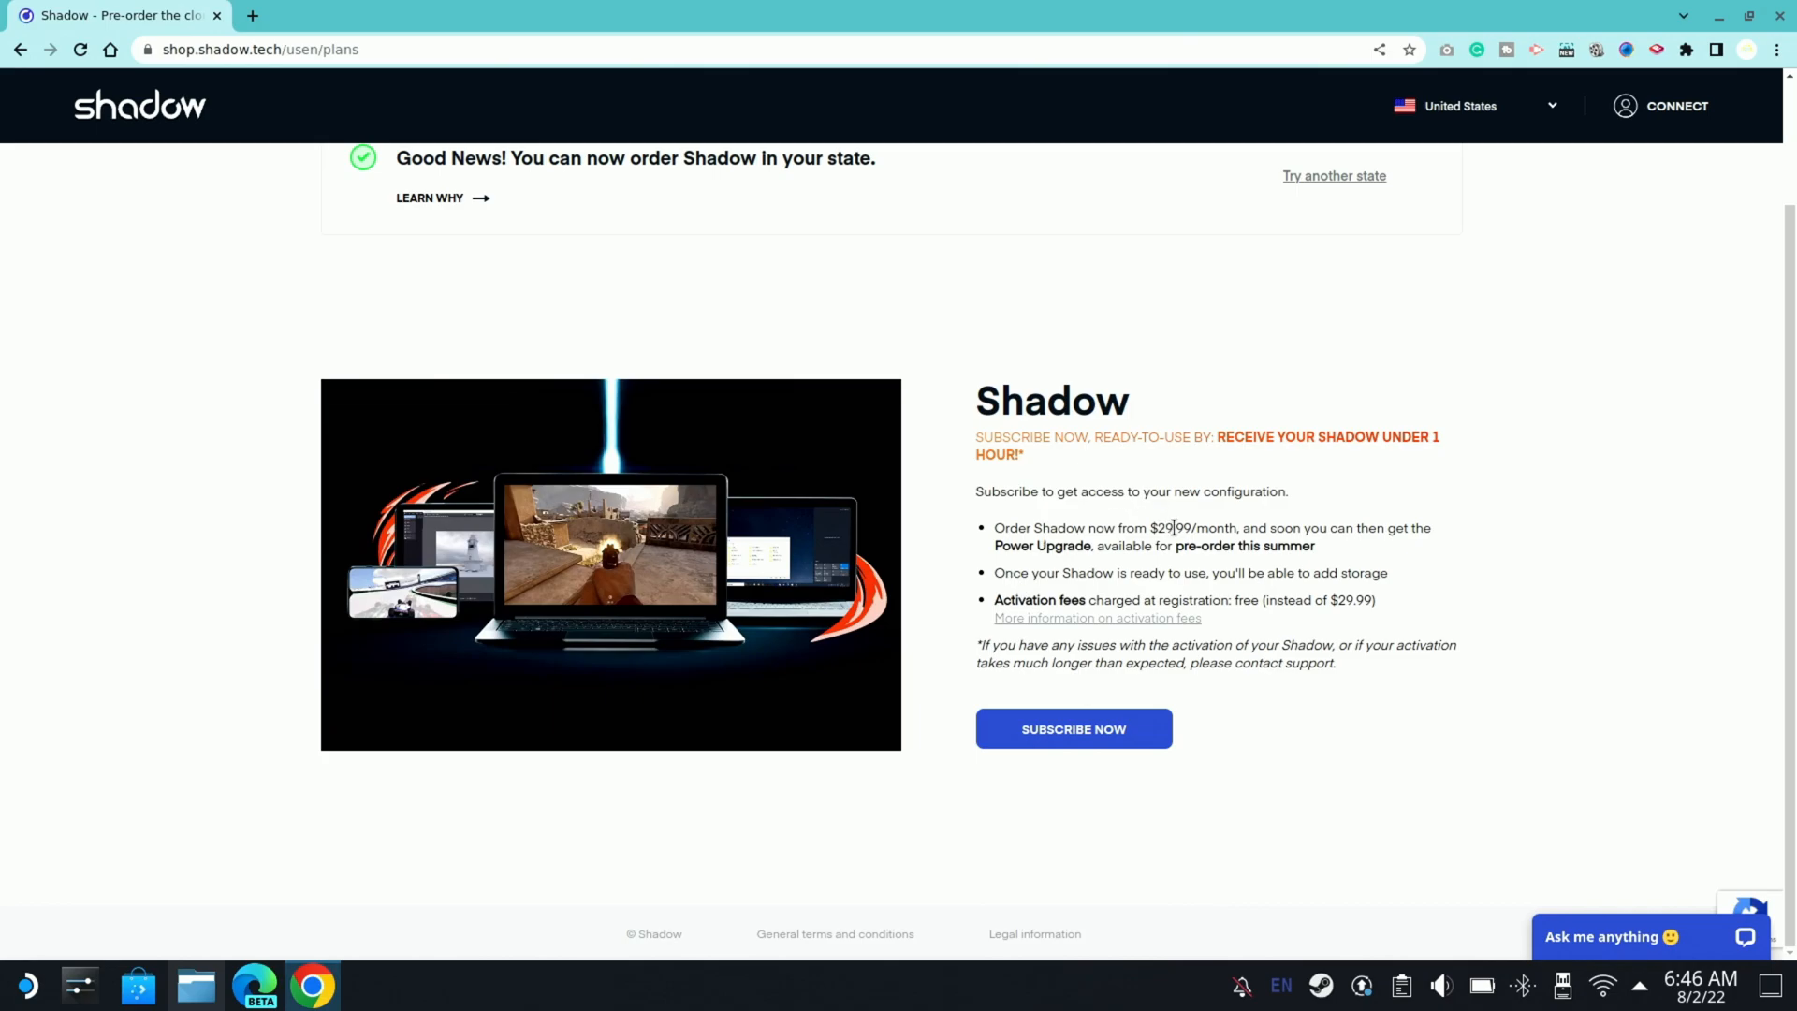
mouse_move(1079, 622)
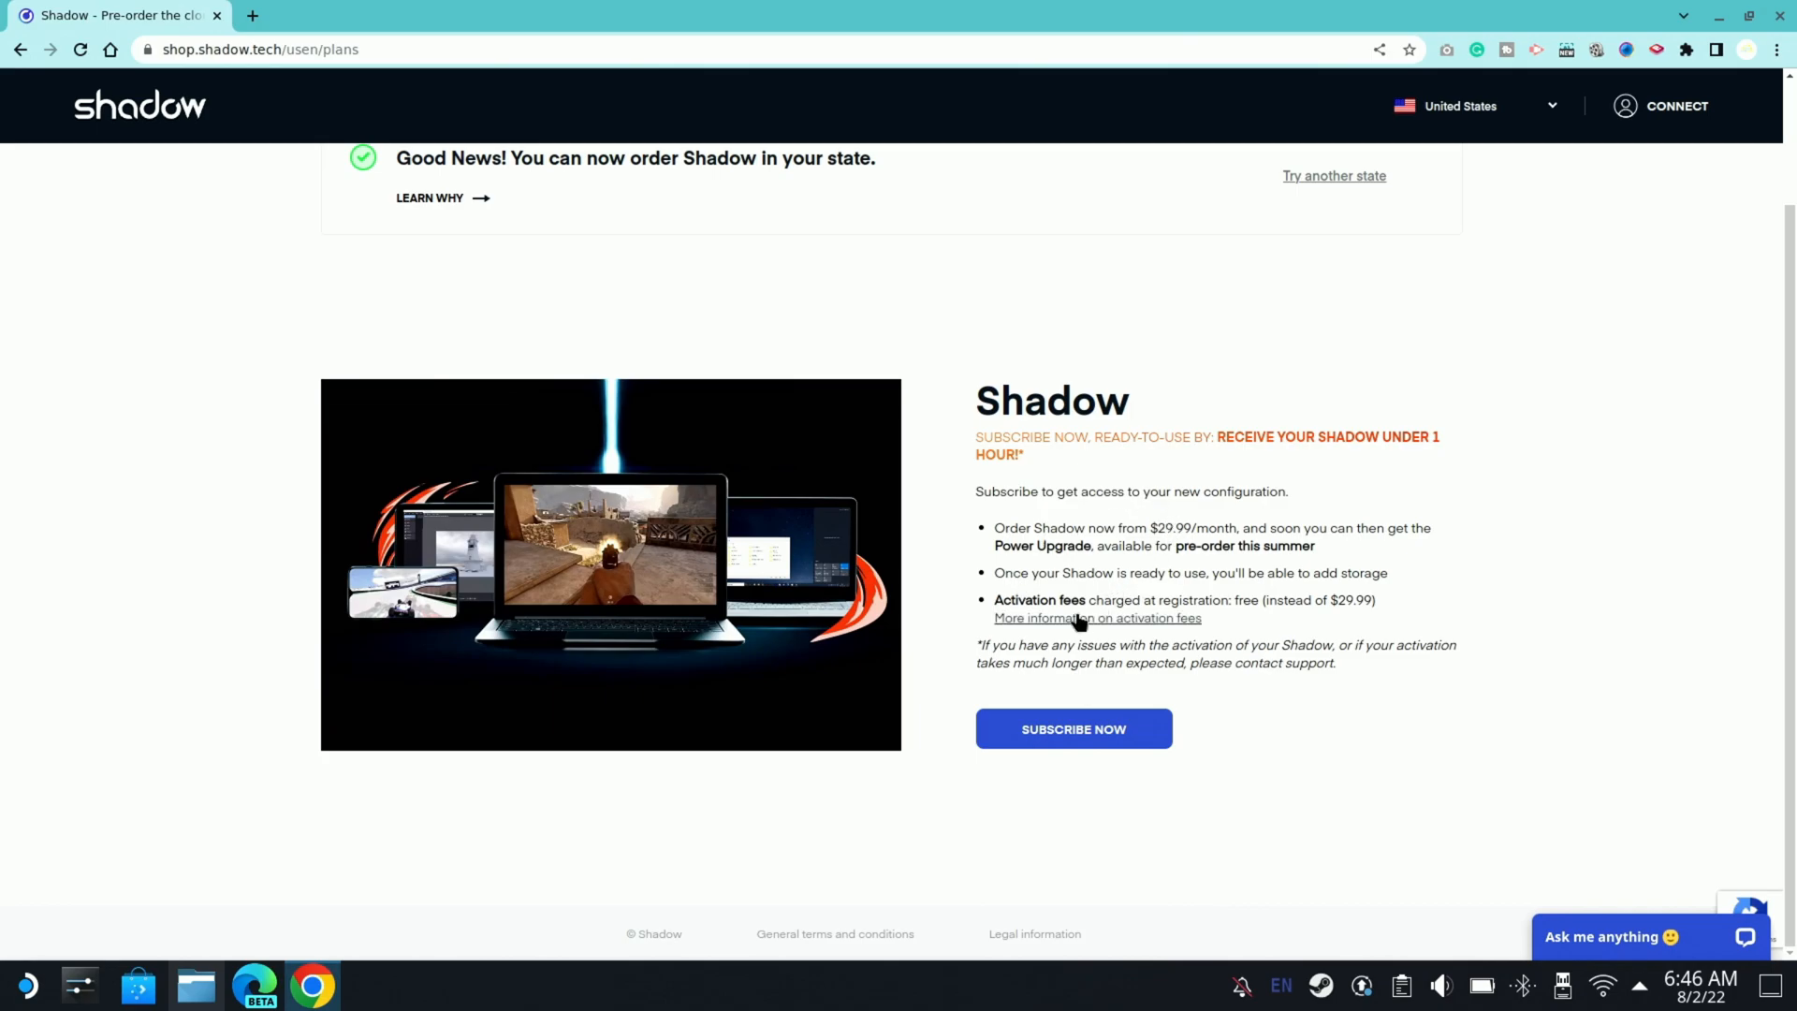
mouse_move(1061, 685)
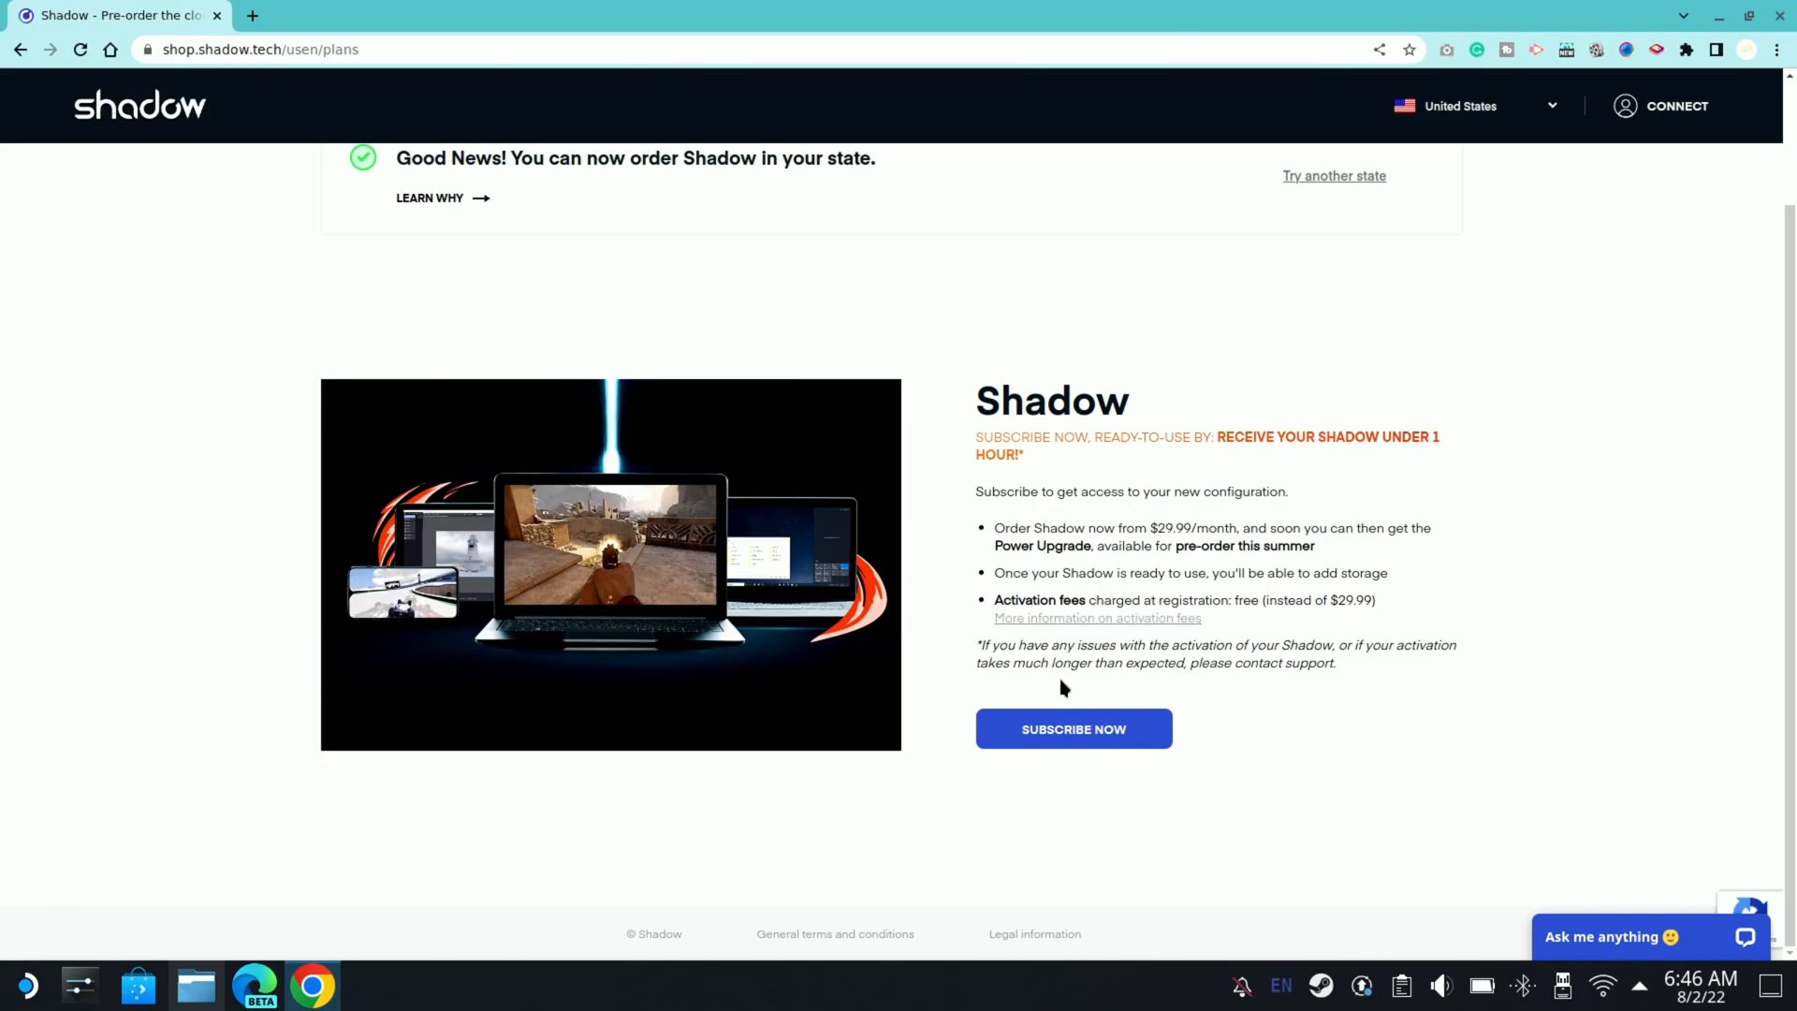
left_click(1073, 729)
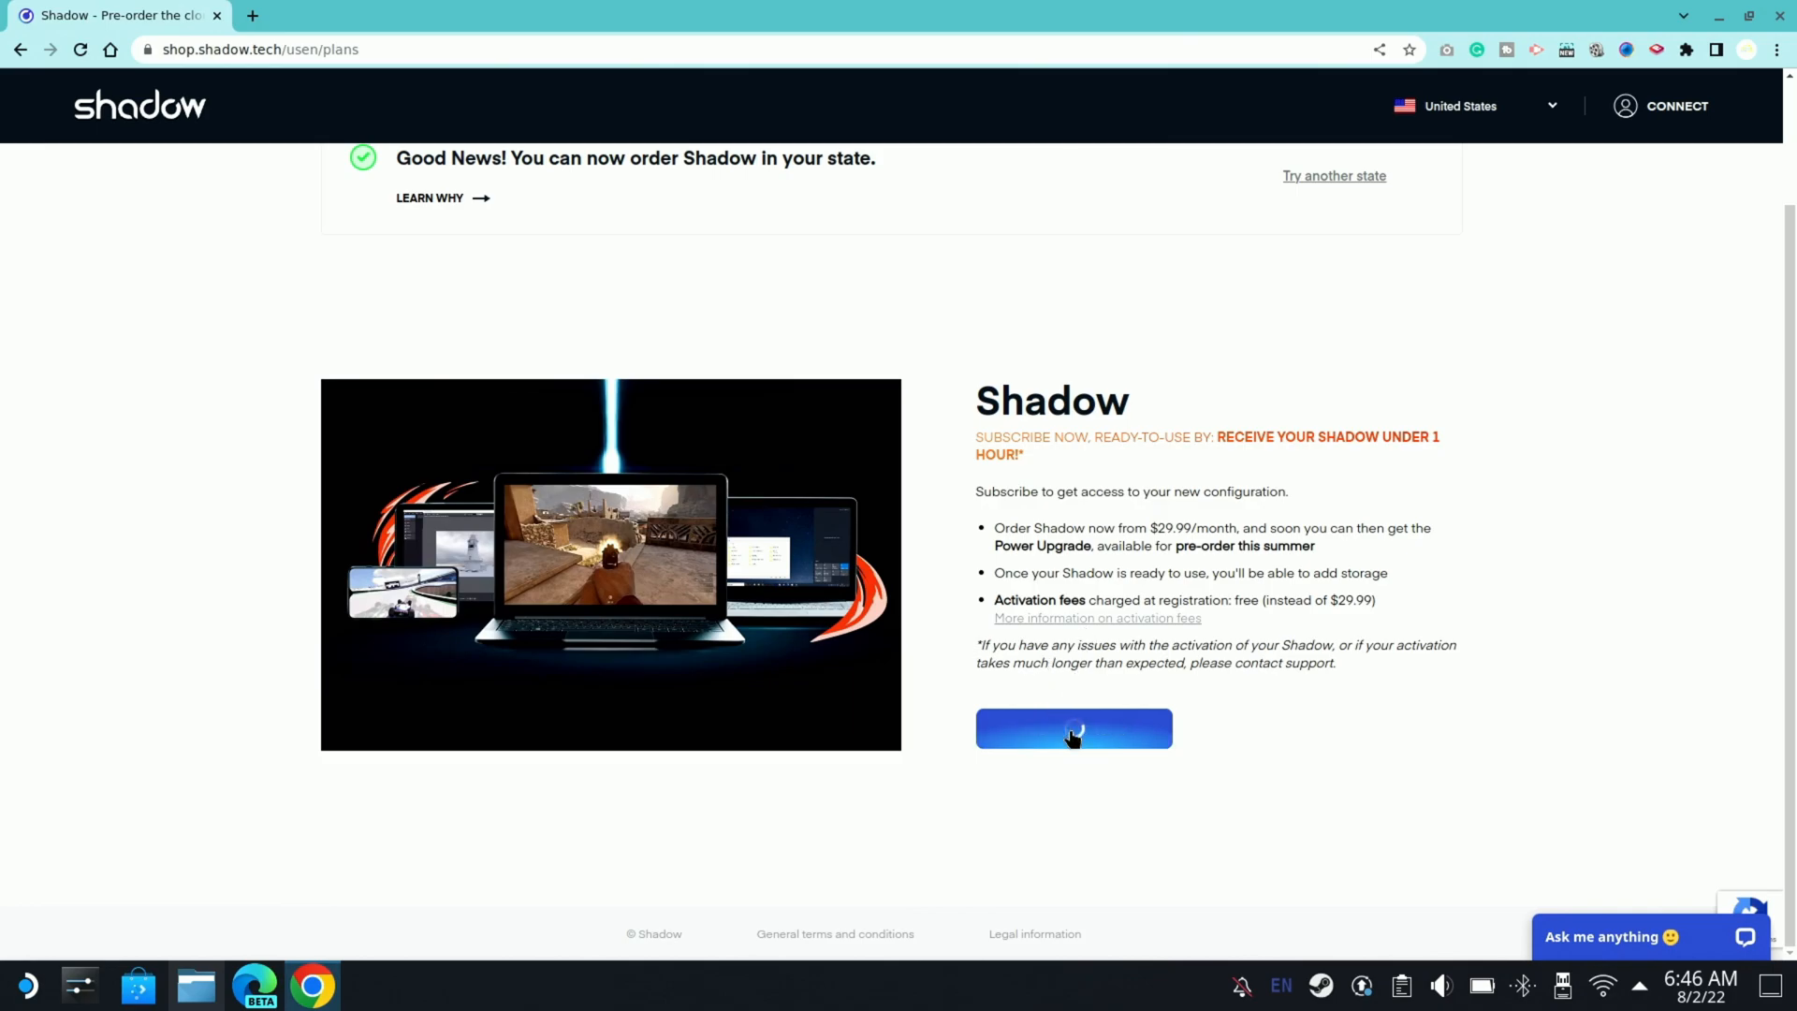
left_click(1072, 729)
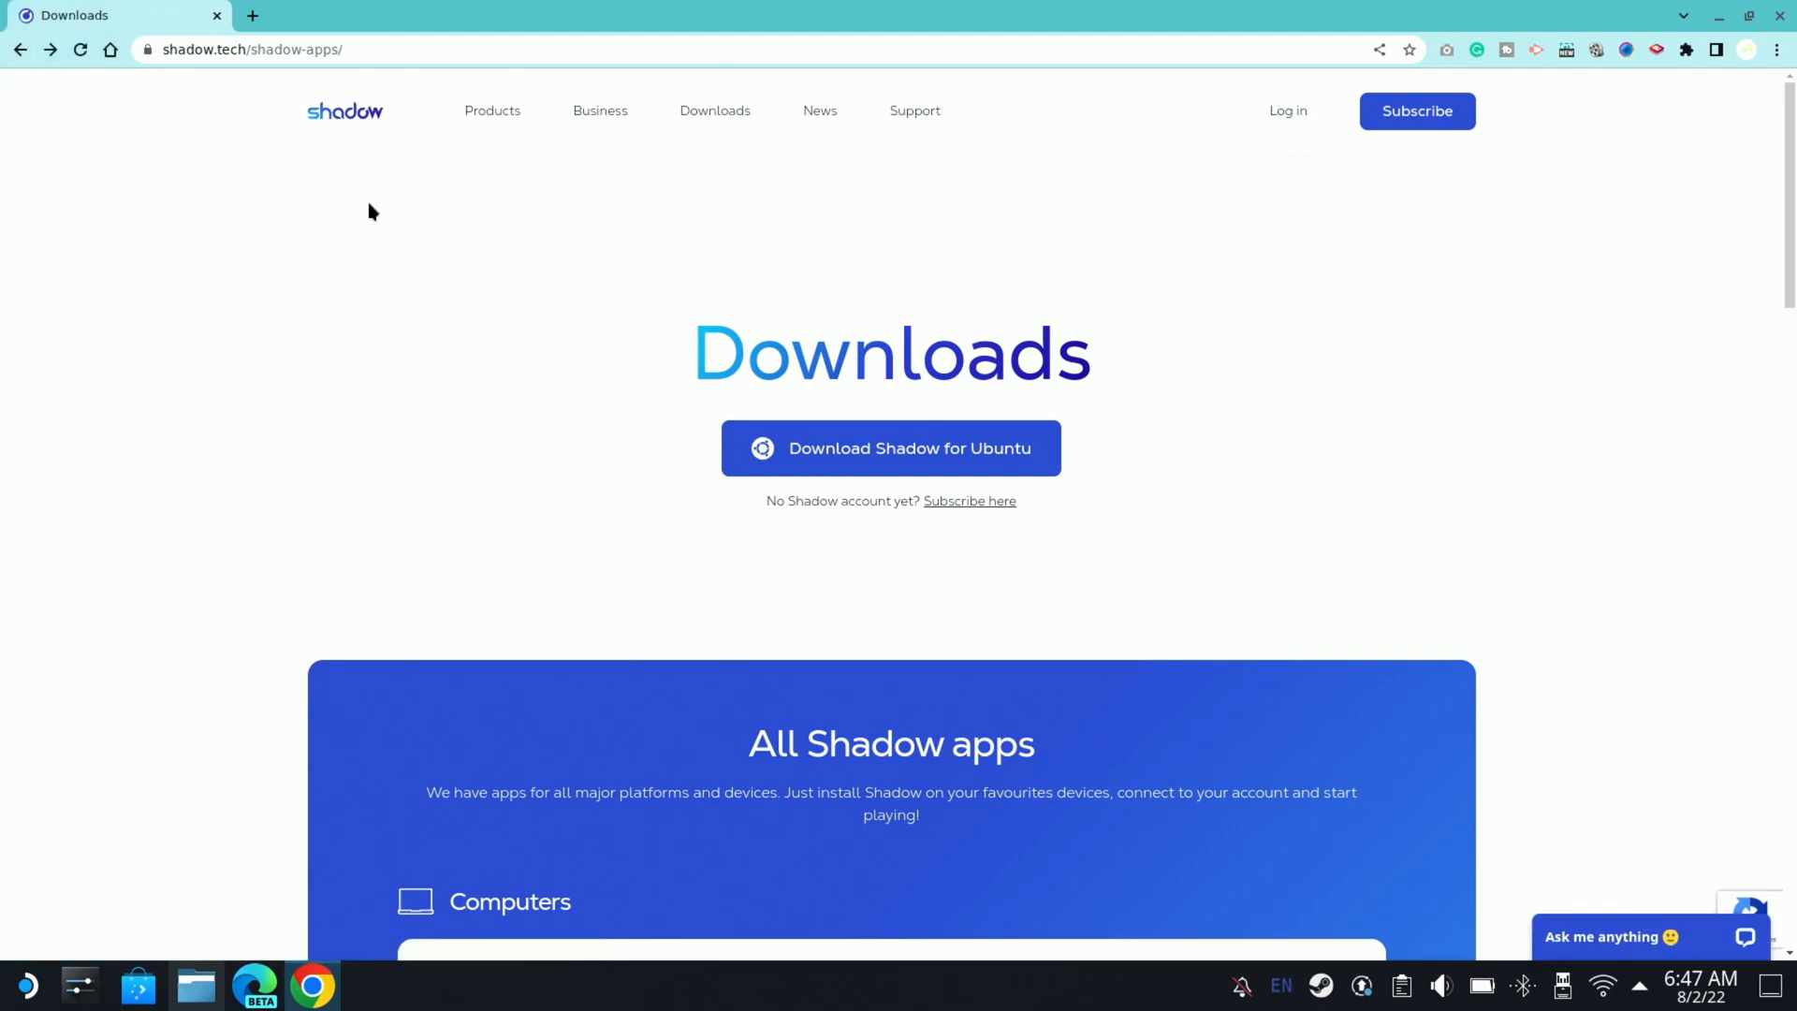
mouse_move(759, 364)
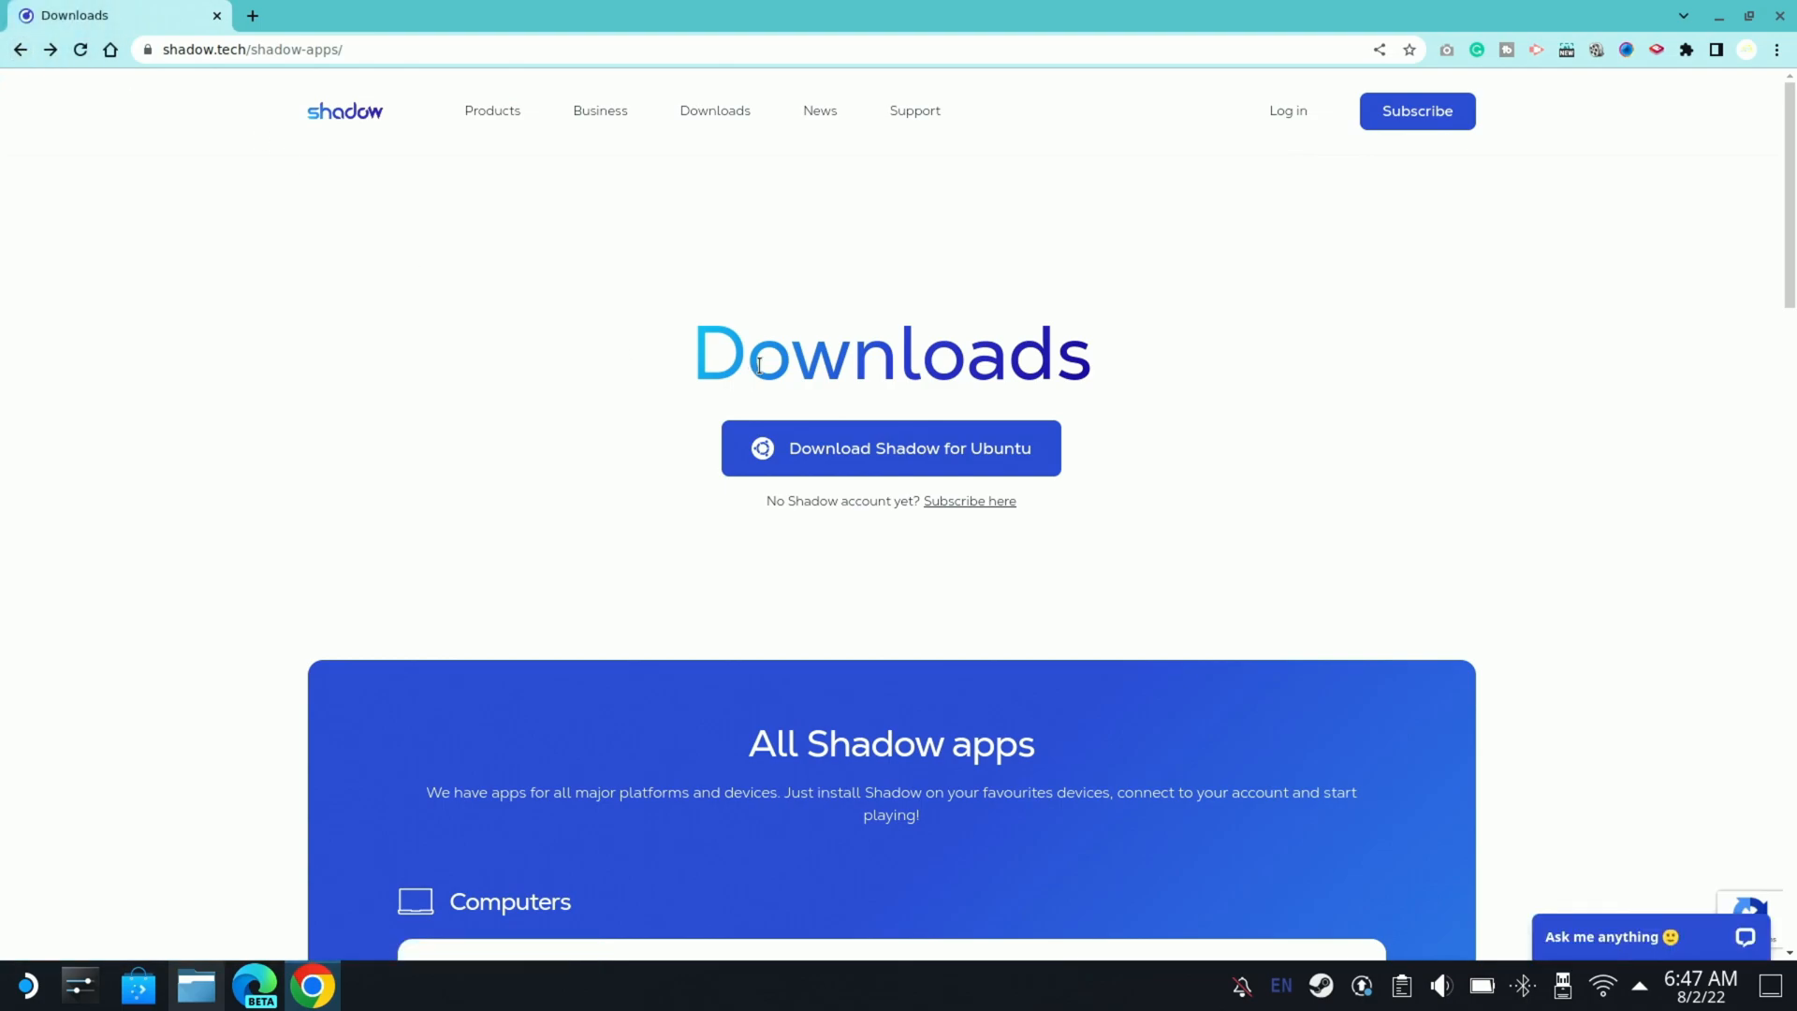
mouse_move(753, 433)
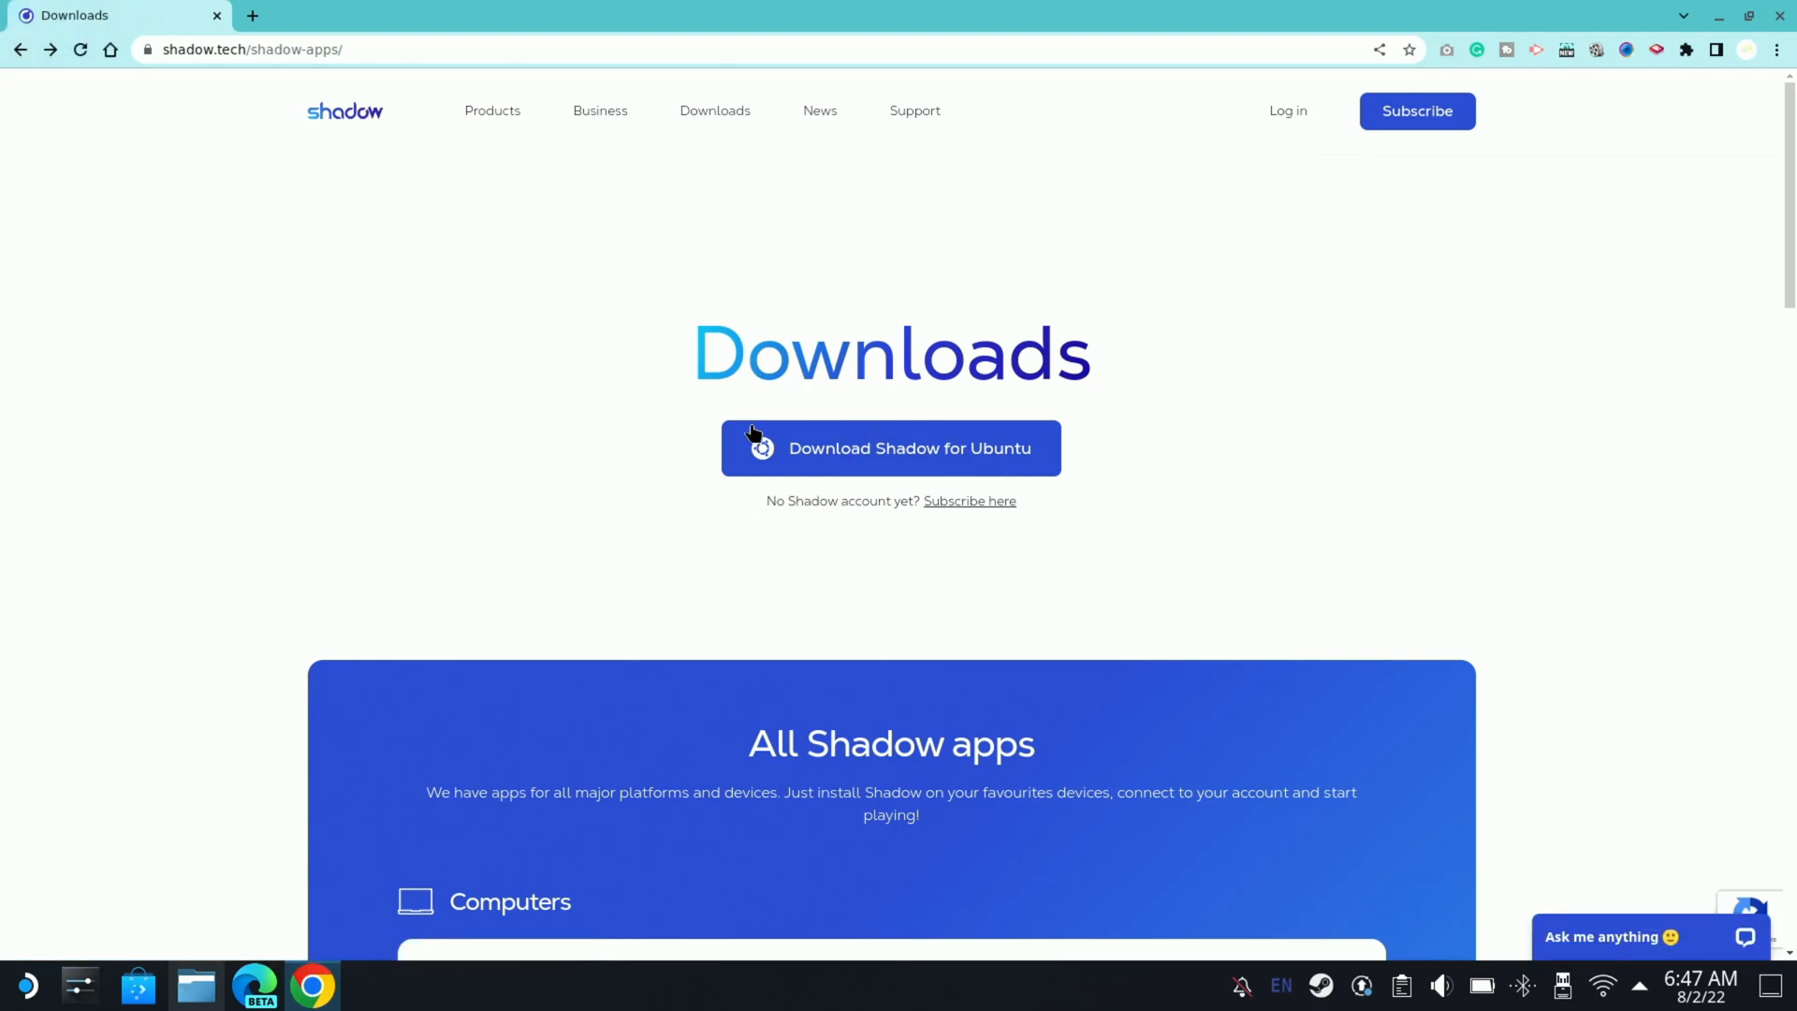
mouse_move(842, 433)
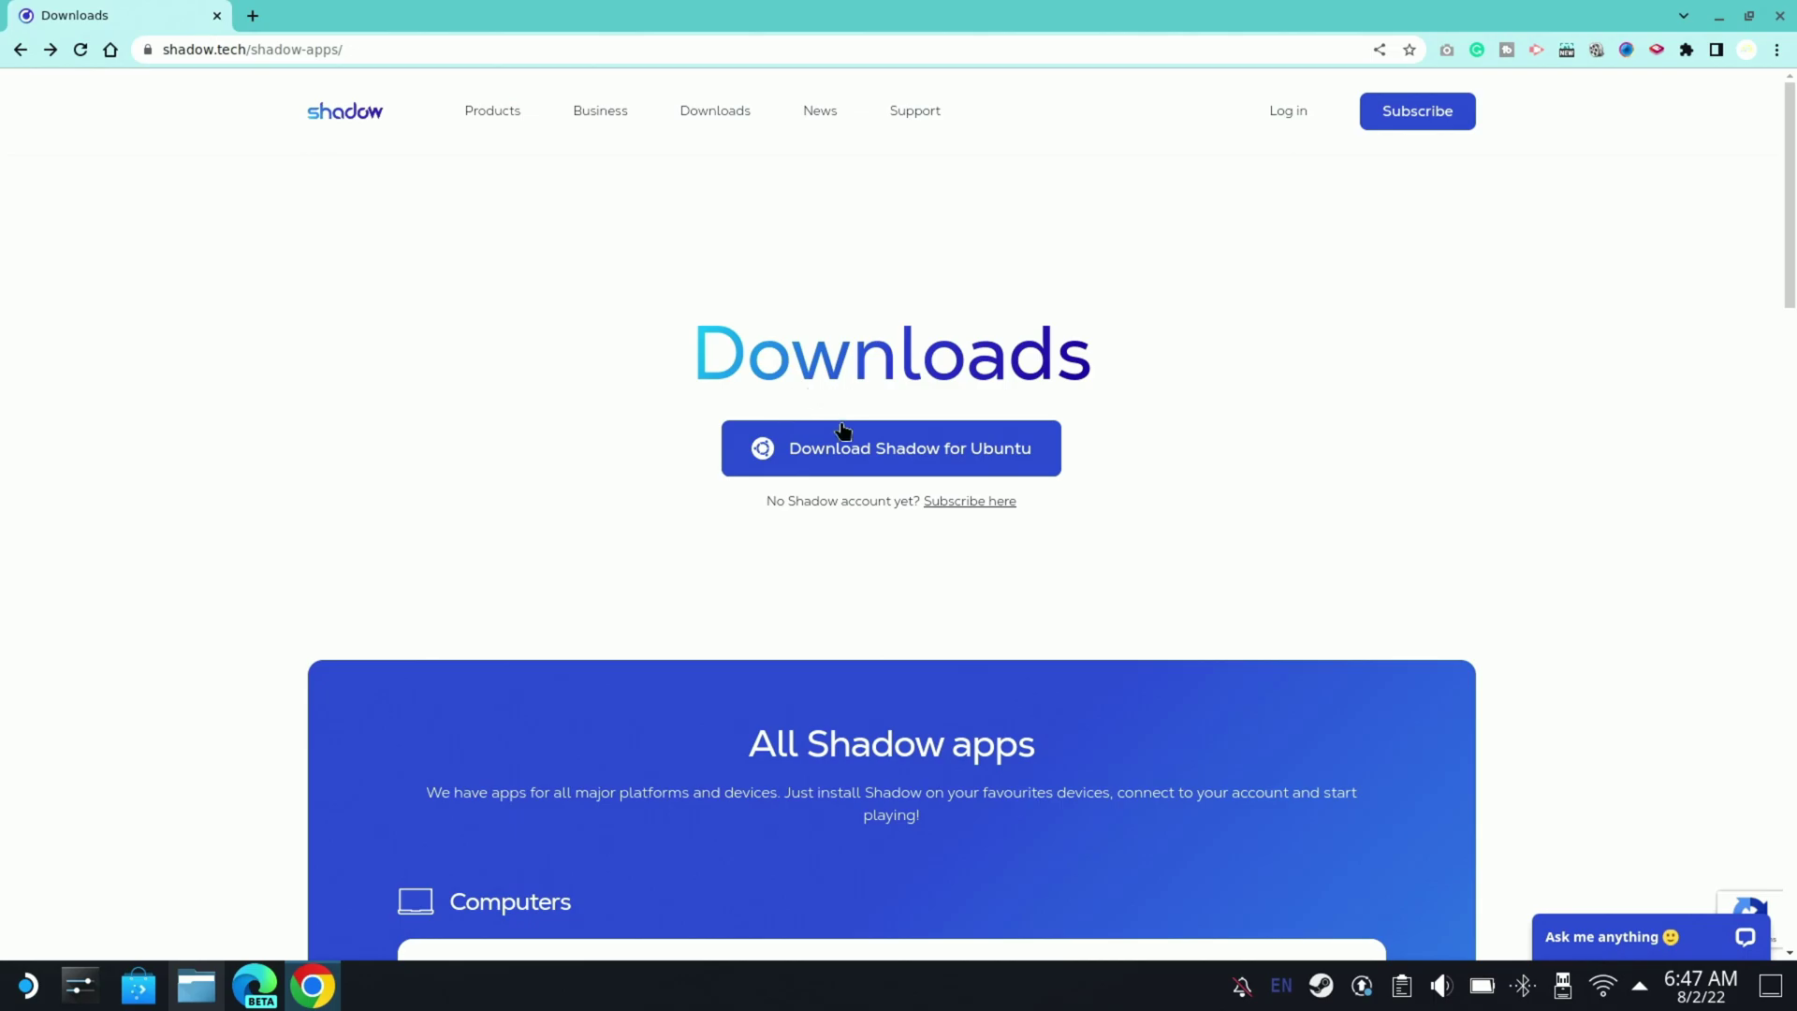
Step: Download the Shadow AppImage for Ubuntu, then close Chrome to raise the exit warning
left_click(890, 448)
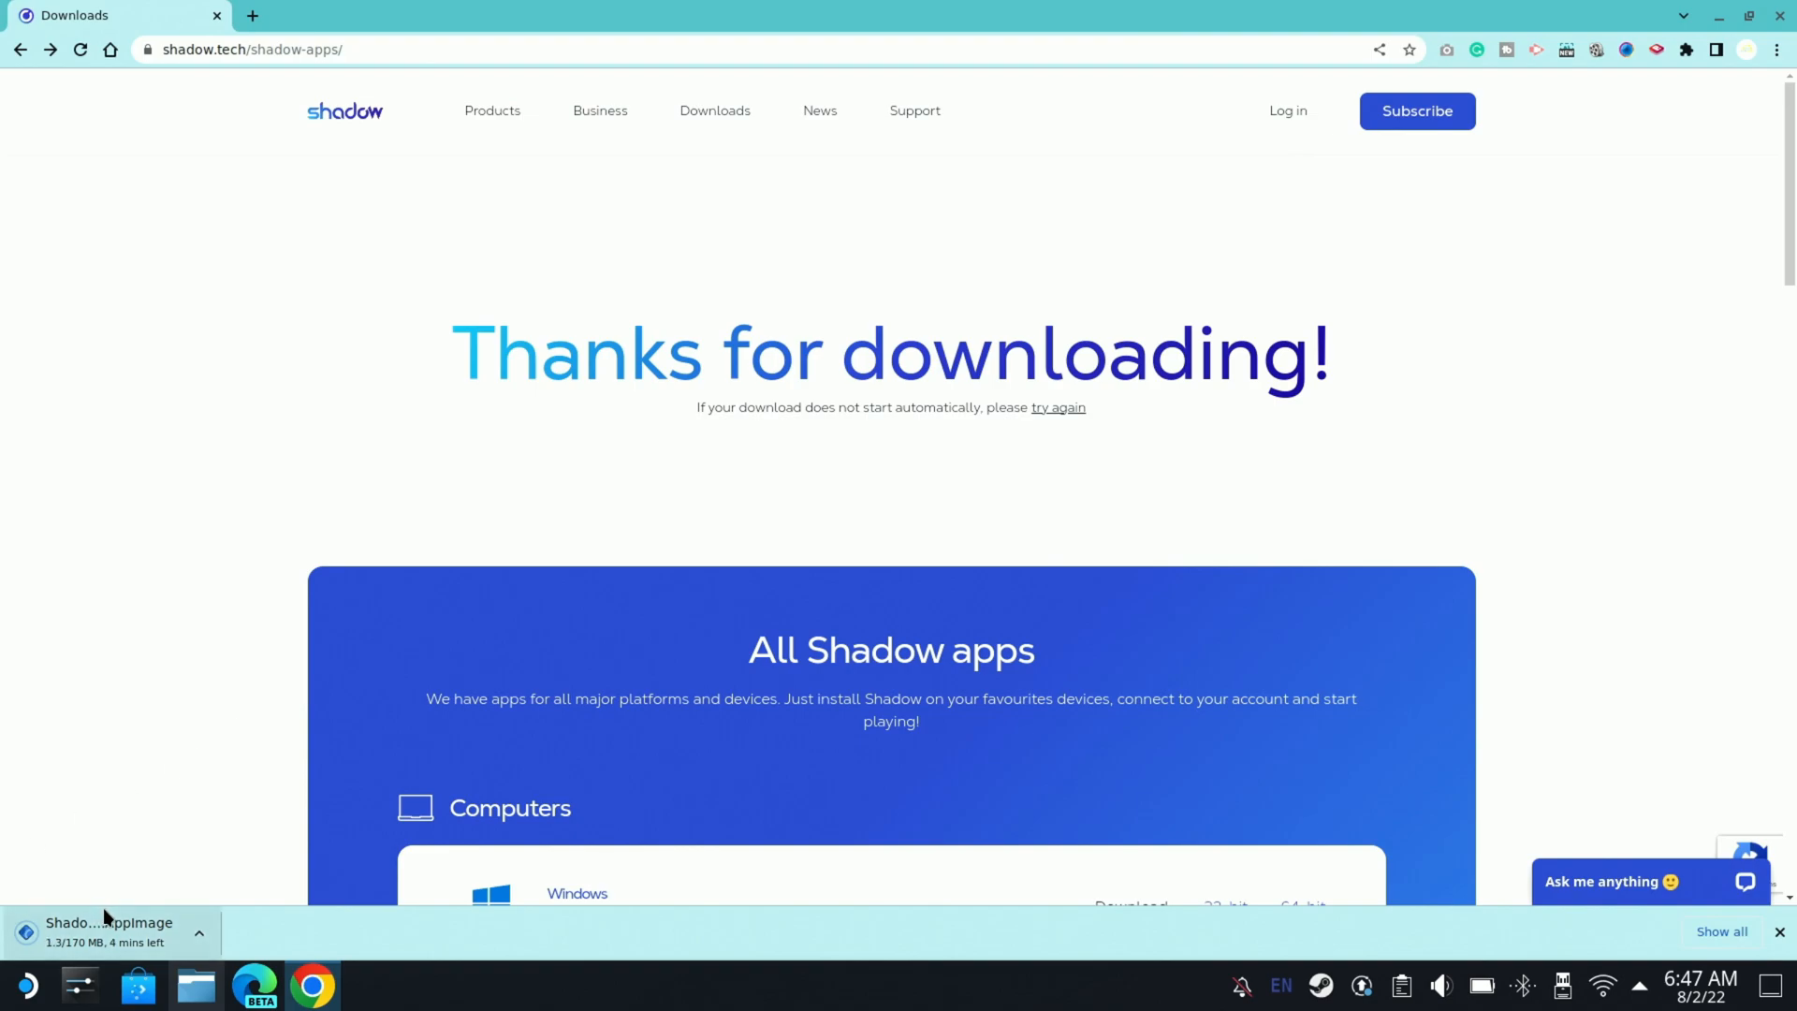
mouse_move(1735, 36)
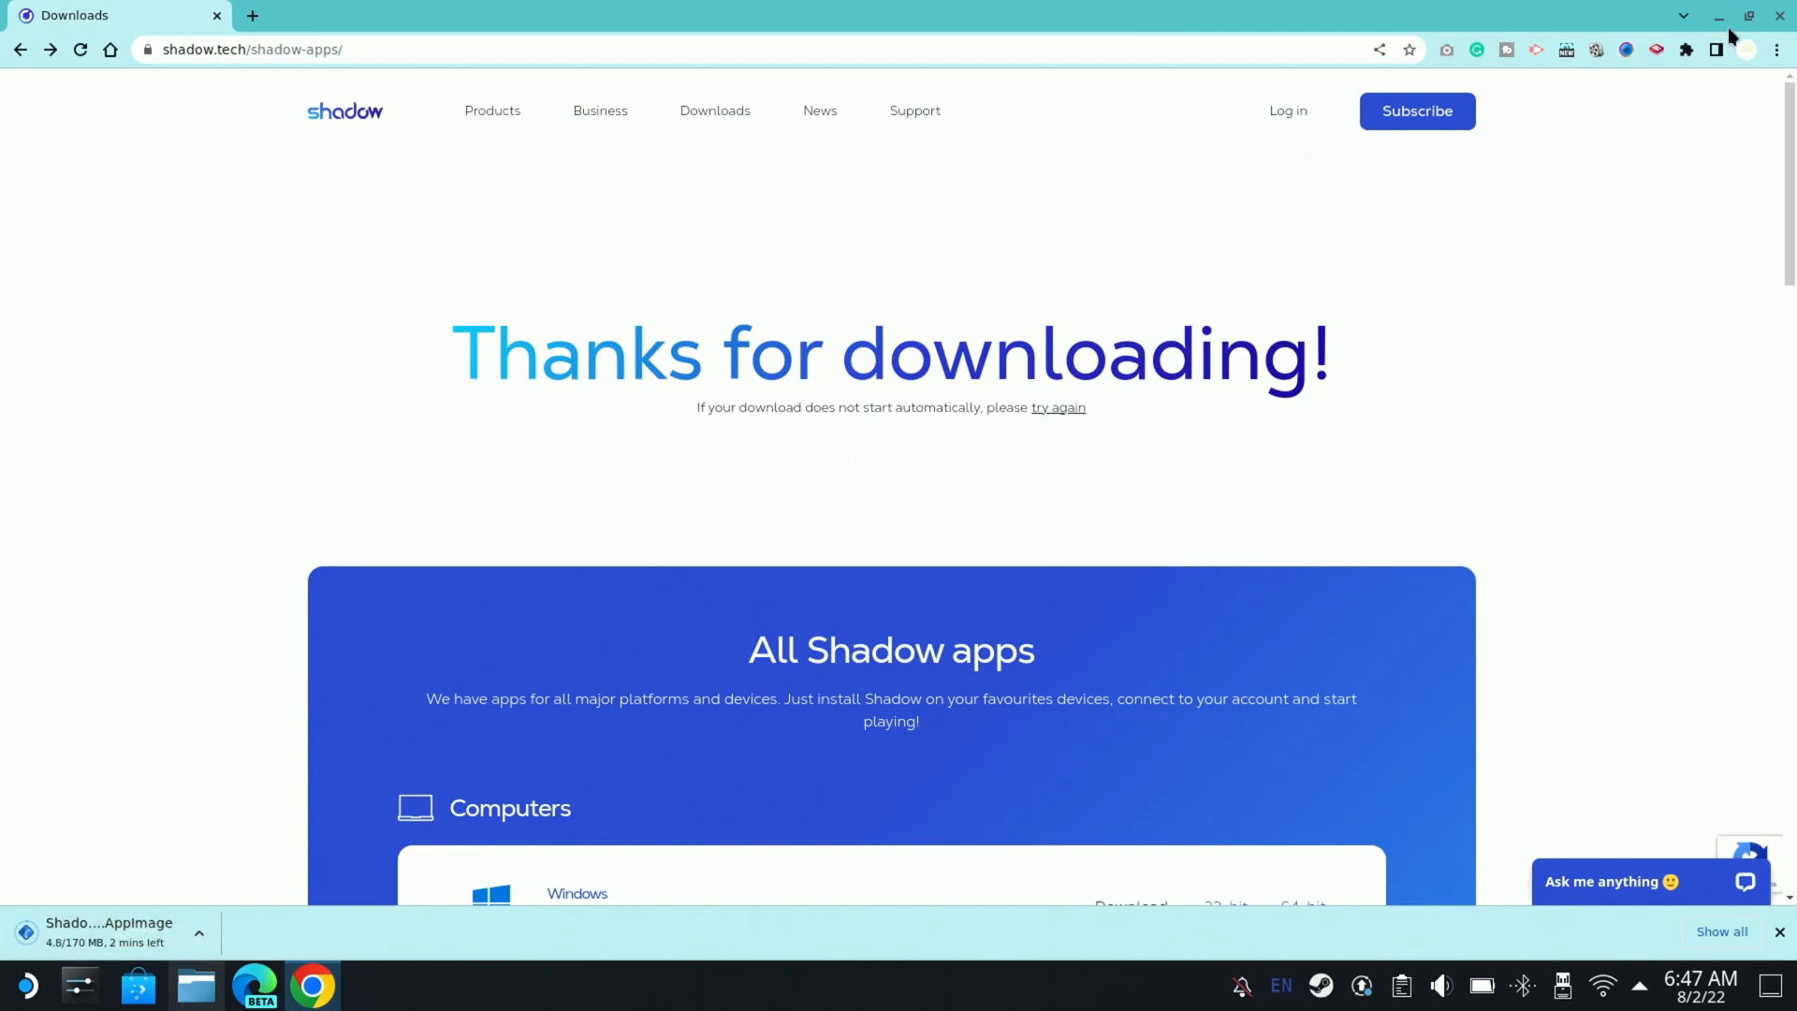
left_click(1780, 16)
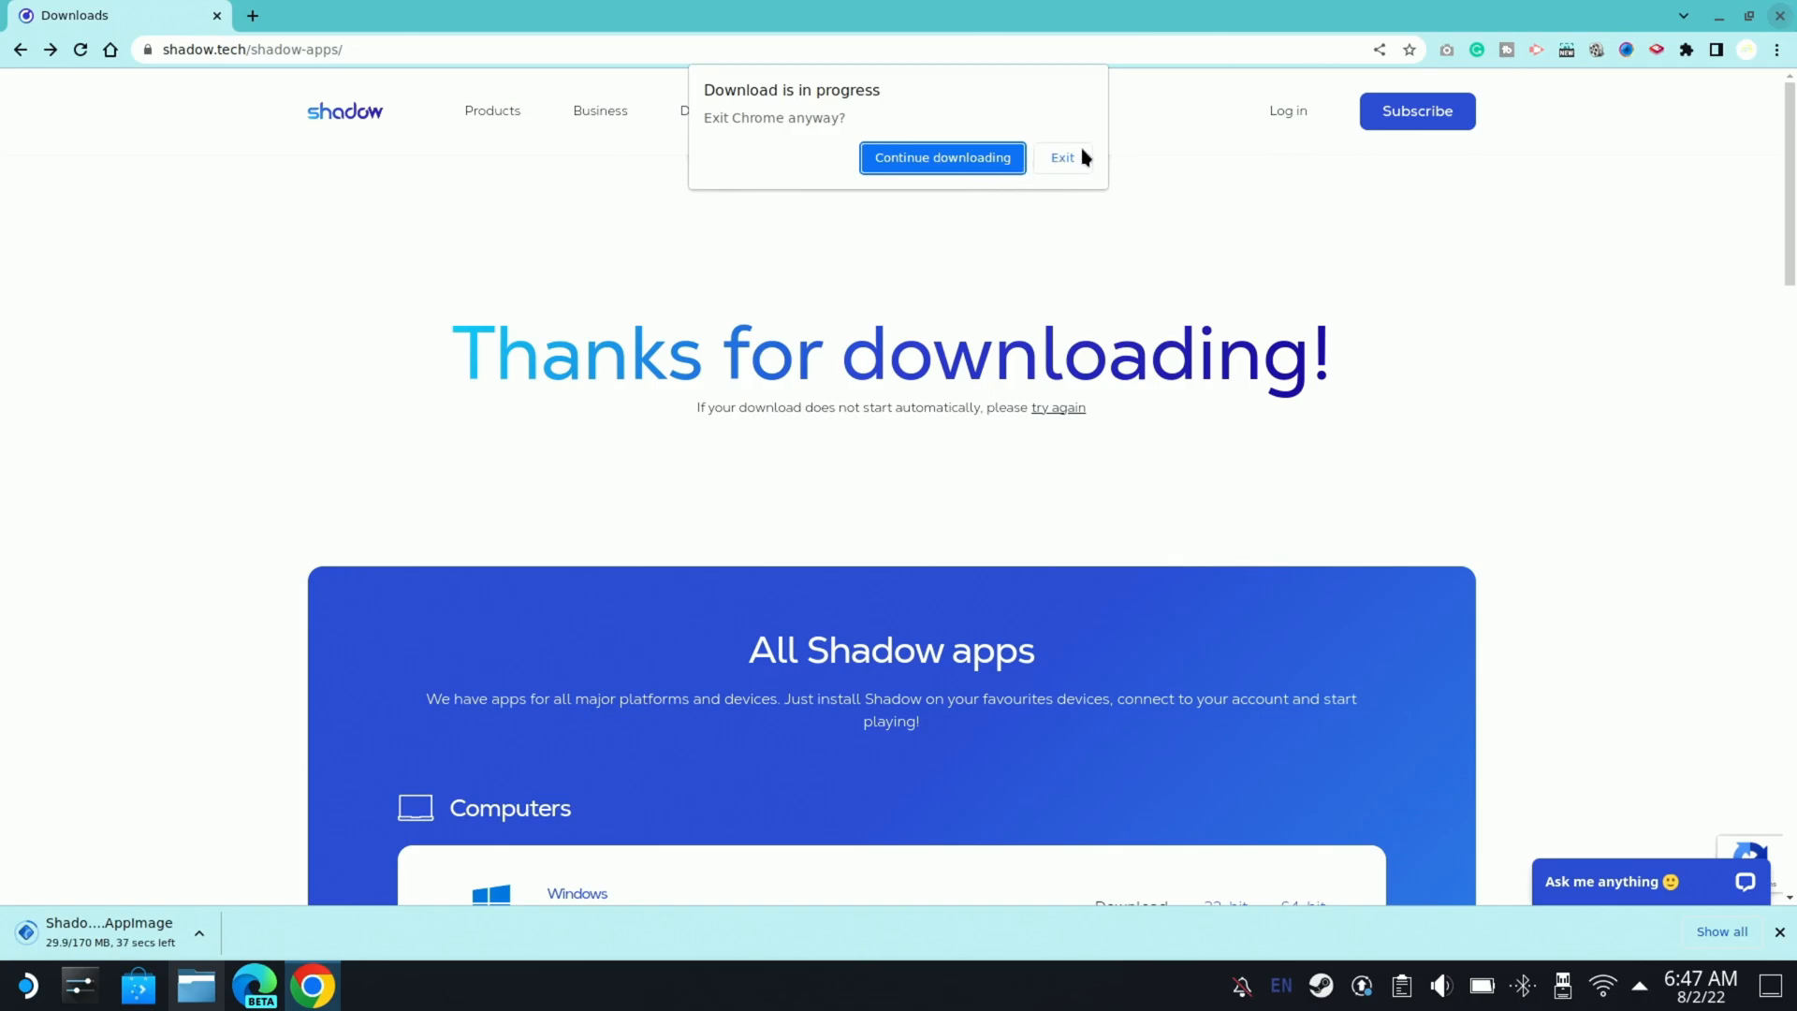
Step: Exit Chrome, confirm Shadow.AppImage (169.9 MiB) in Dolphin's Downloads, and close Dolphin
left_click(1061, 157)
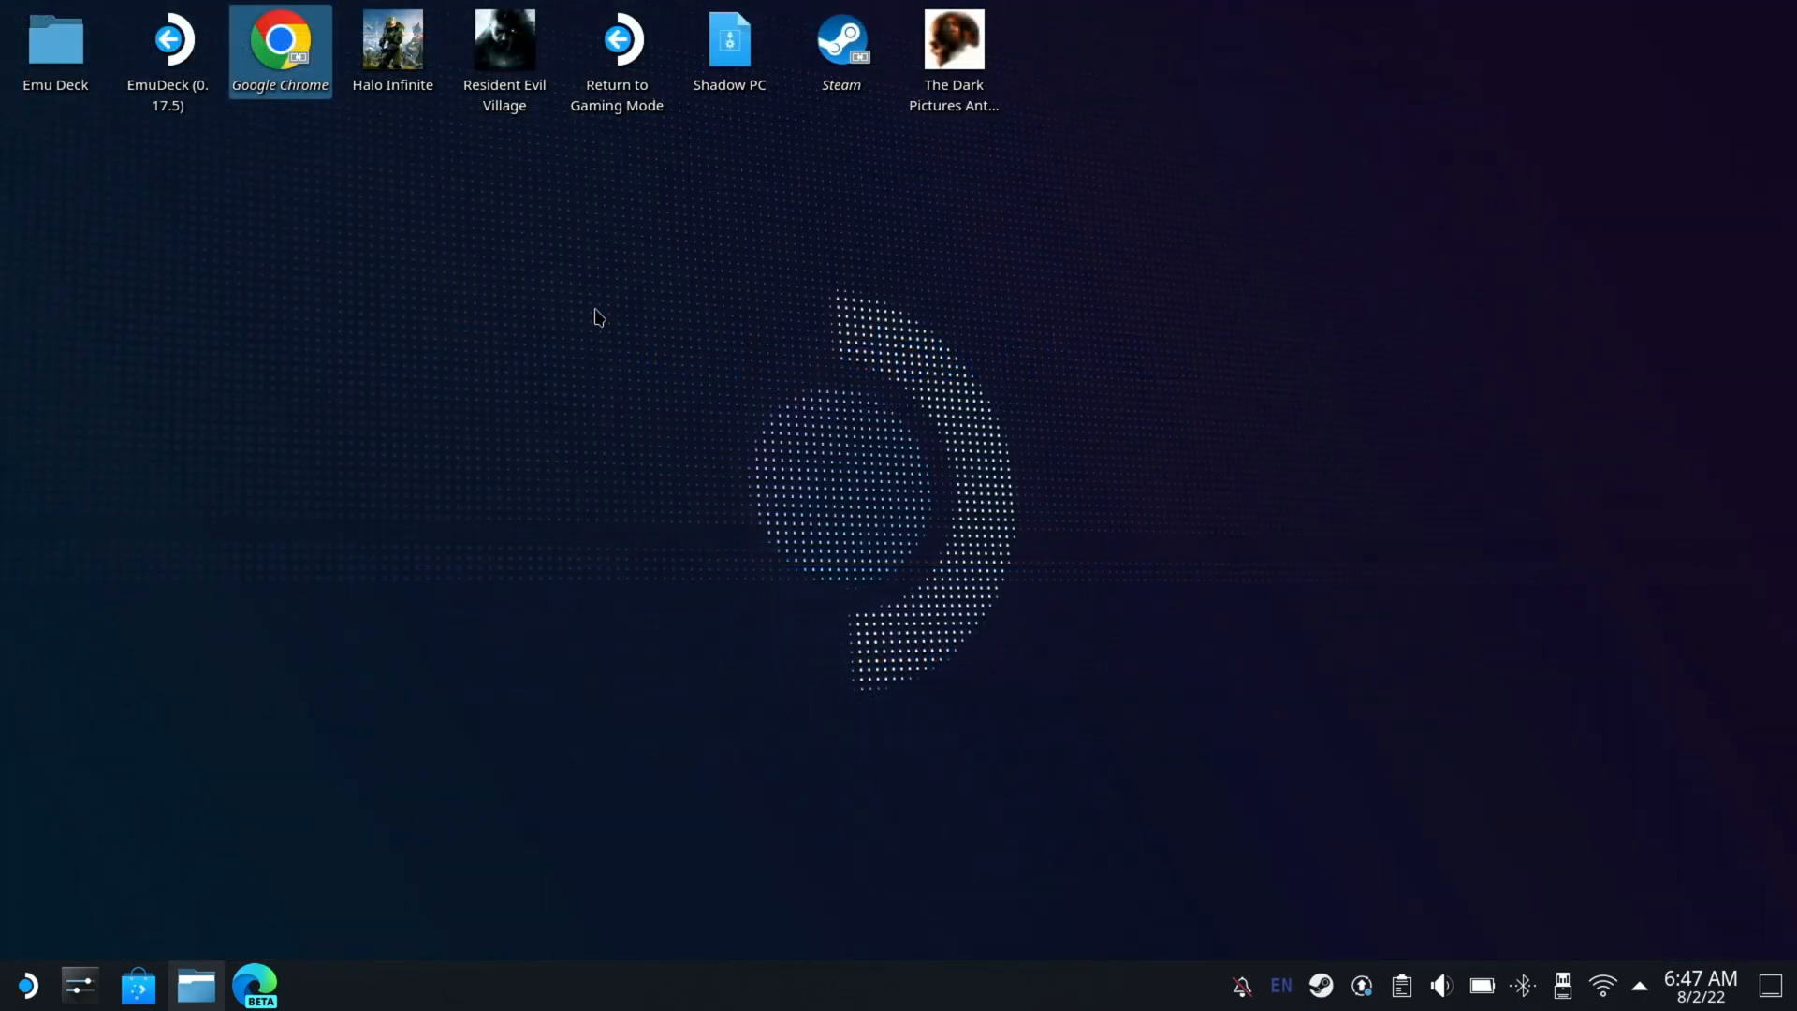
left_click(195, 985)
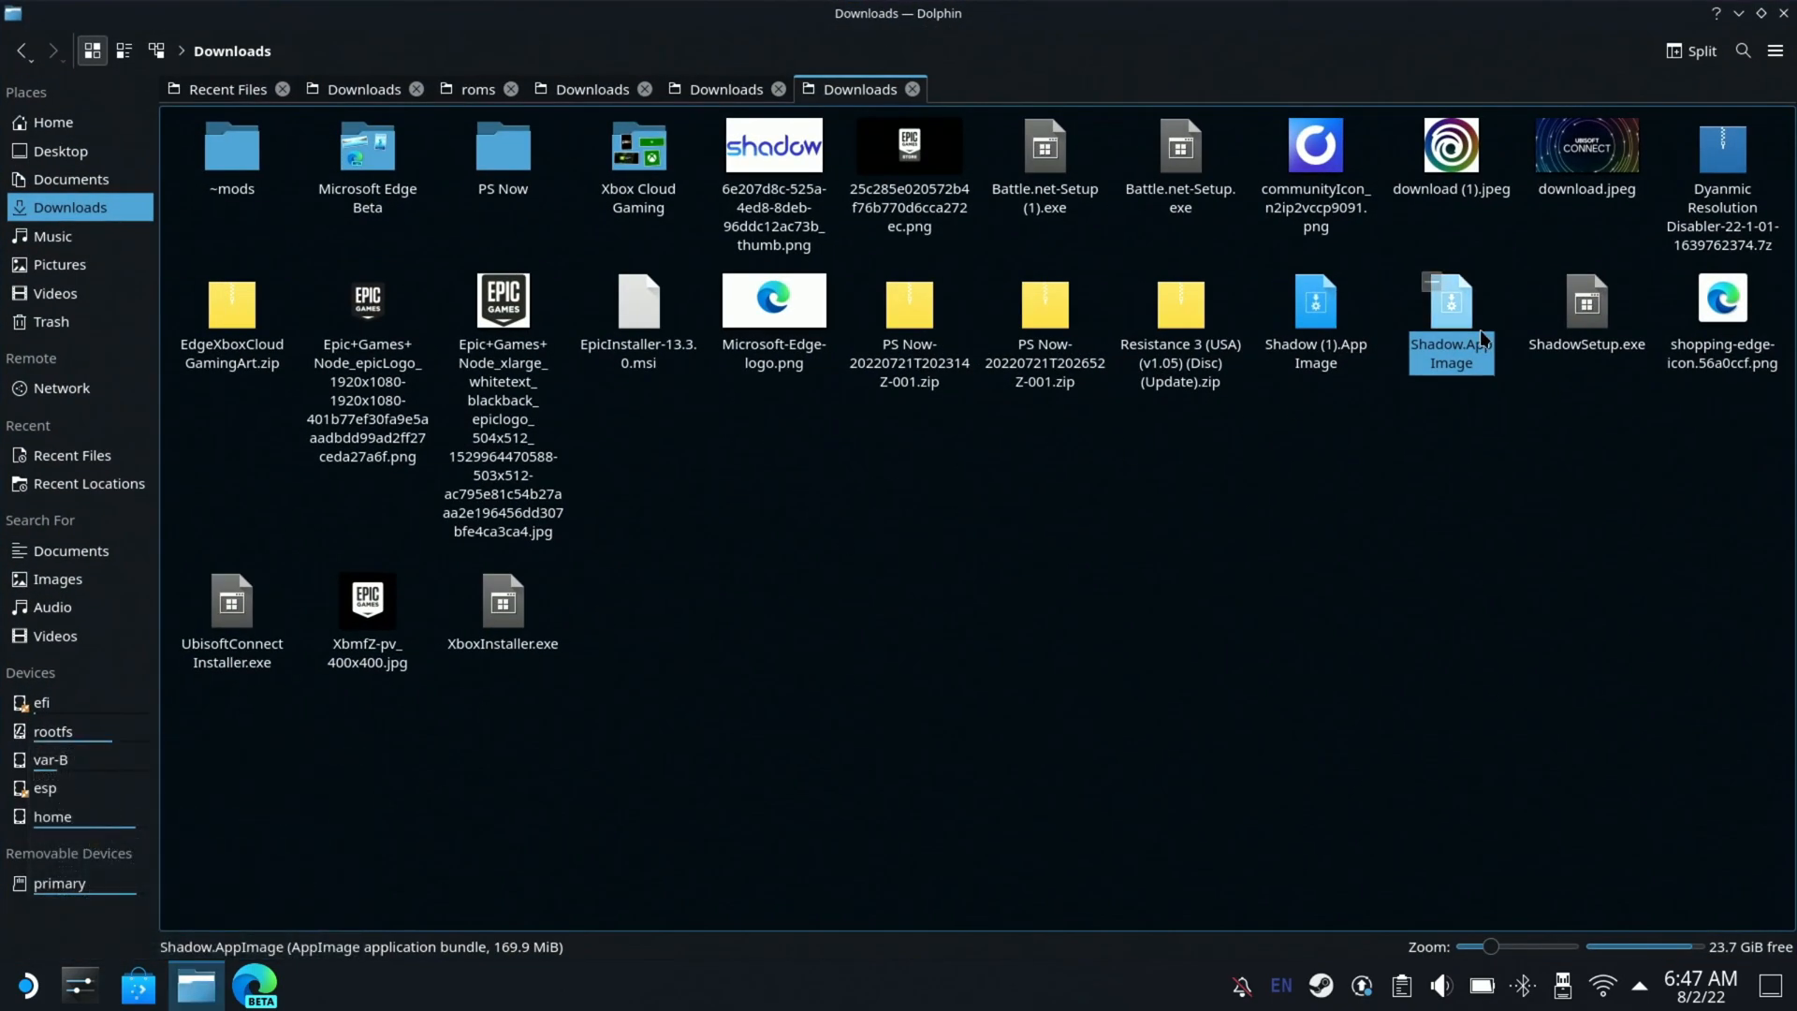
mouse_move(1467, 364)
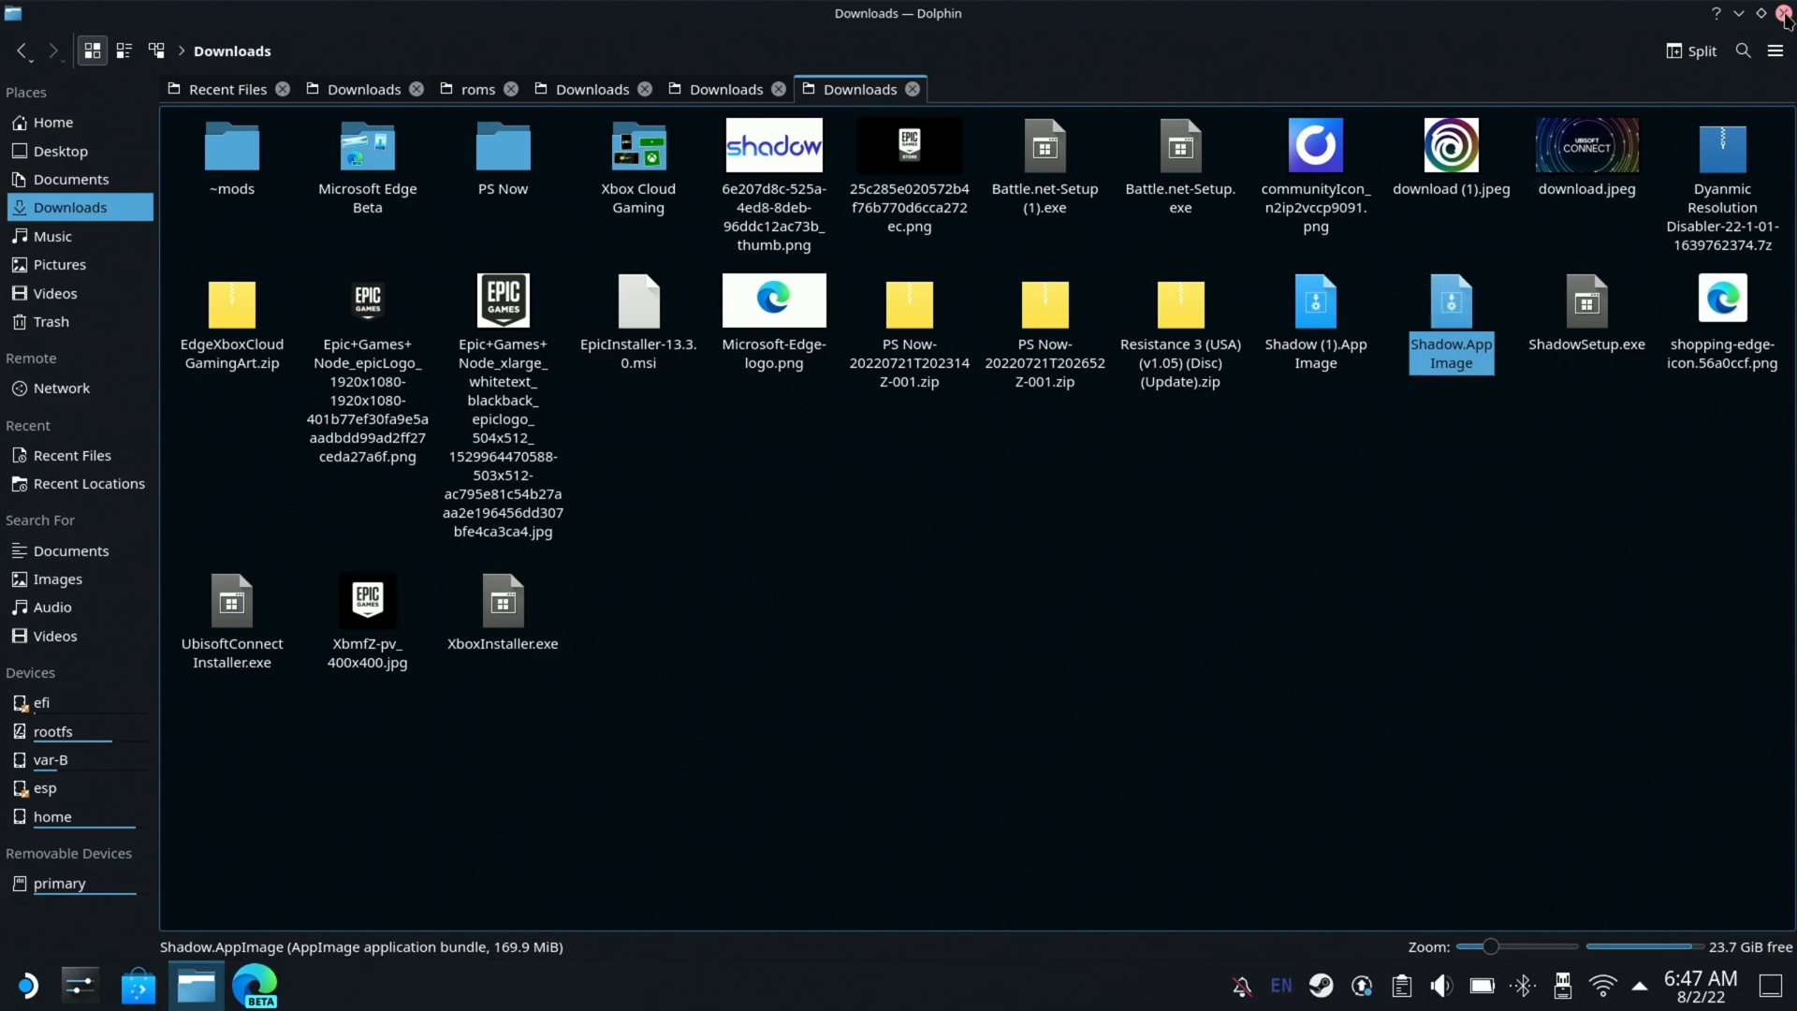
left_click(1783, 12)
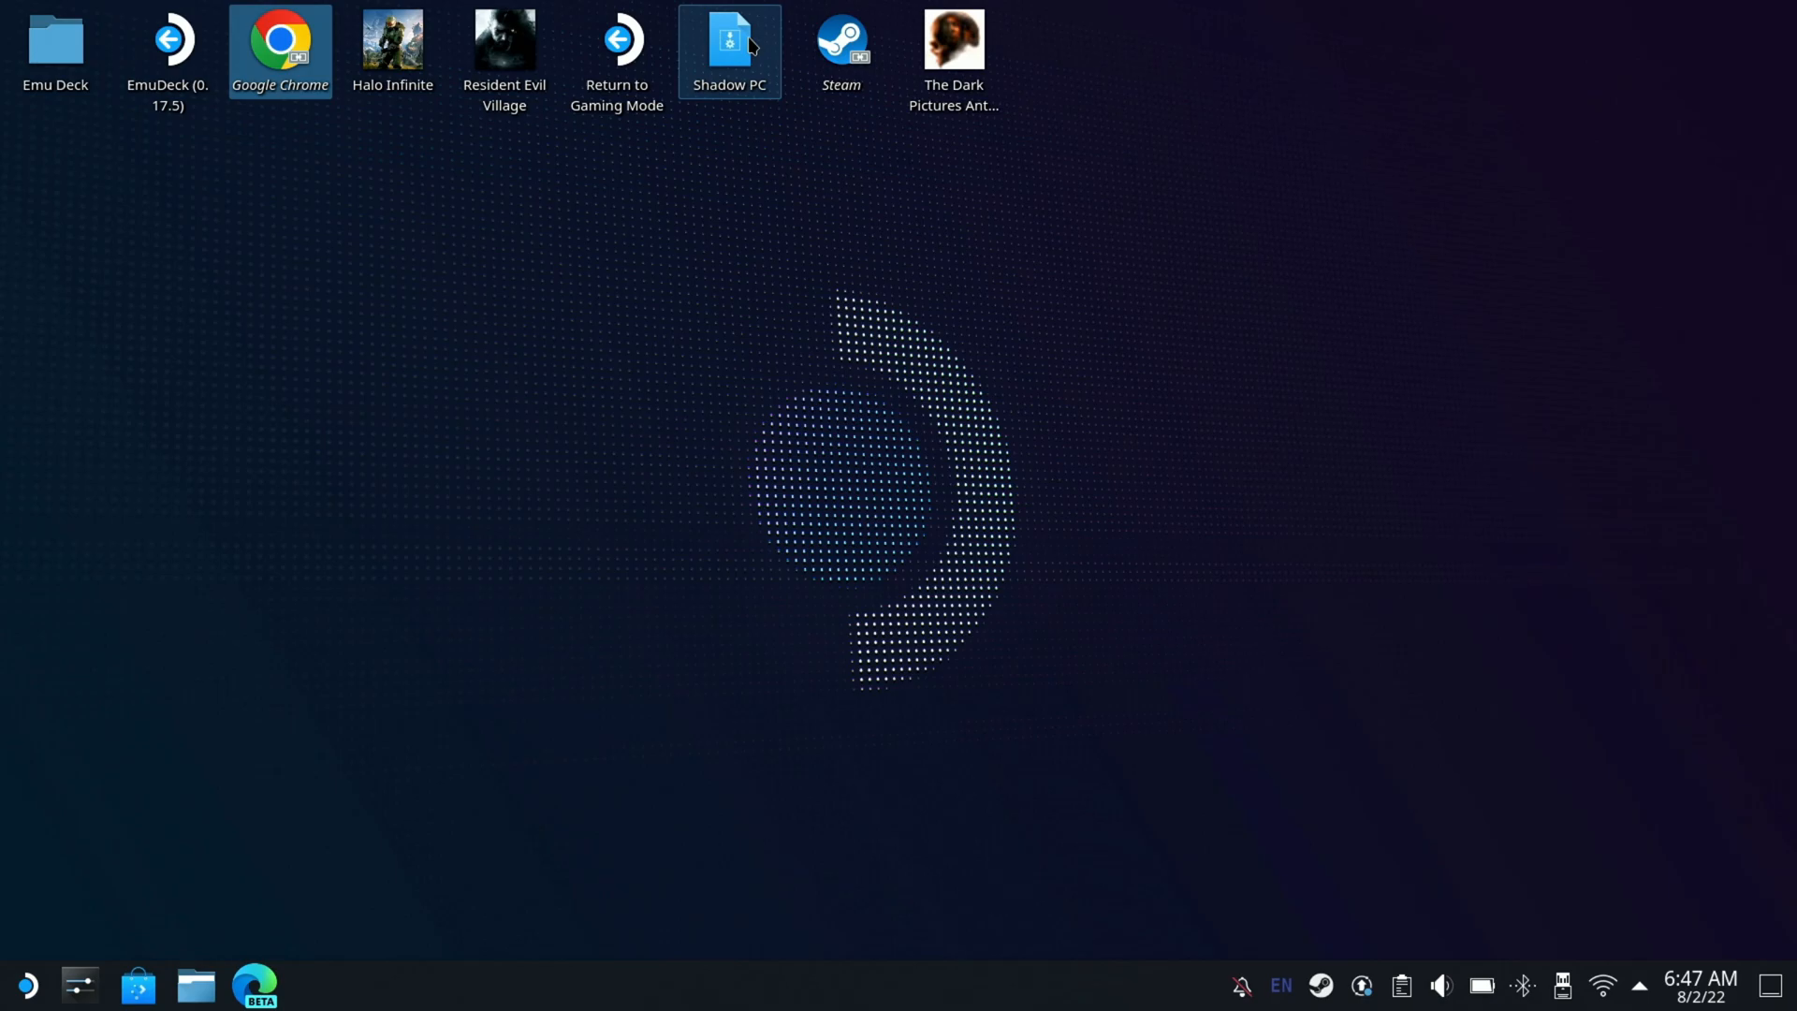
Step: Run the Shadow PC desktop shortcut, accept the Plasma run prompt, and relaunch it
double_click(729, 40)
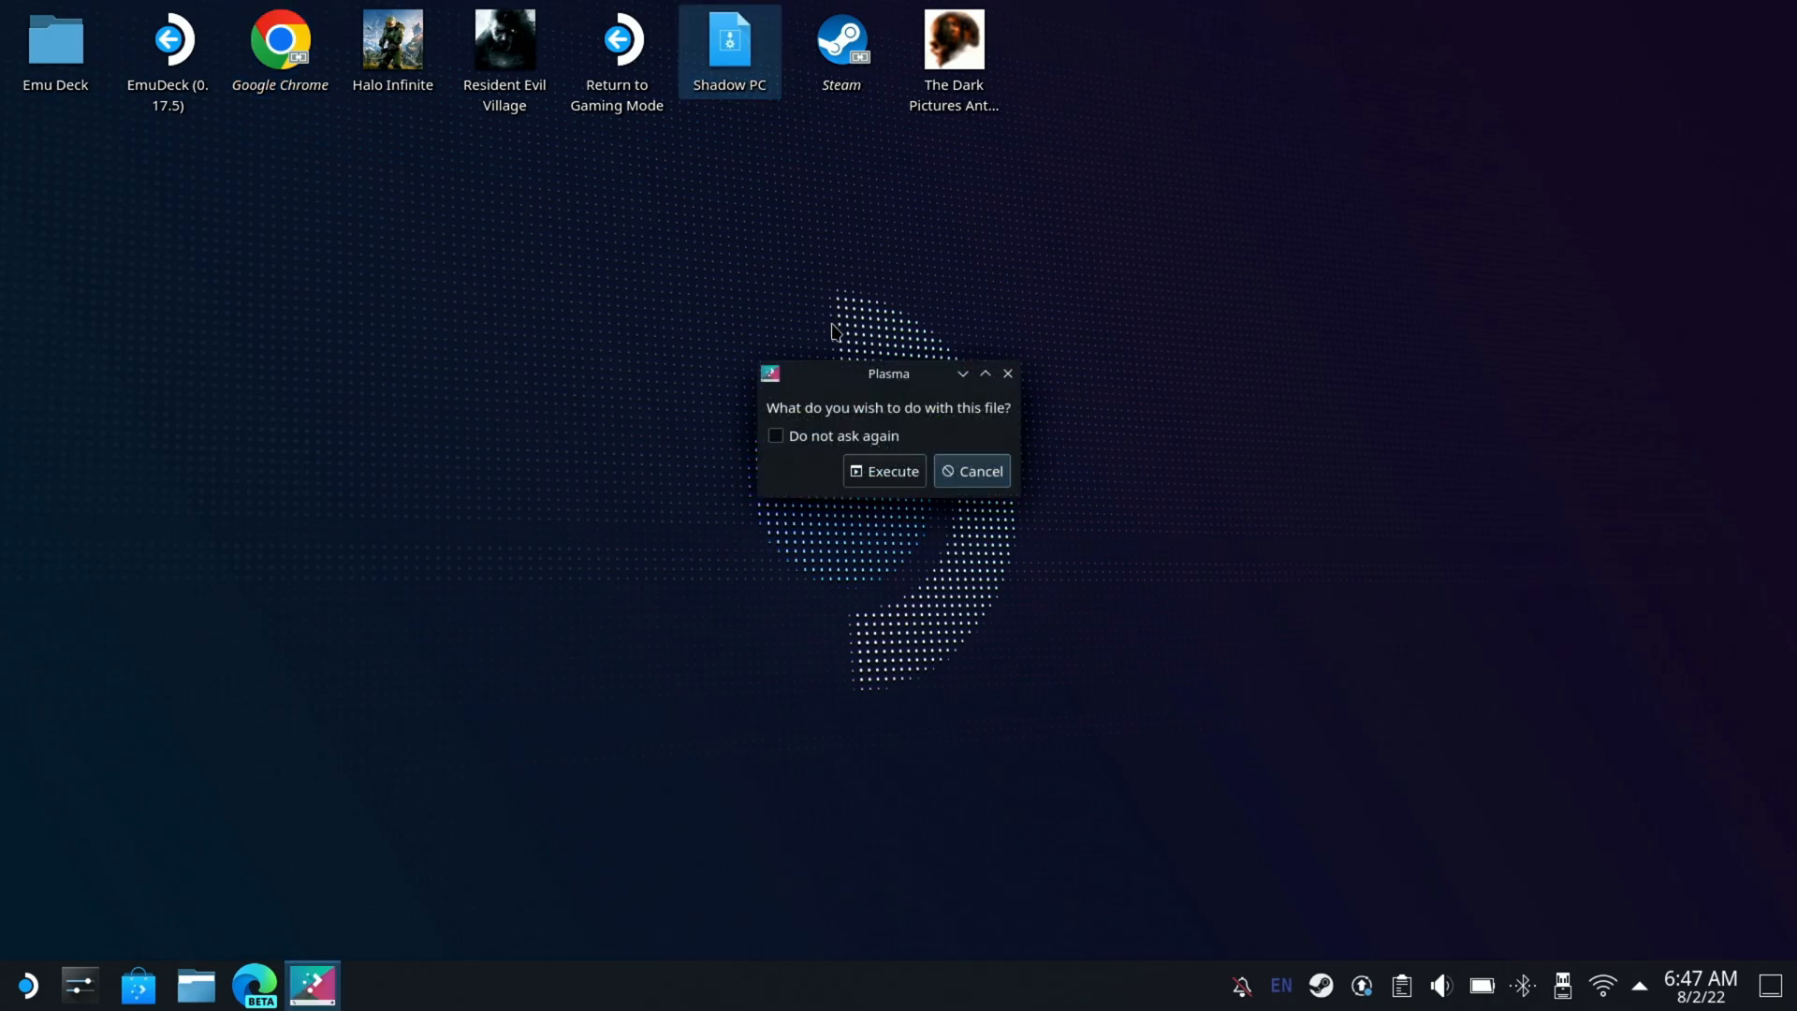
left_click(892, 470)
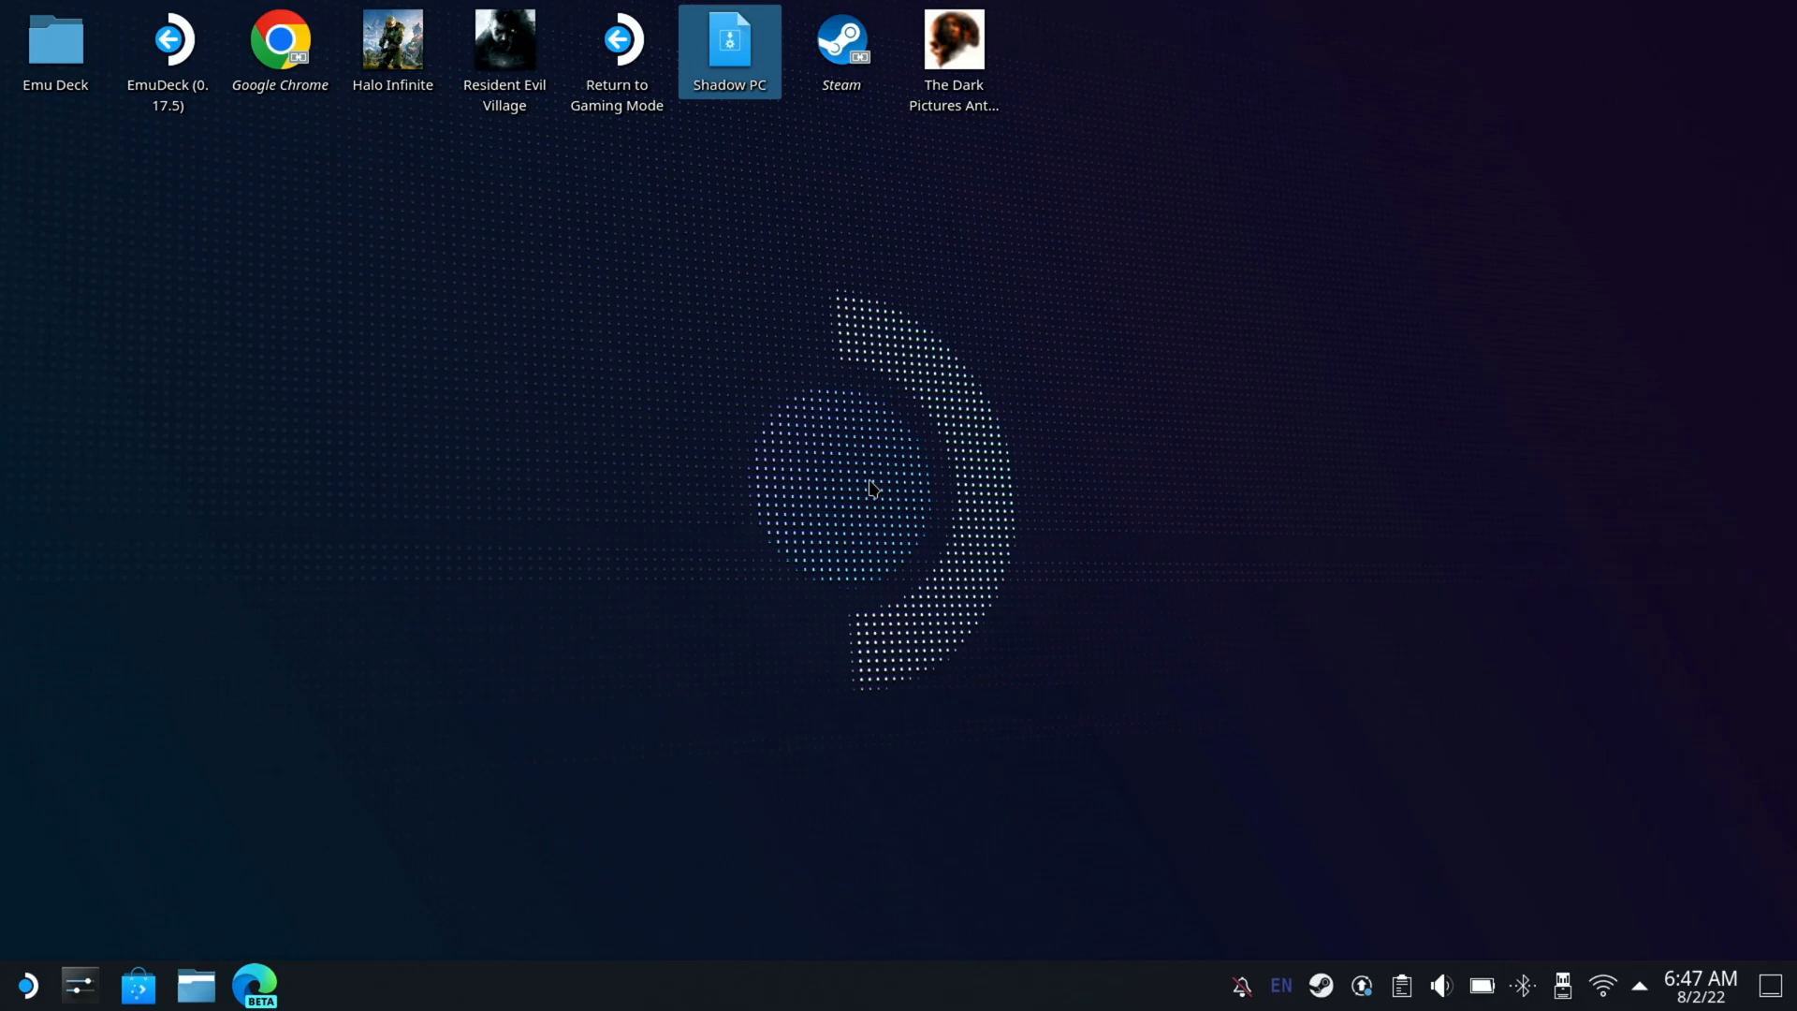
mouse_move(720, 178)
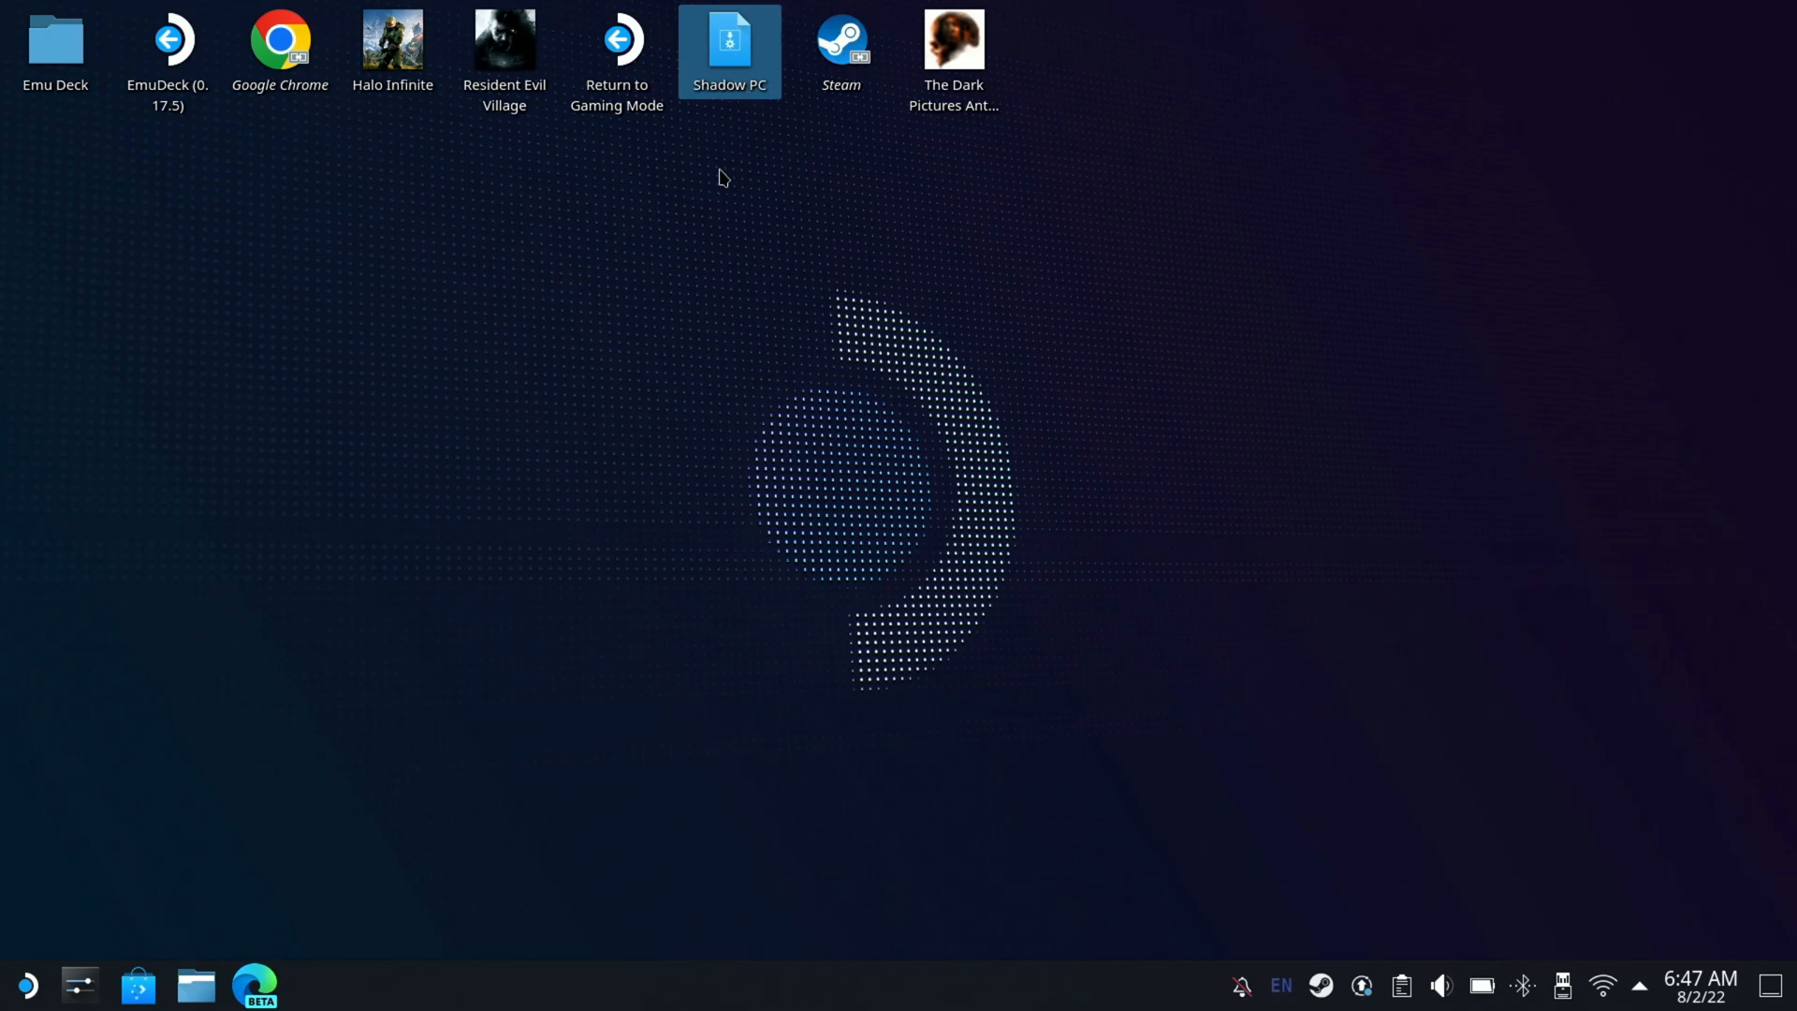
double_click(729, 41)
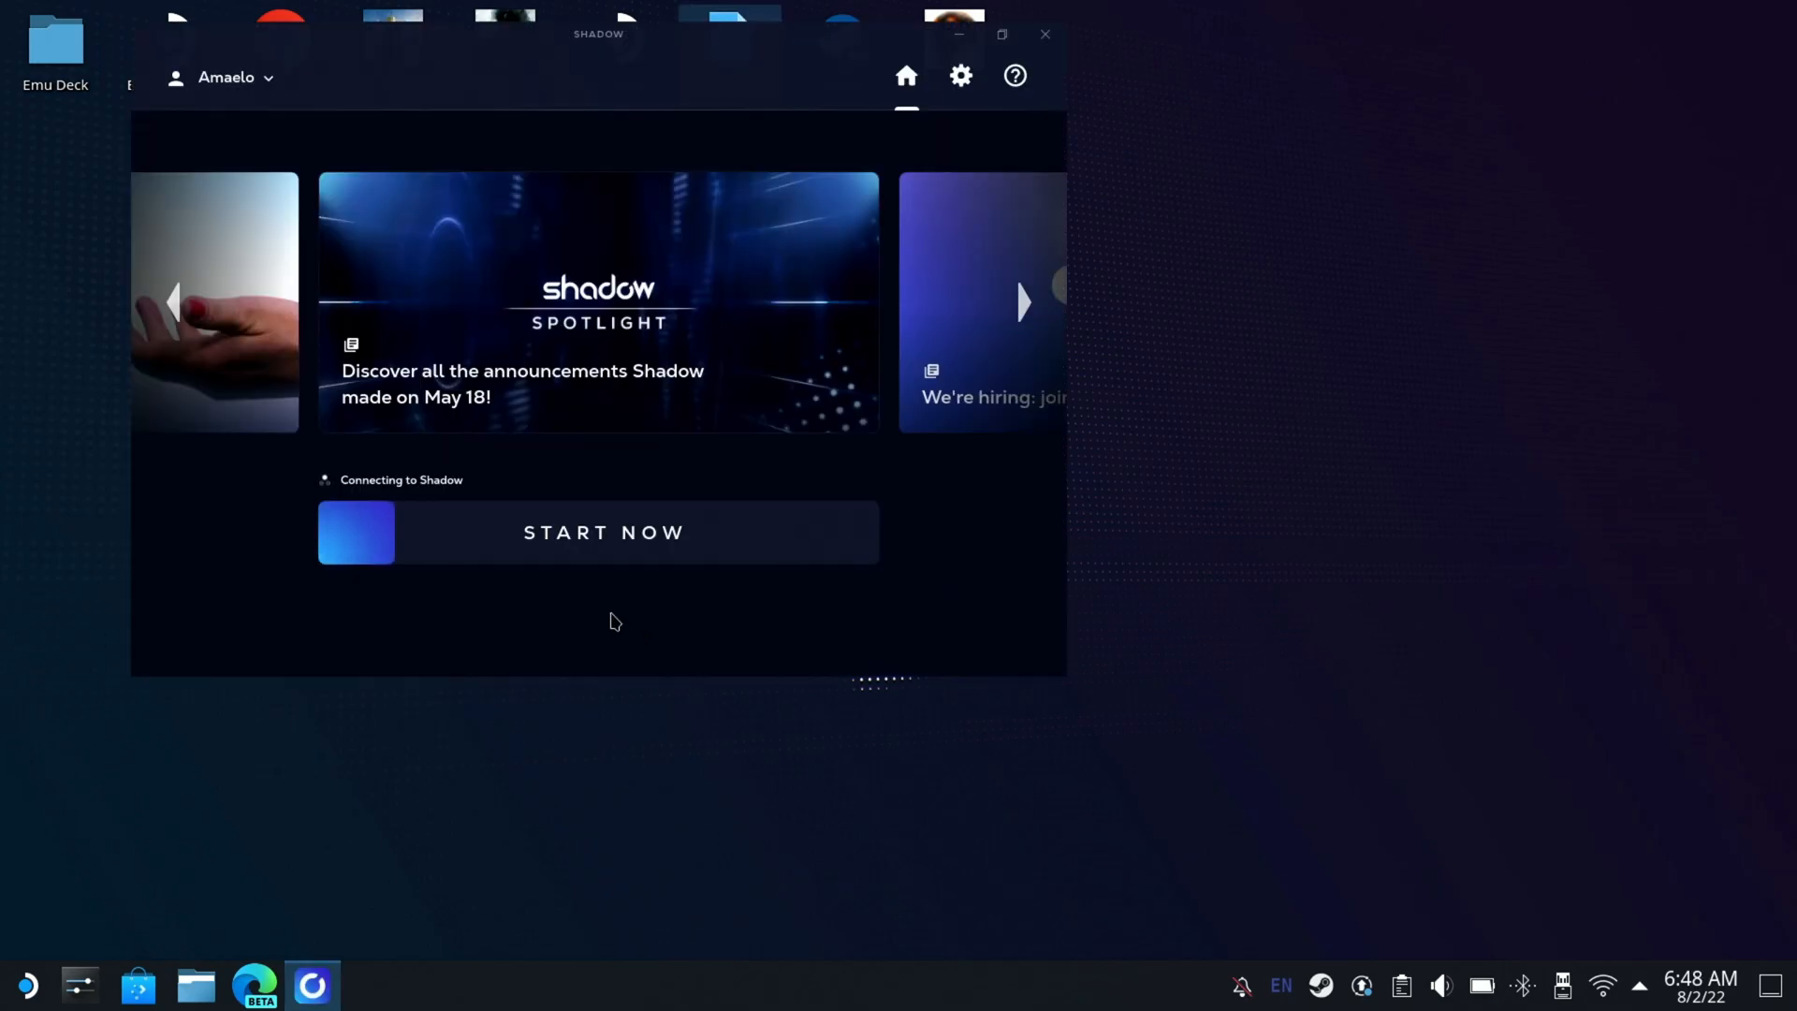
Step: Start streaming the Shadow cloud PC and wait for the Steam Remote Play connection
left_click(603, 531)
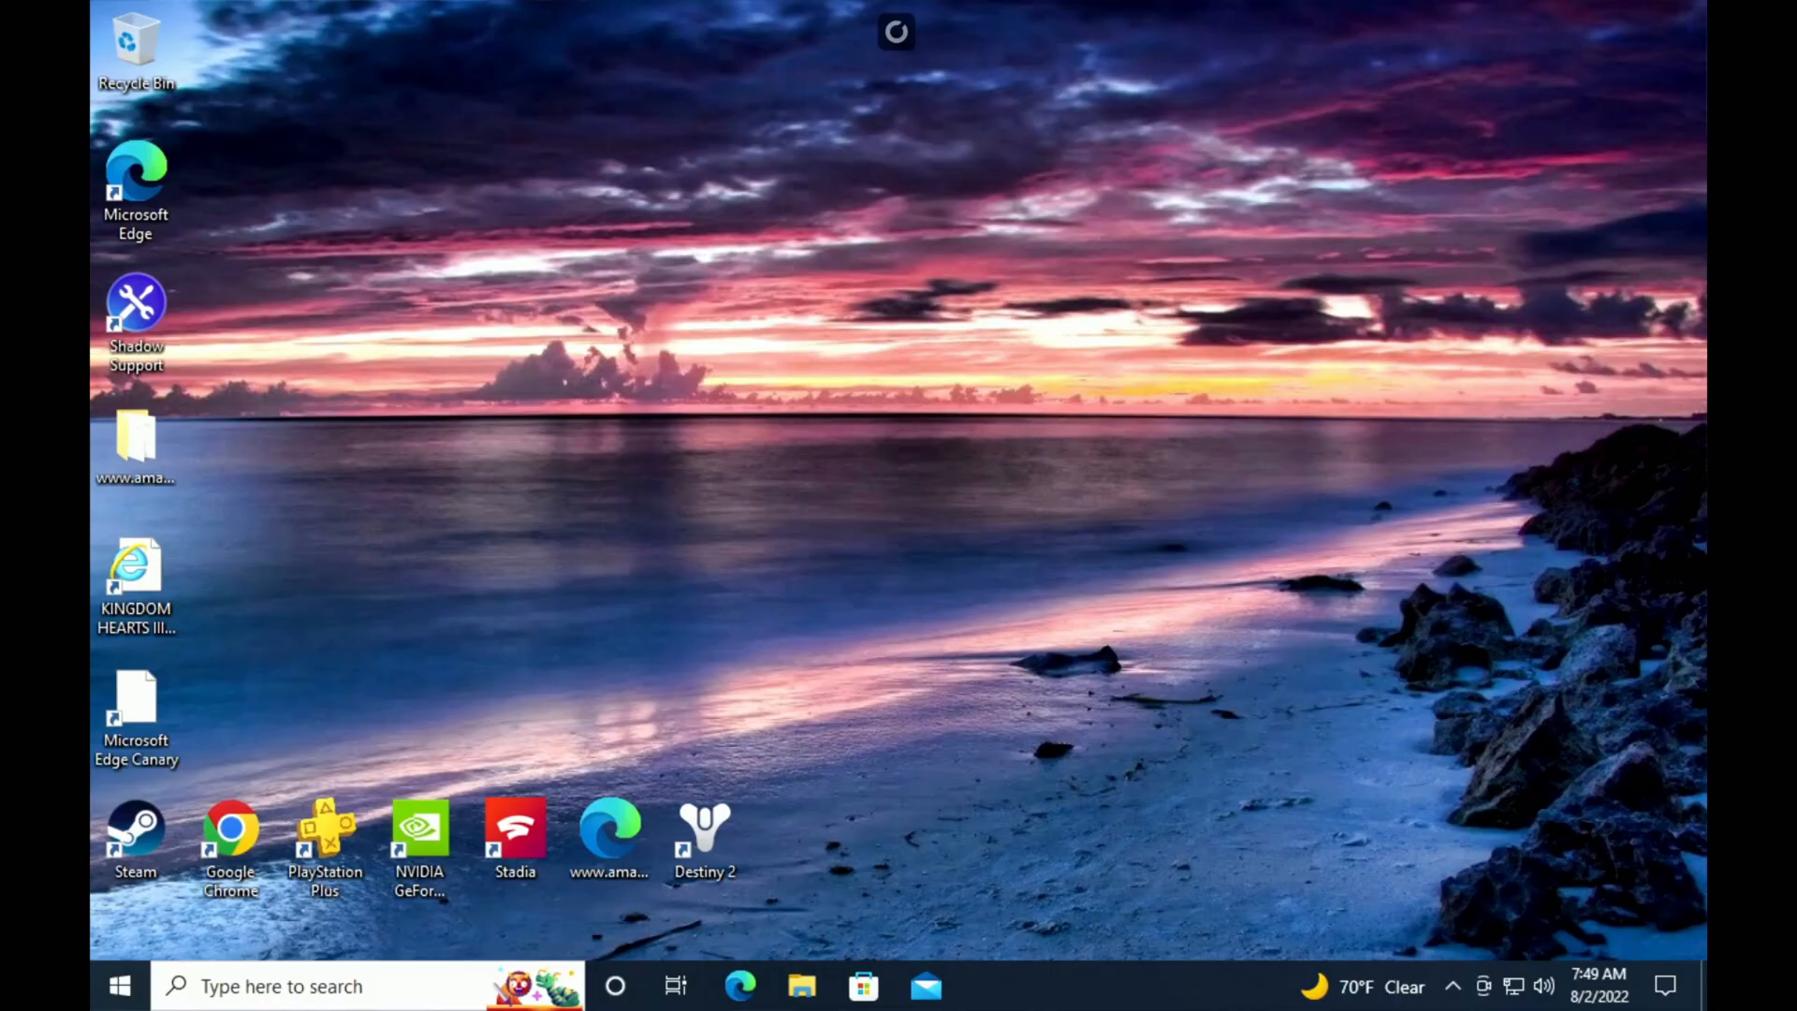
mouse_move(573, 135)
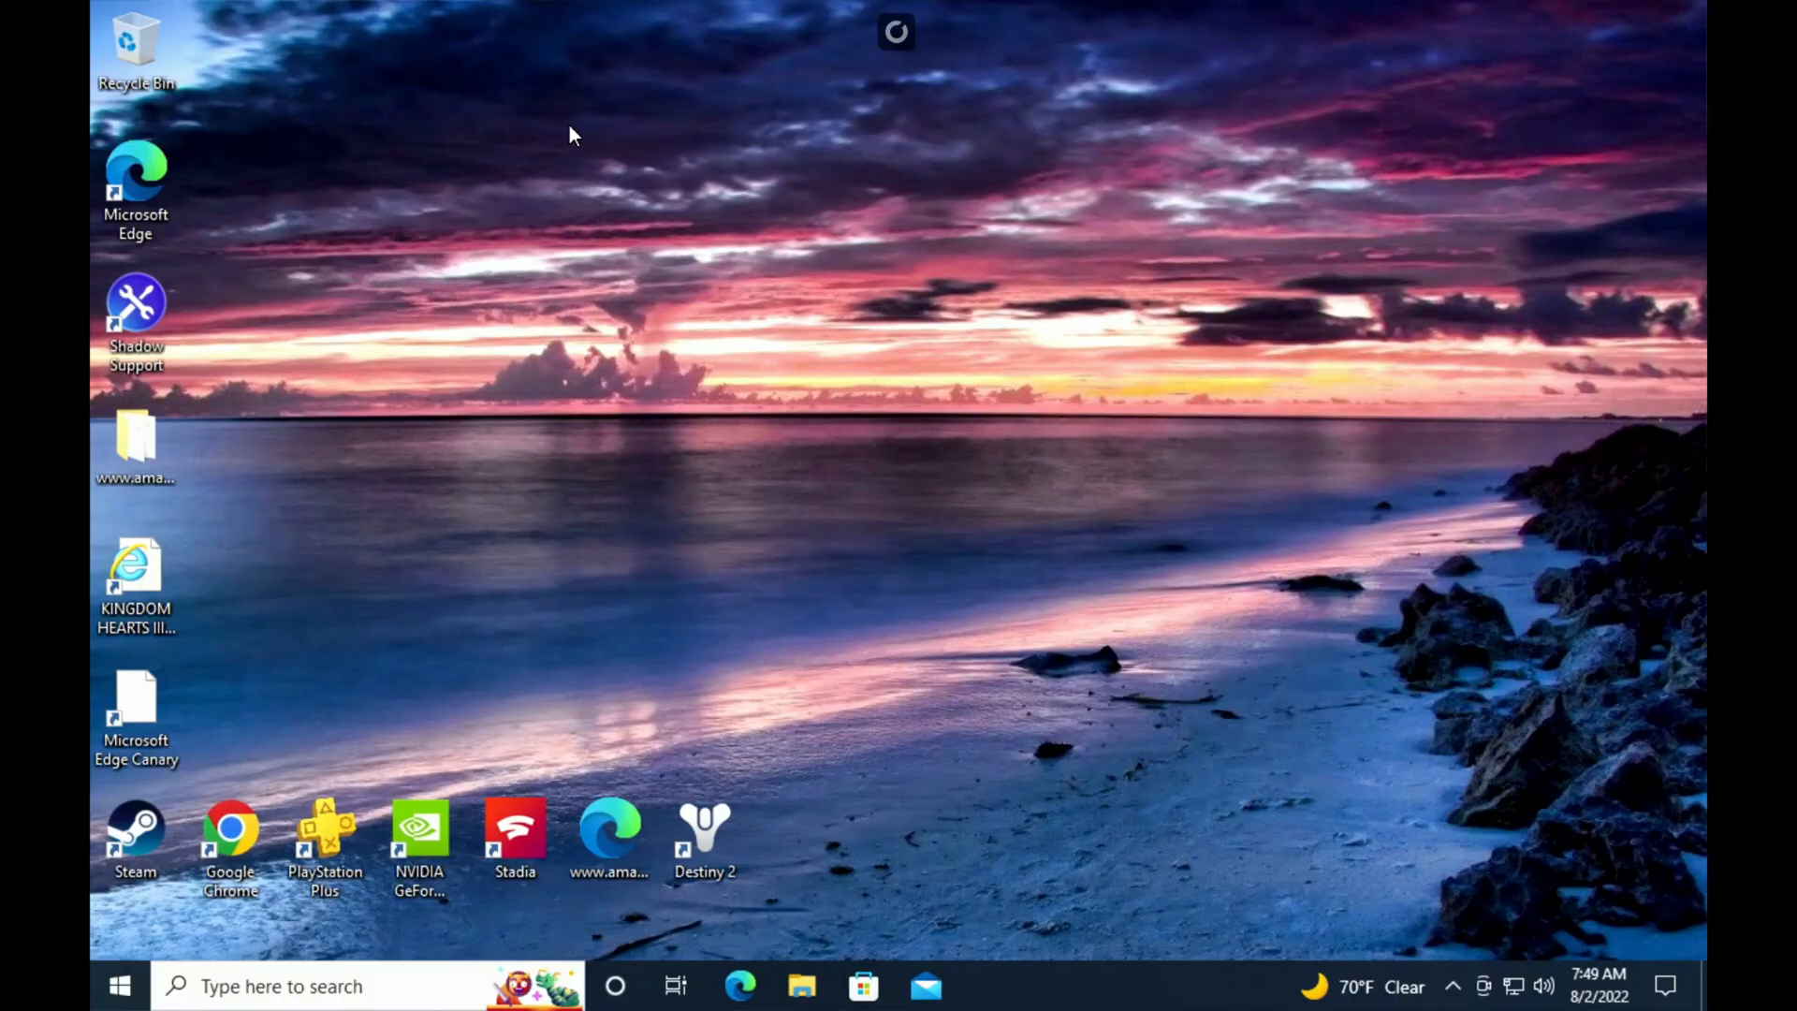
mouse_move(551, 324)
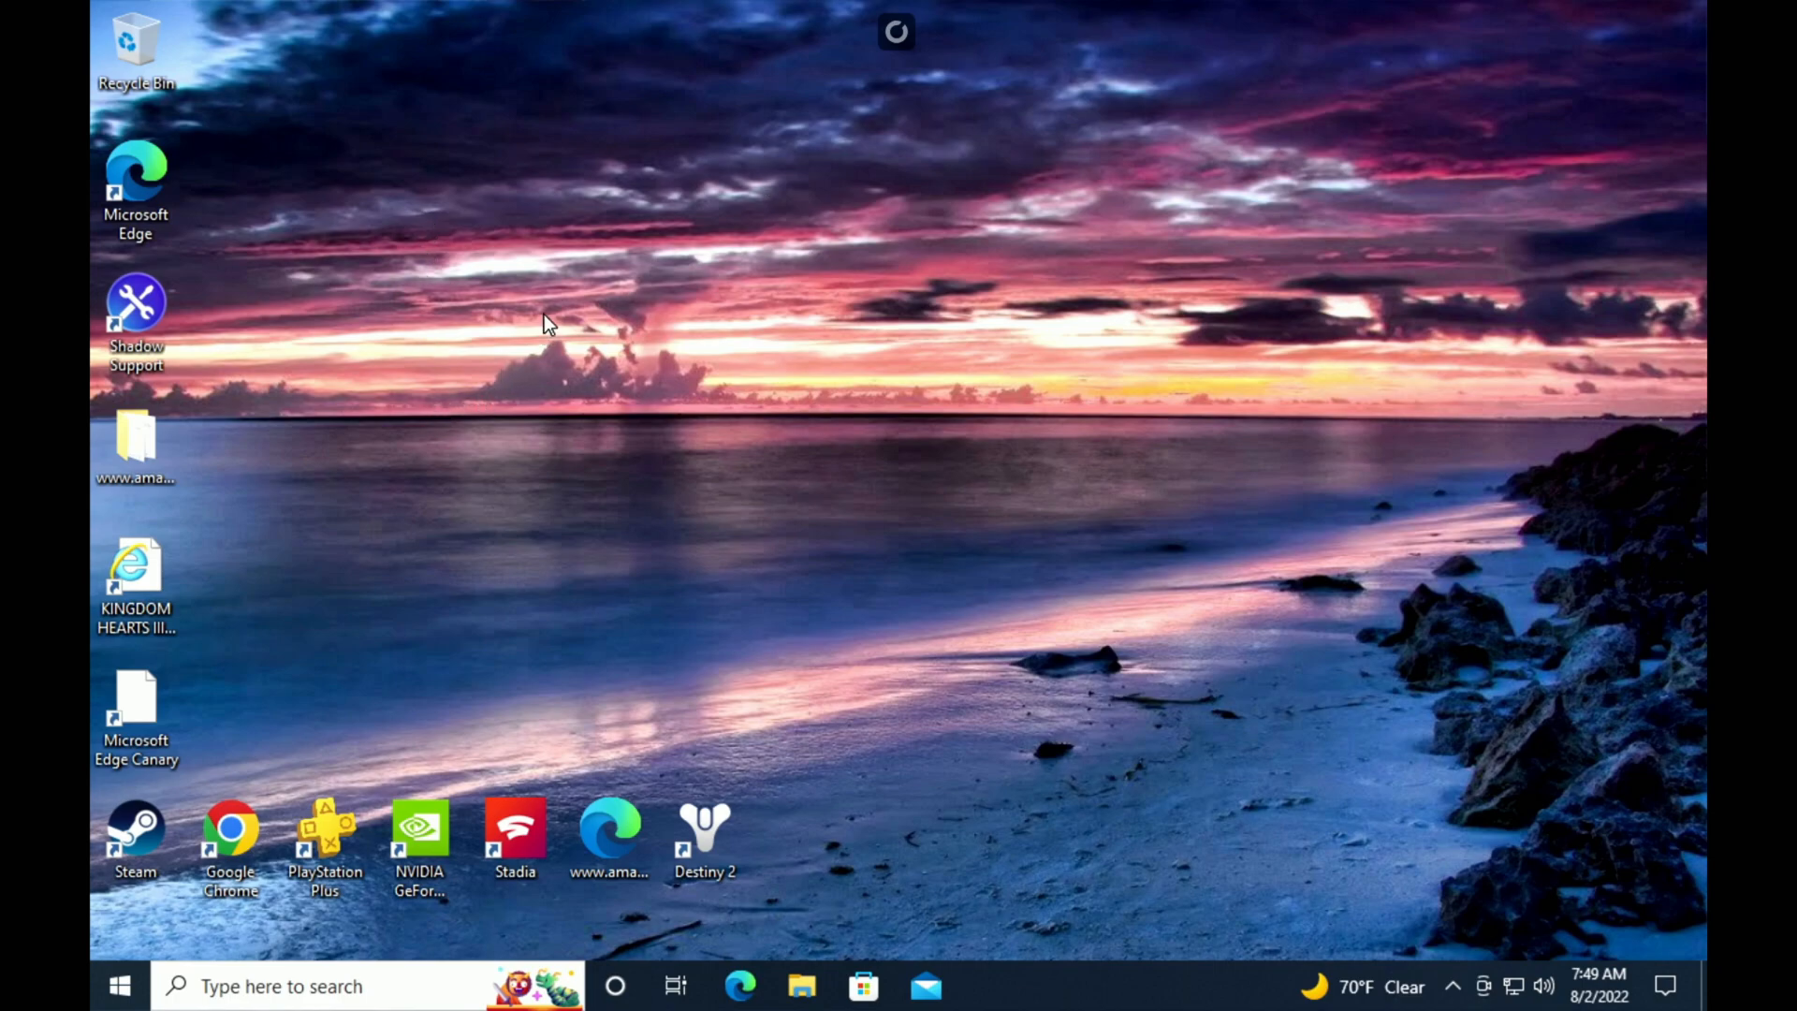
mouse_move(607, 258)
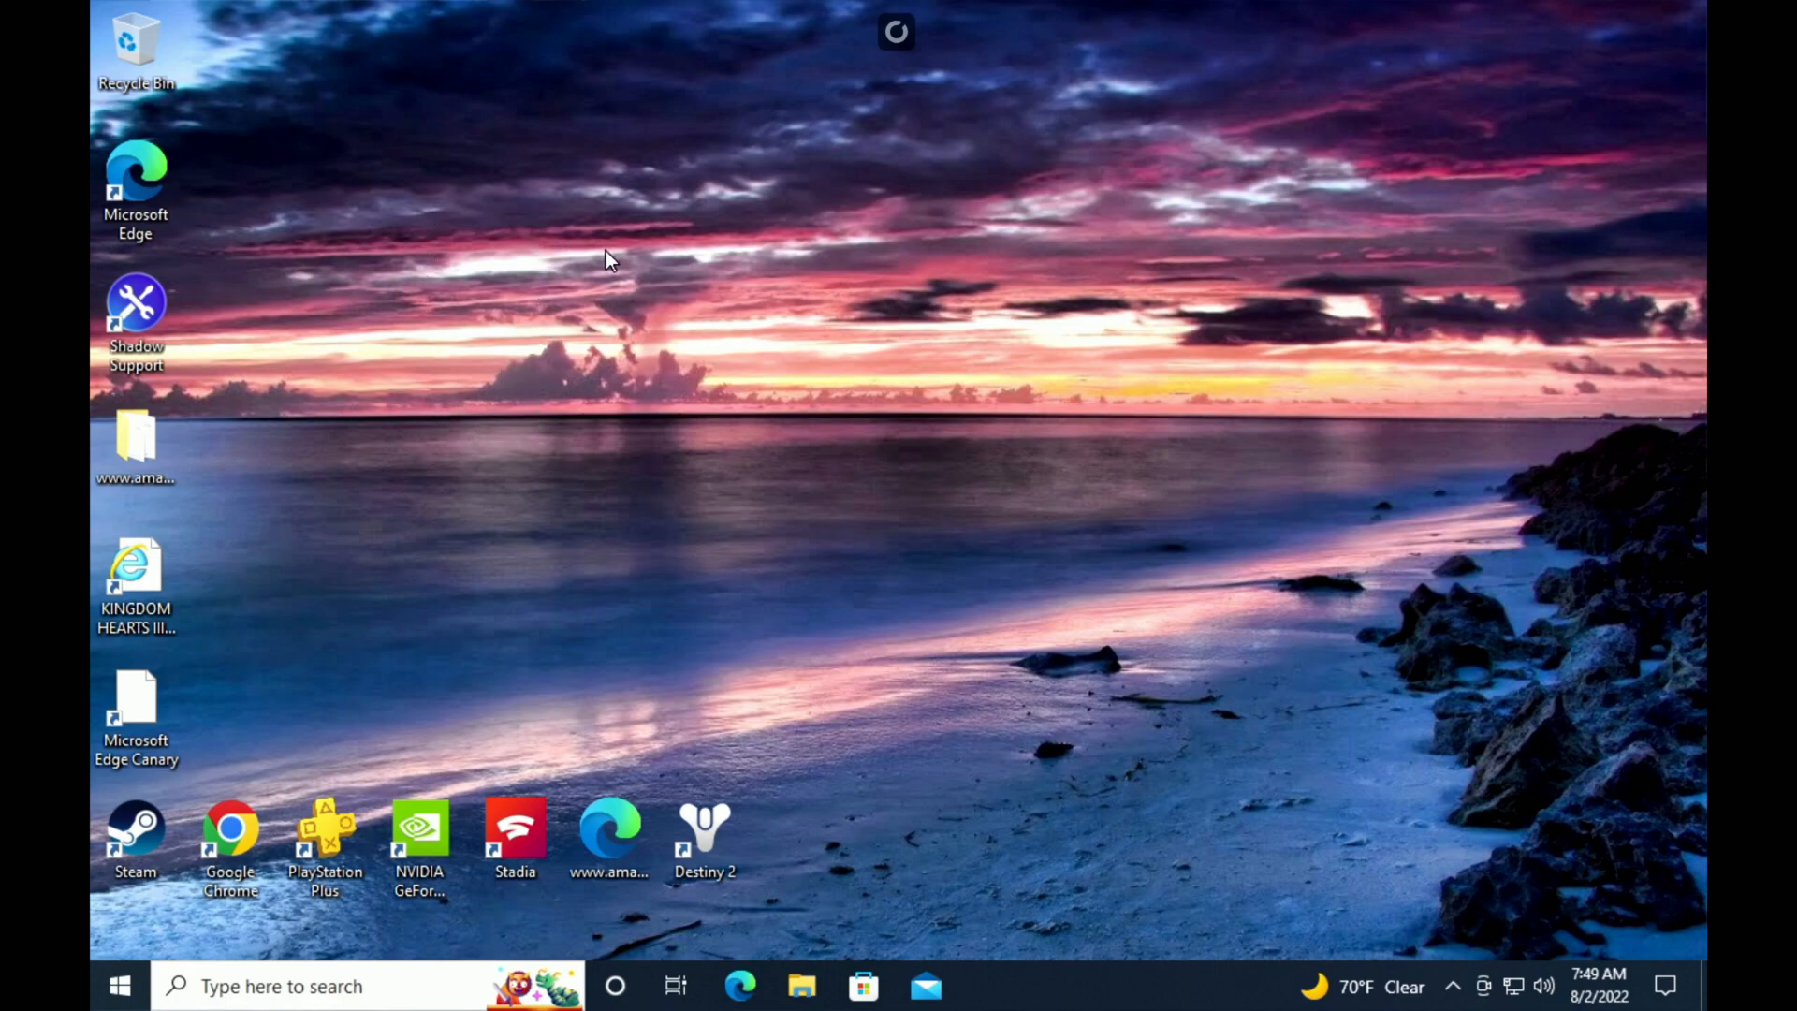
mouse_move(315, 237)
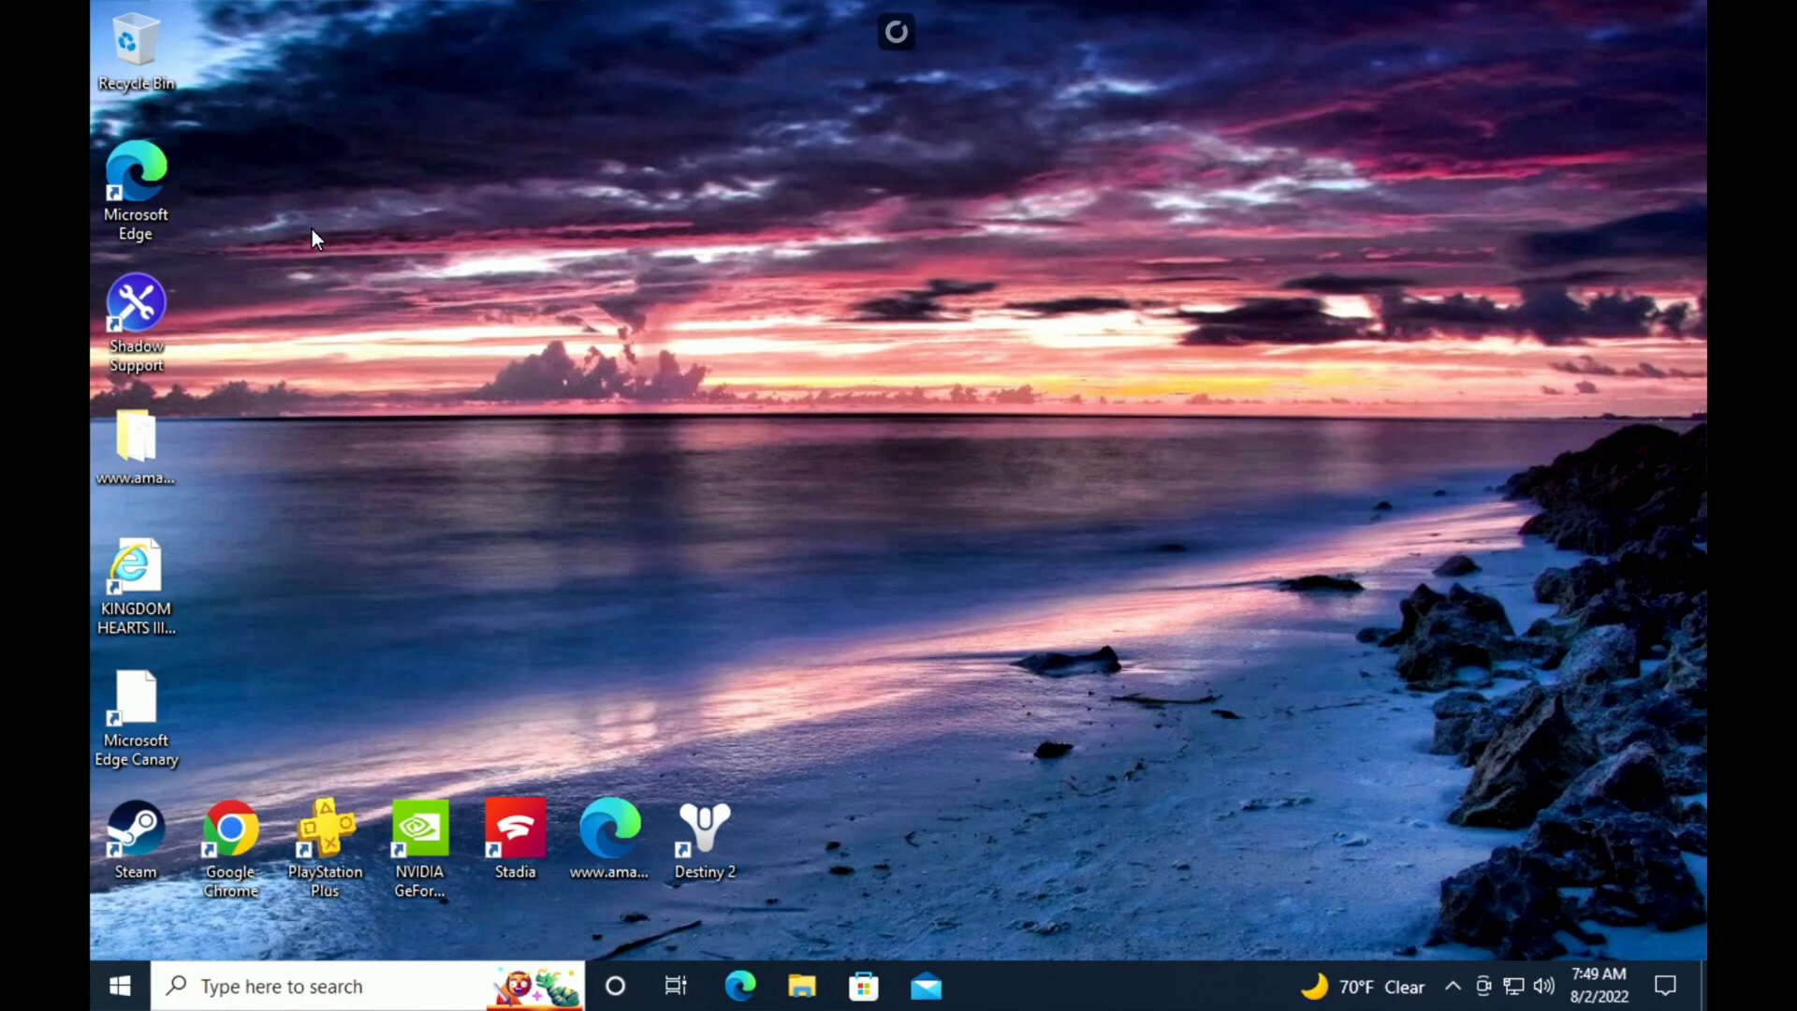
mouse_move(326, 670)
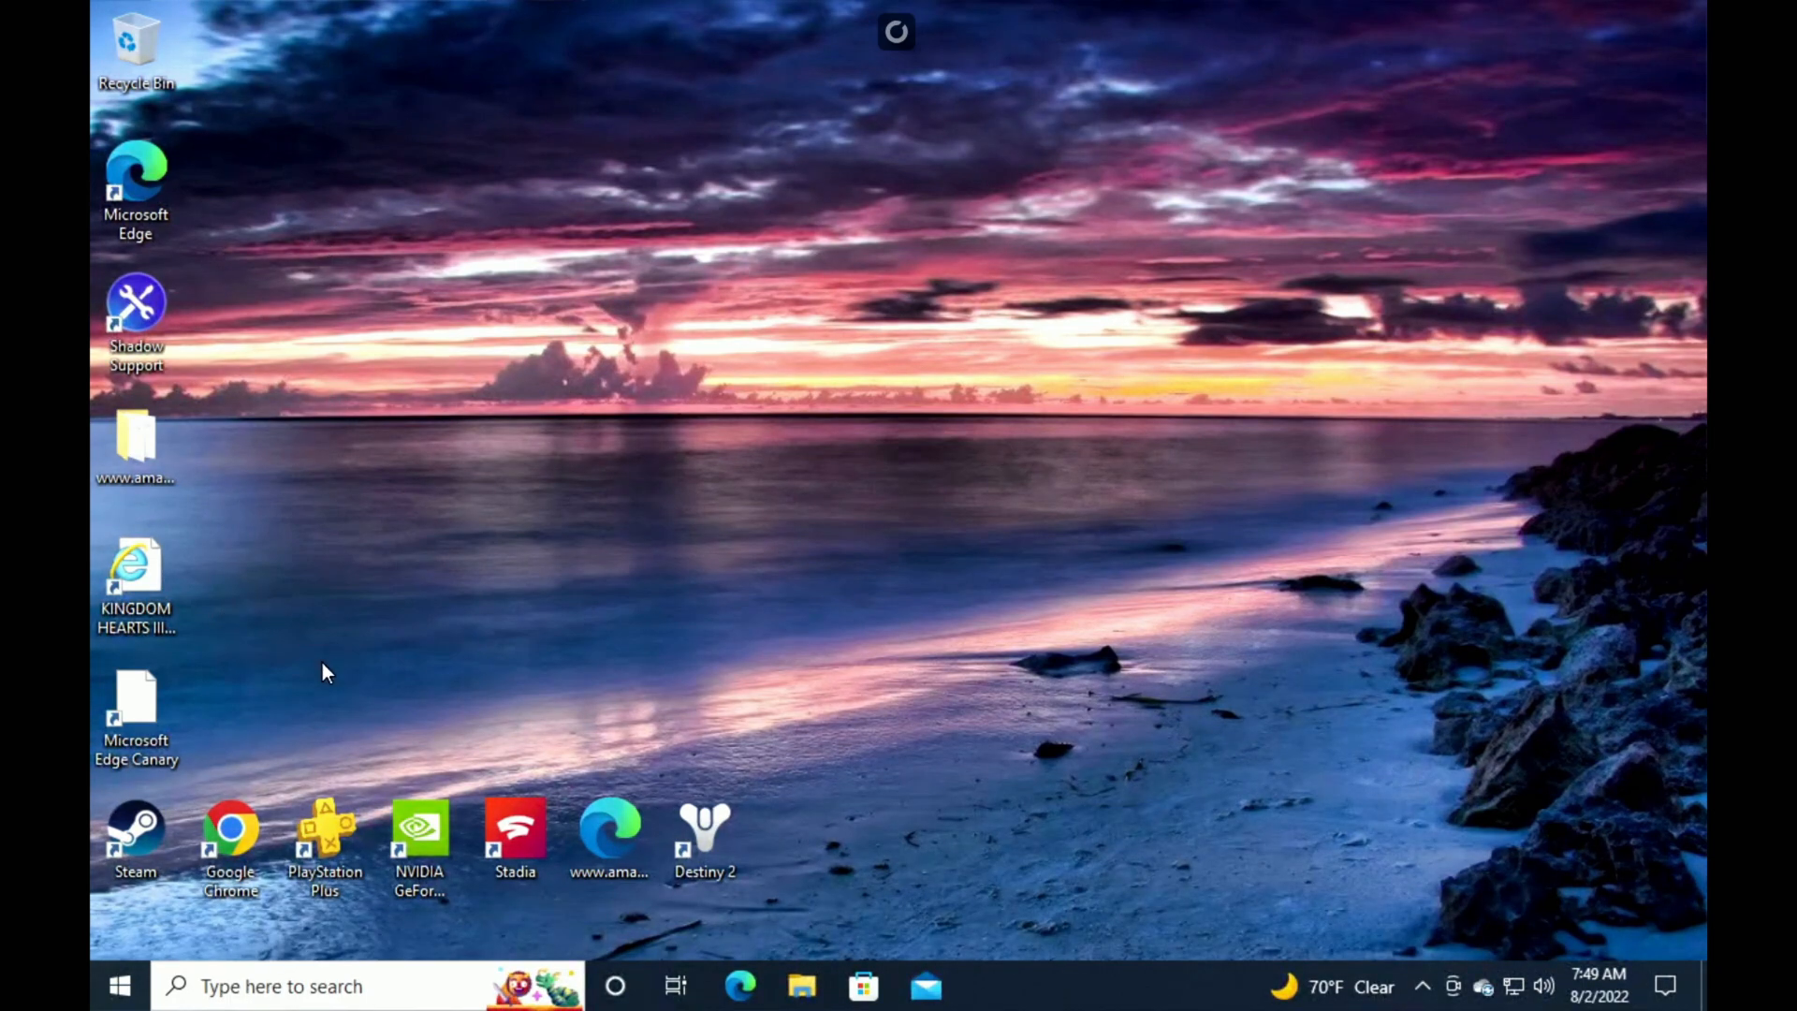
mouse_move(97, 894)
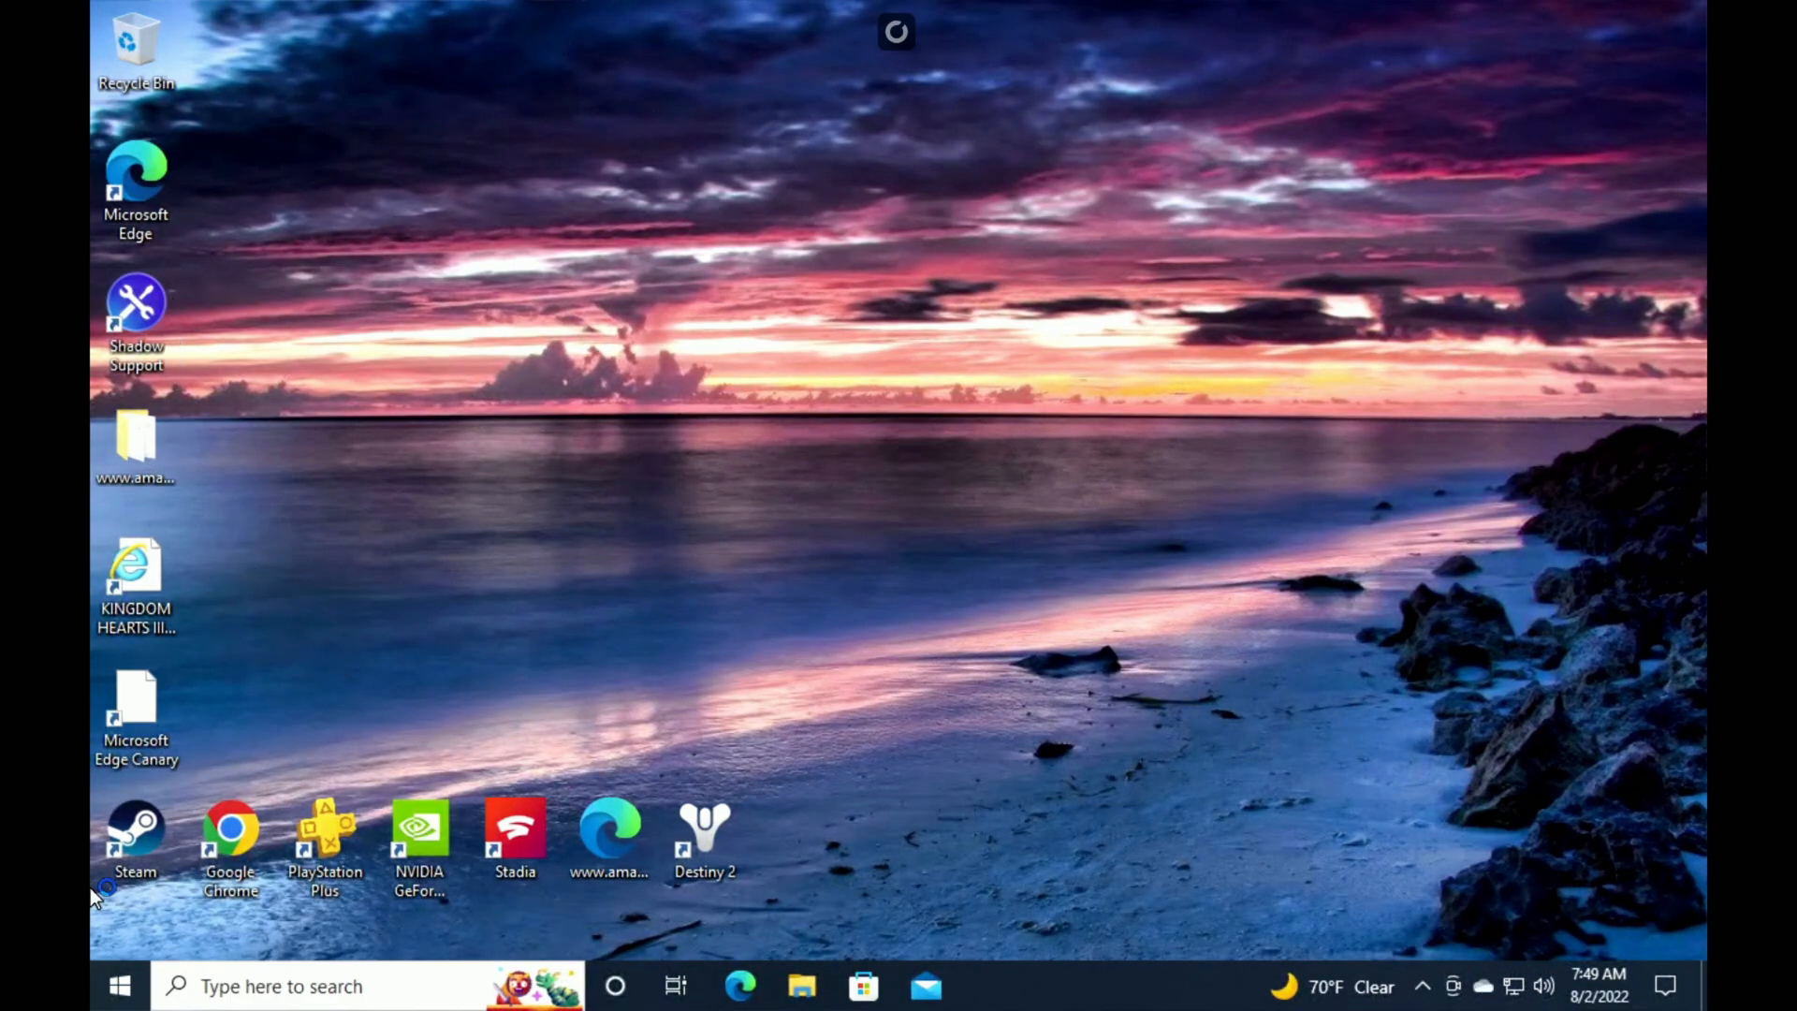
left_click(119, 986)
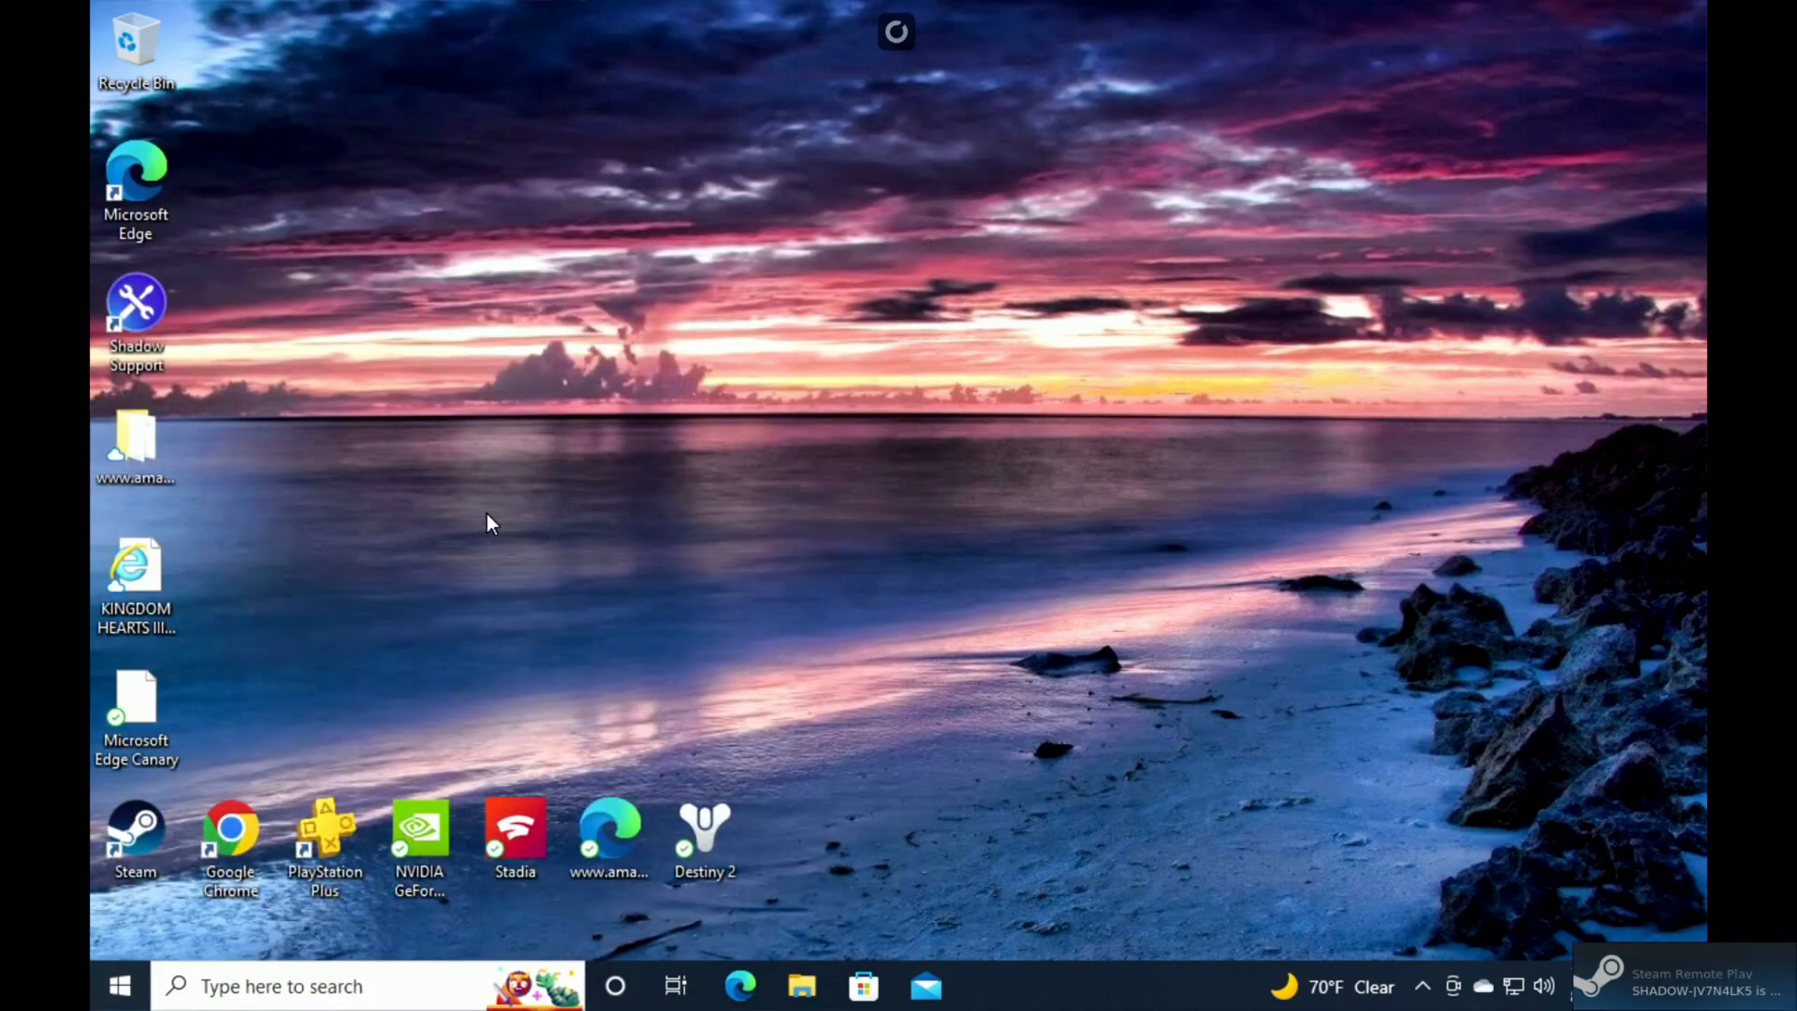
mouse_move(229, 825)
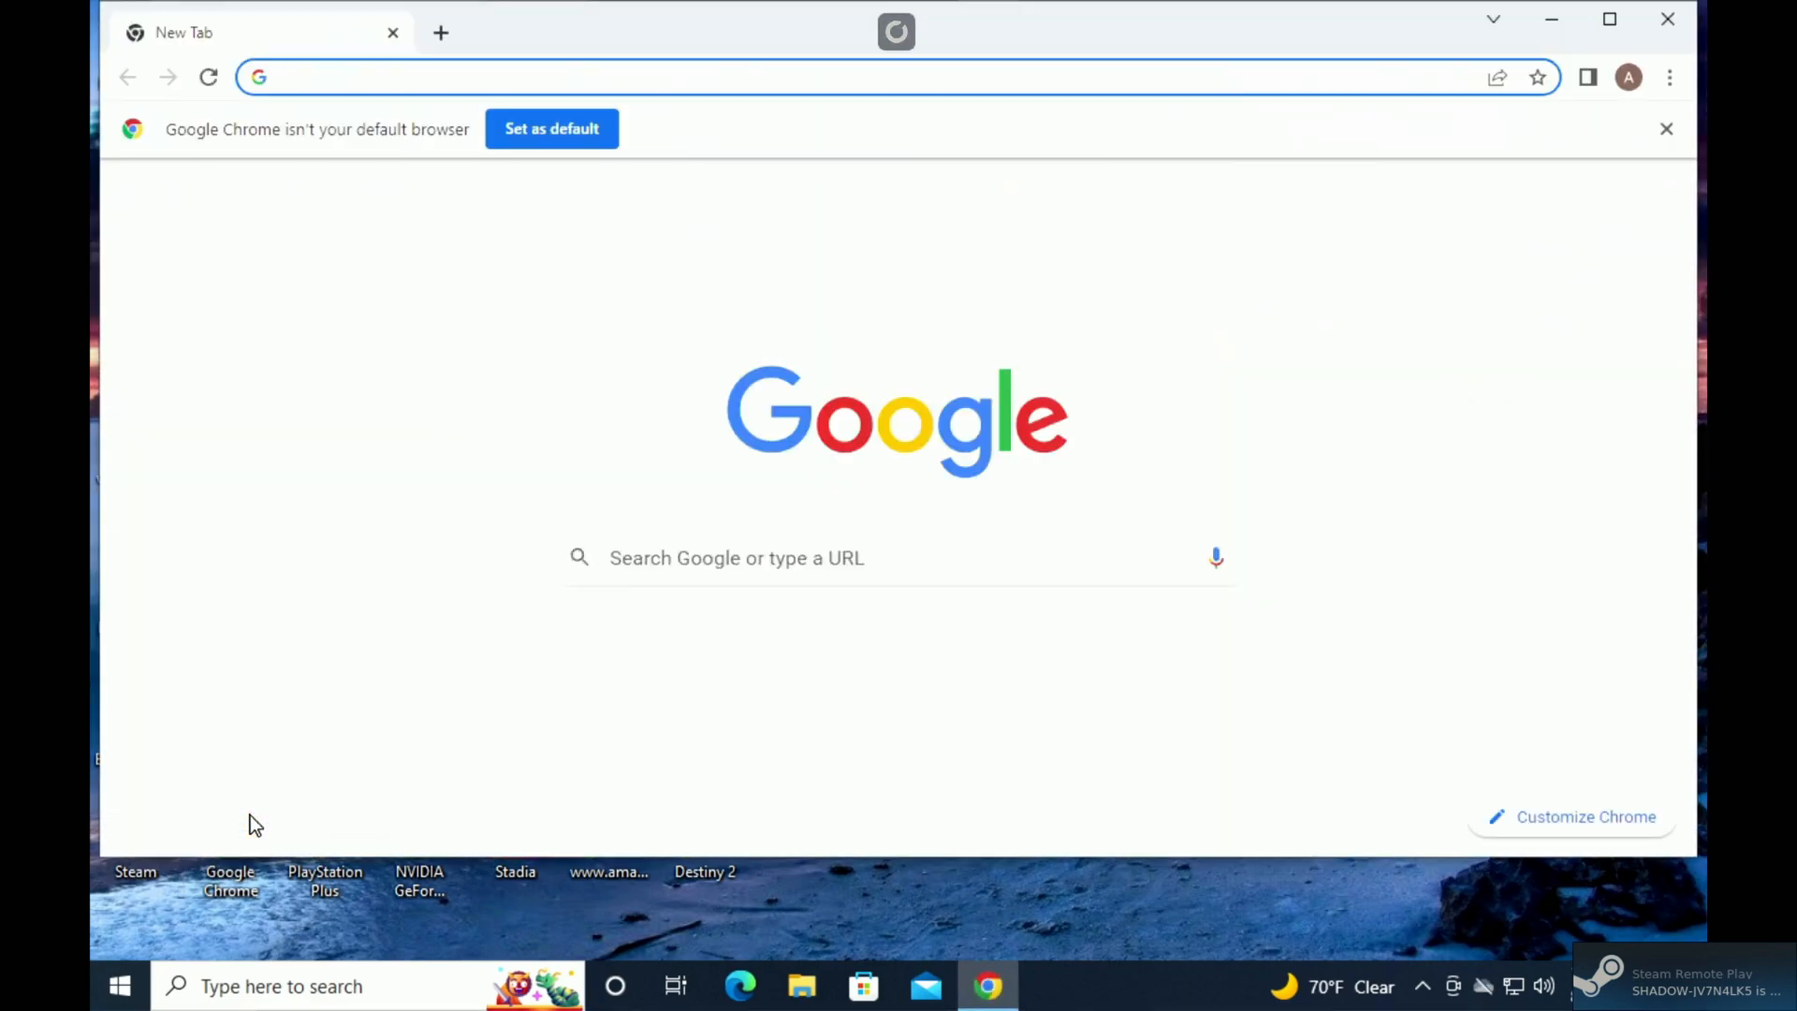
left_click(848, 77)
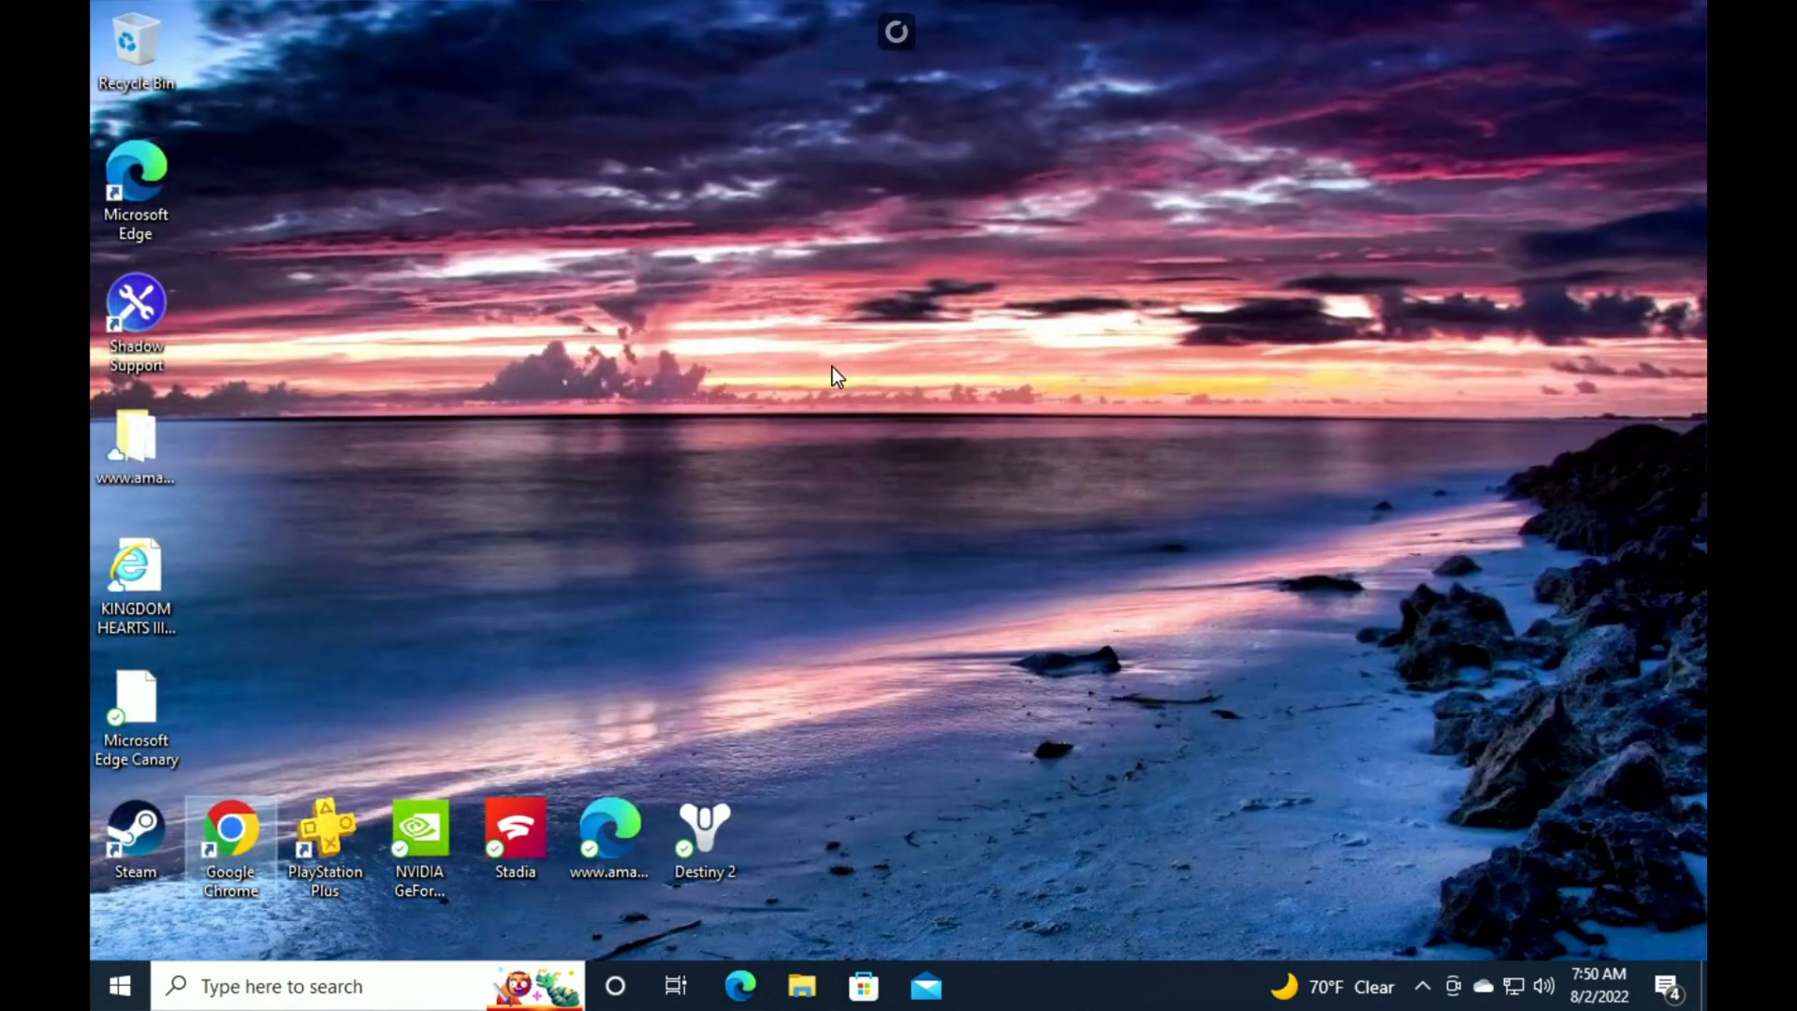
mouse_move(882, 536)
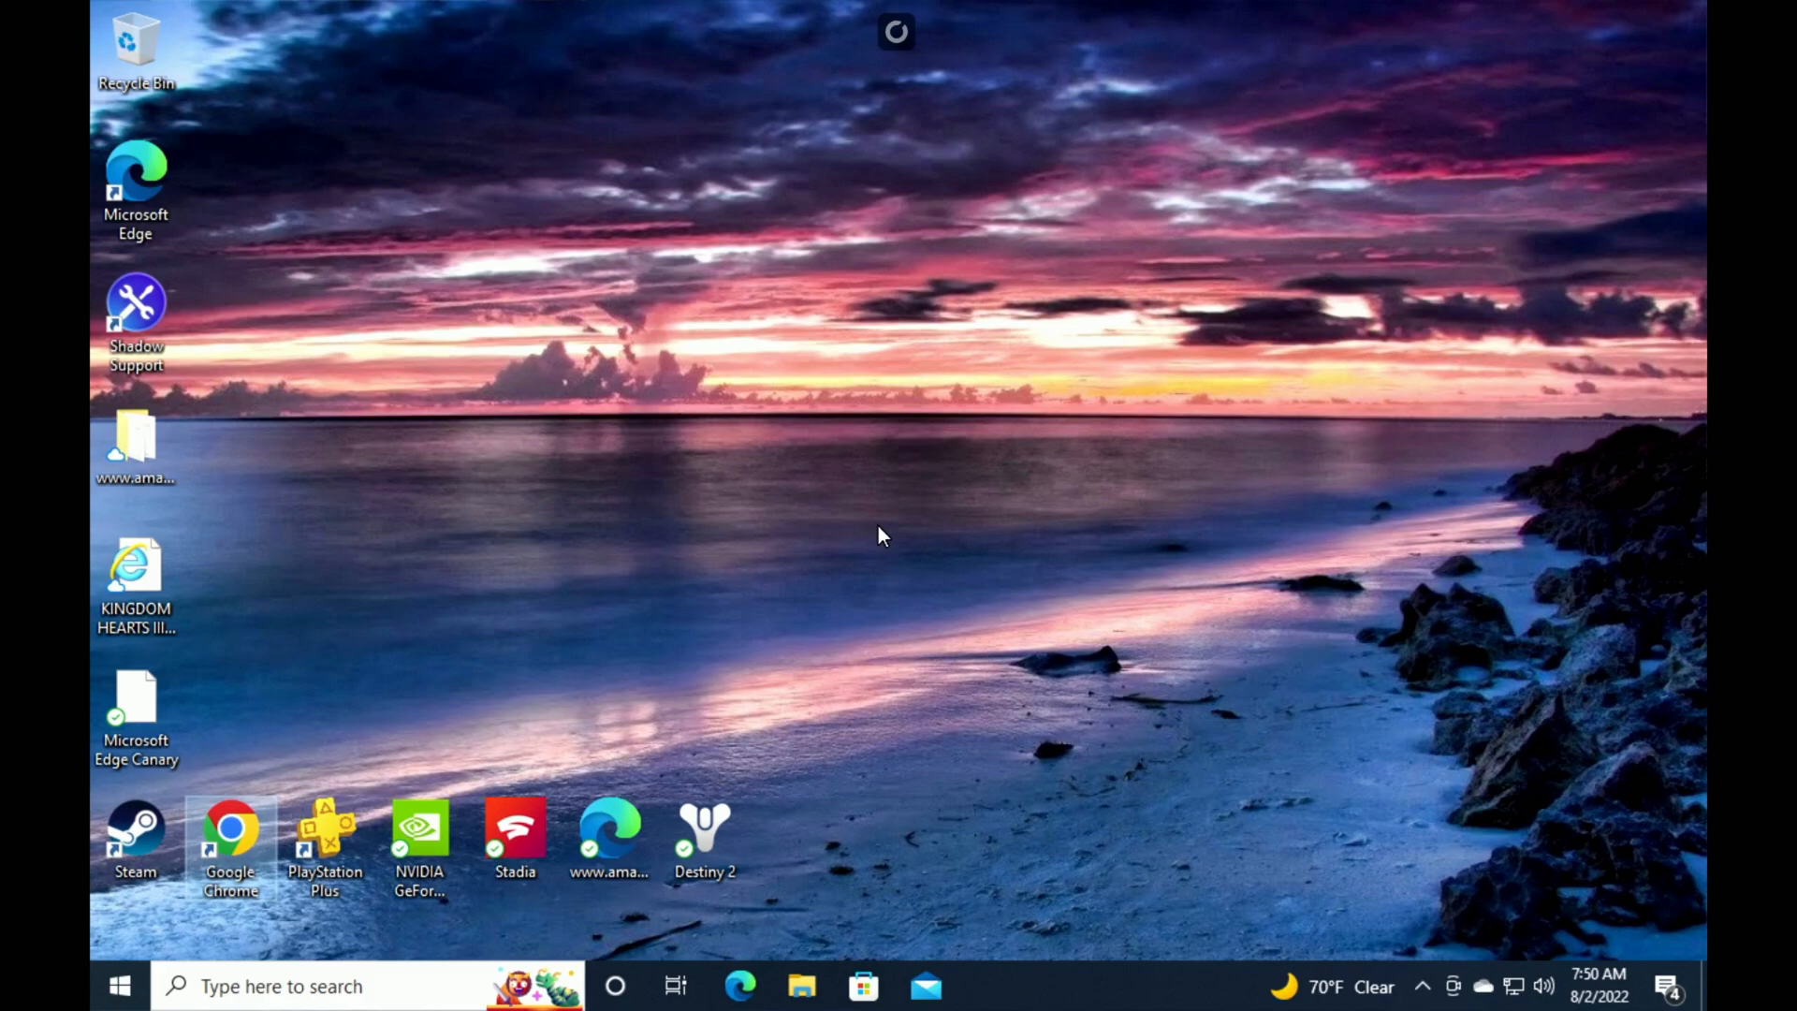
mouse_move(809, 634)
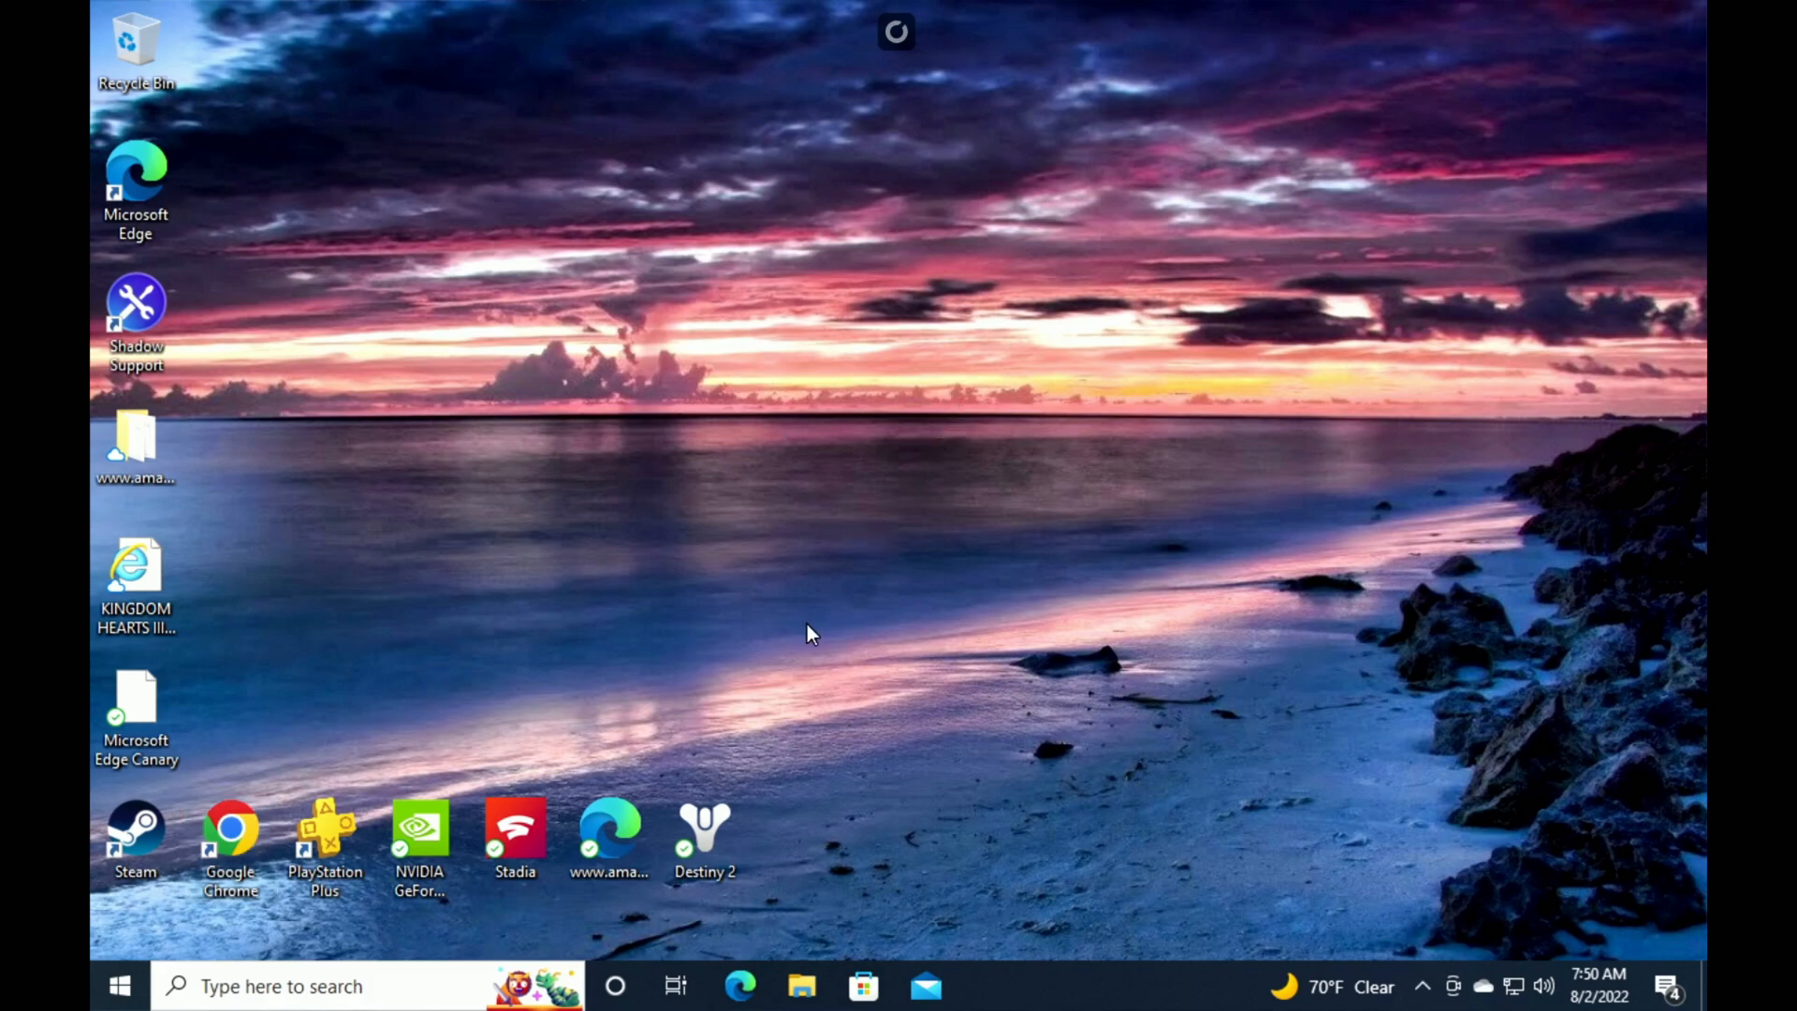
mouse_move(743, 713)
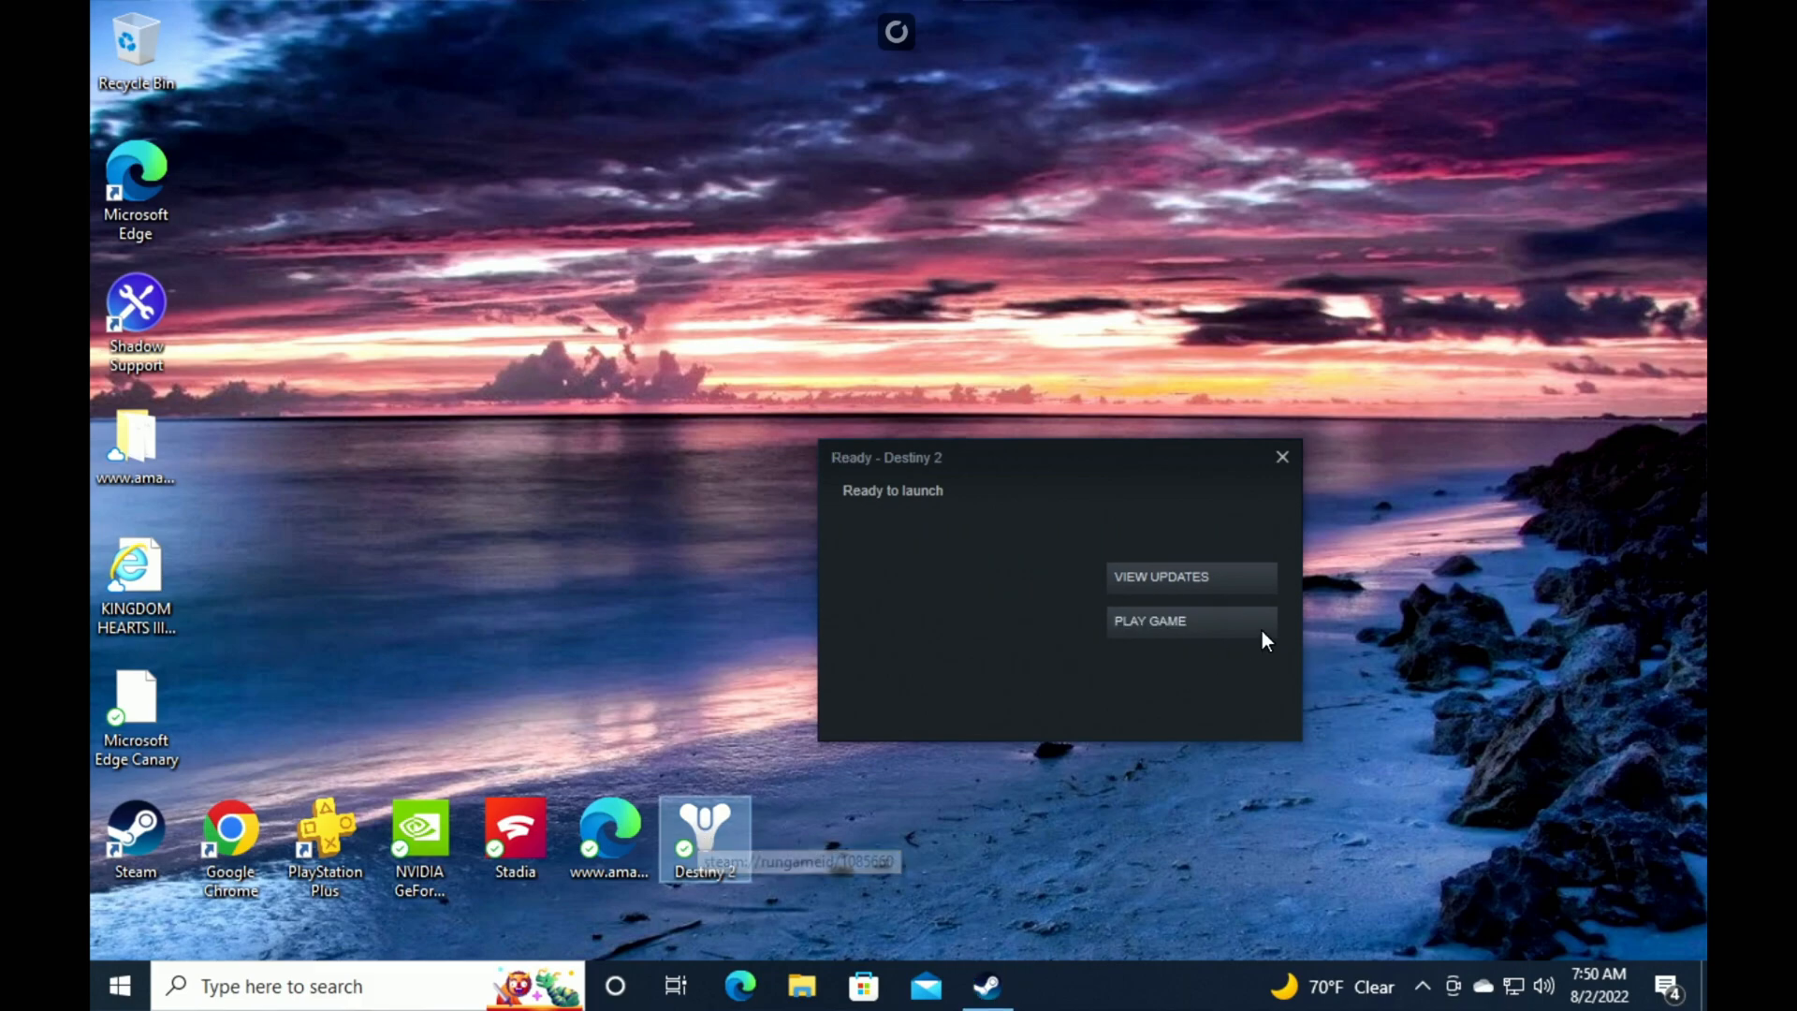
Step: Launch Destiny 2 via Steam's PLAY GAME prompt, reaching the welcome screen
left_click(1150, 620)
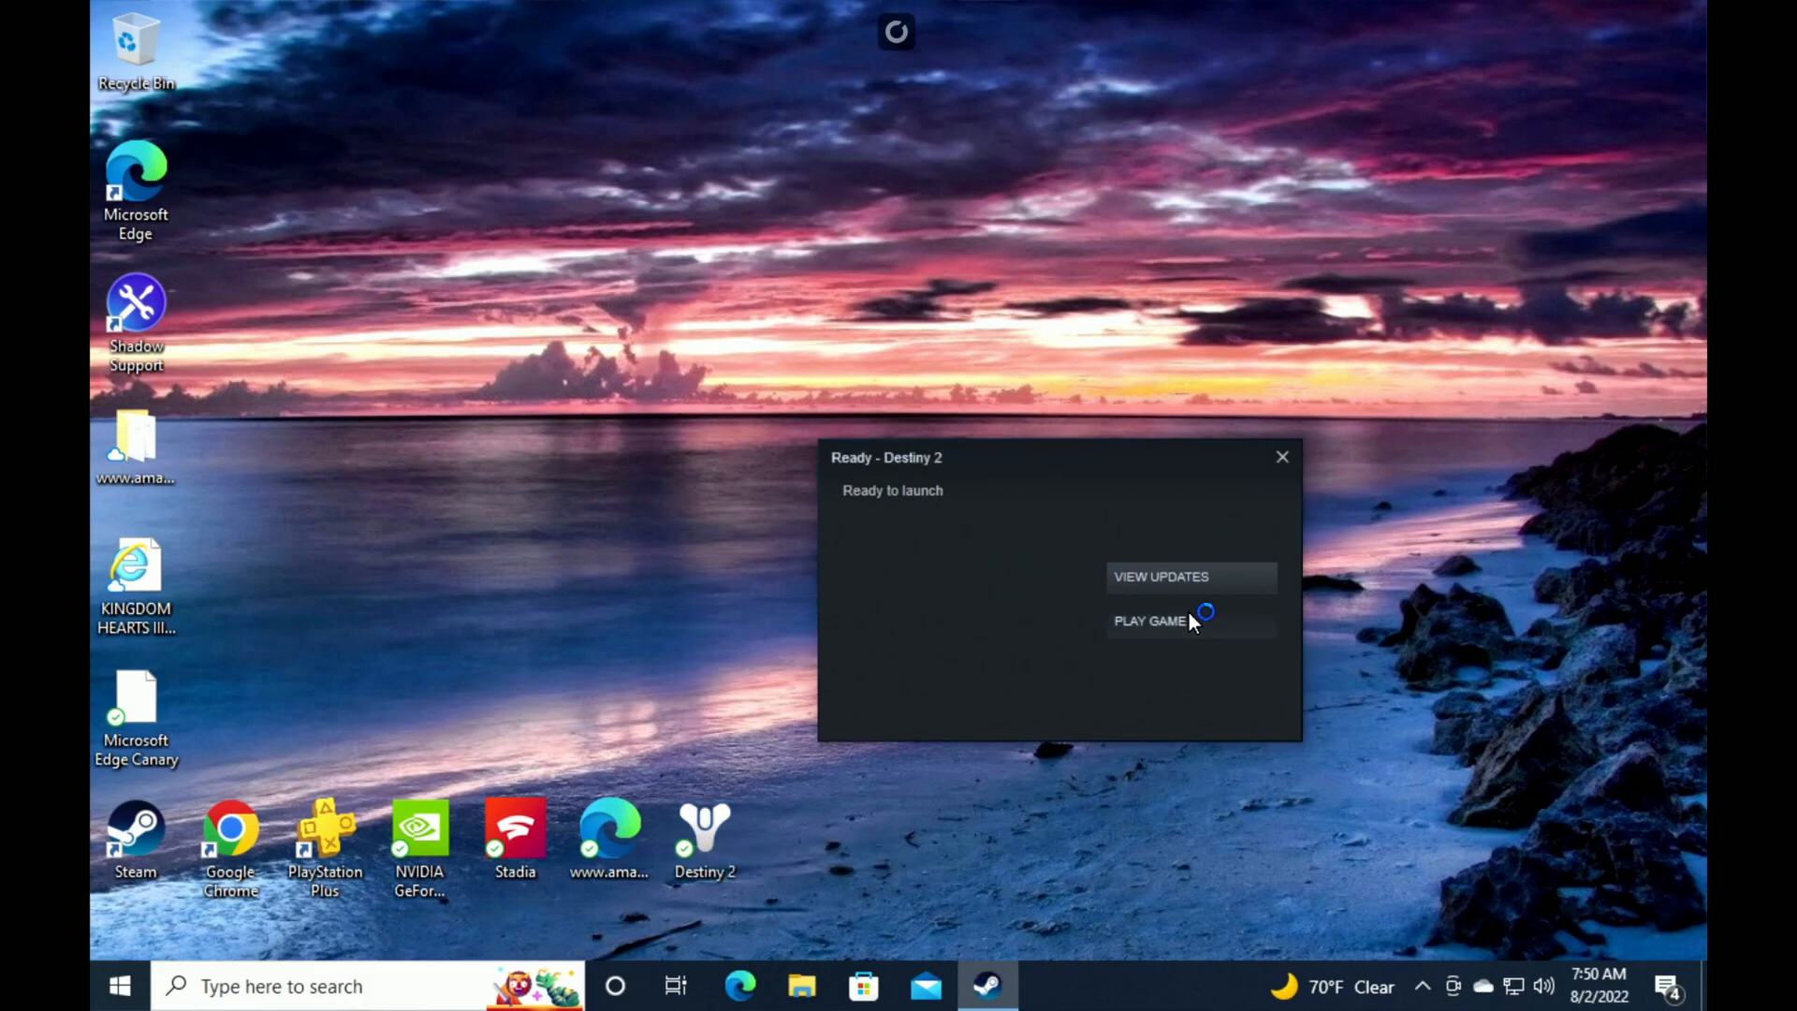
left_click(1149, 620)
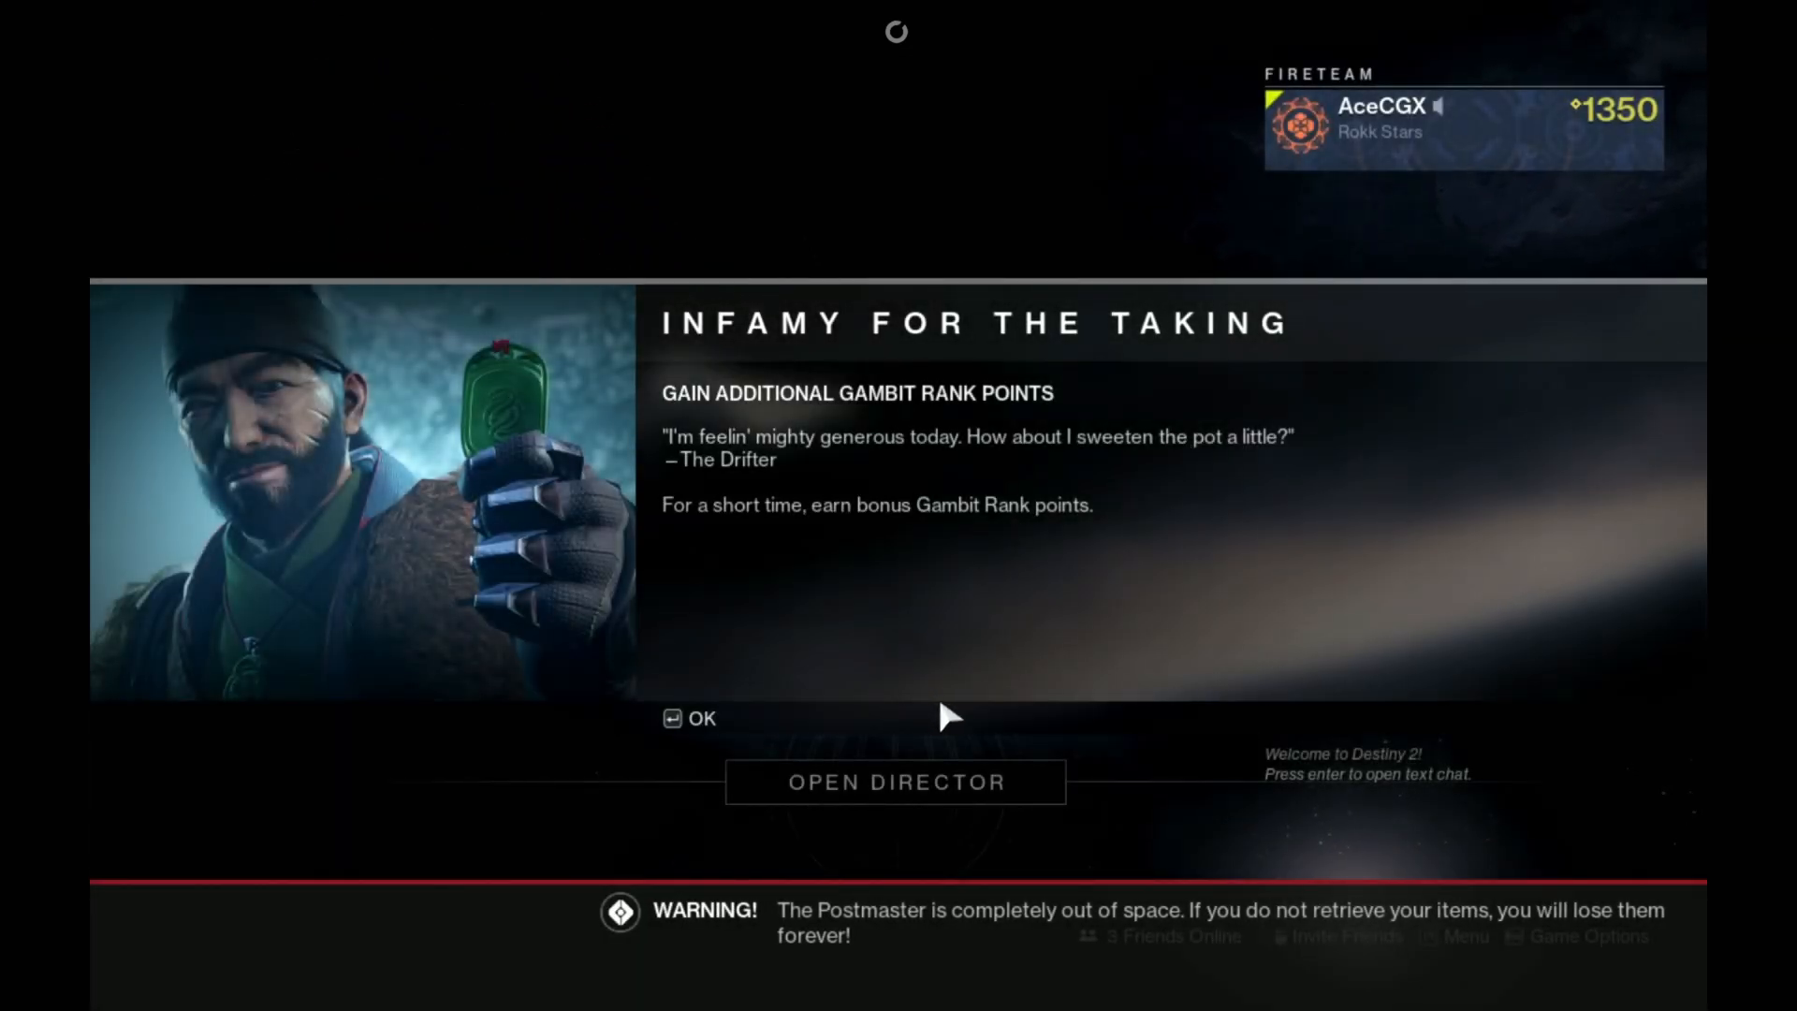
mouse_move(946, 800)
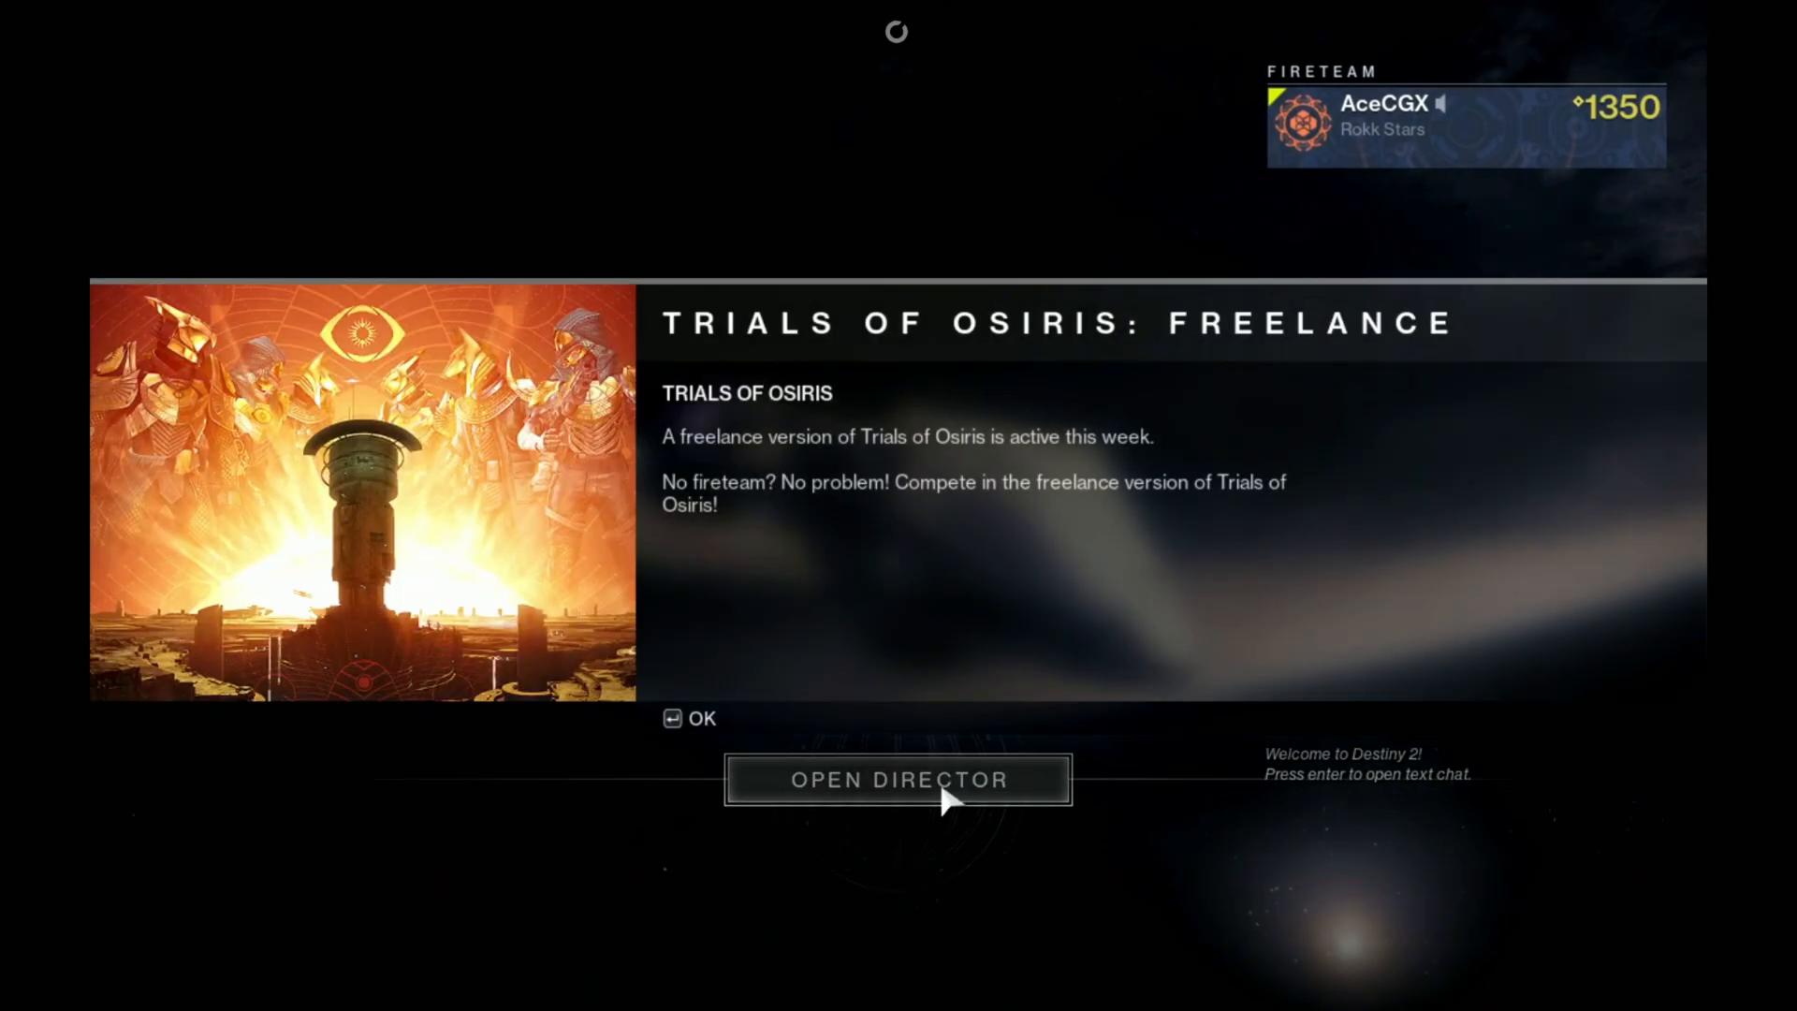
Step: Dismiss the Trials of Osiris announcement and scroll through the video settings
left_click(688, 719)
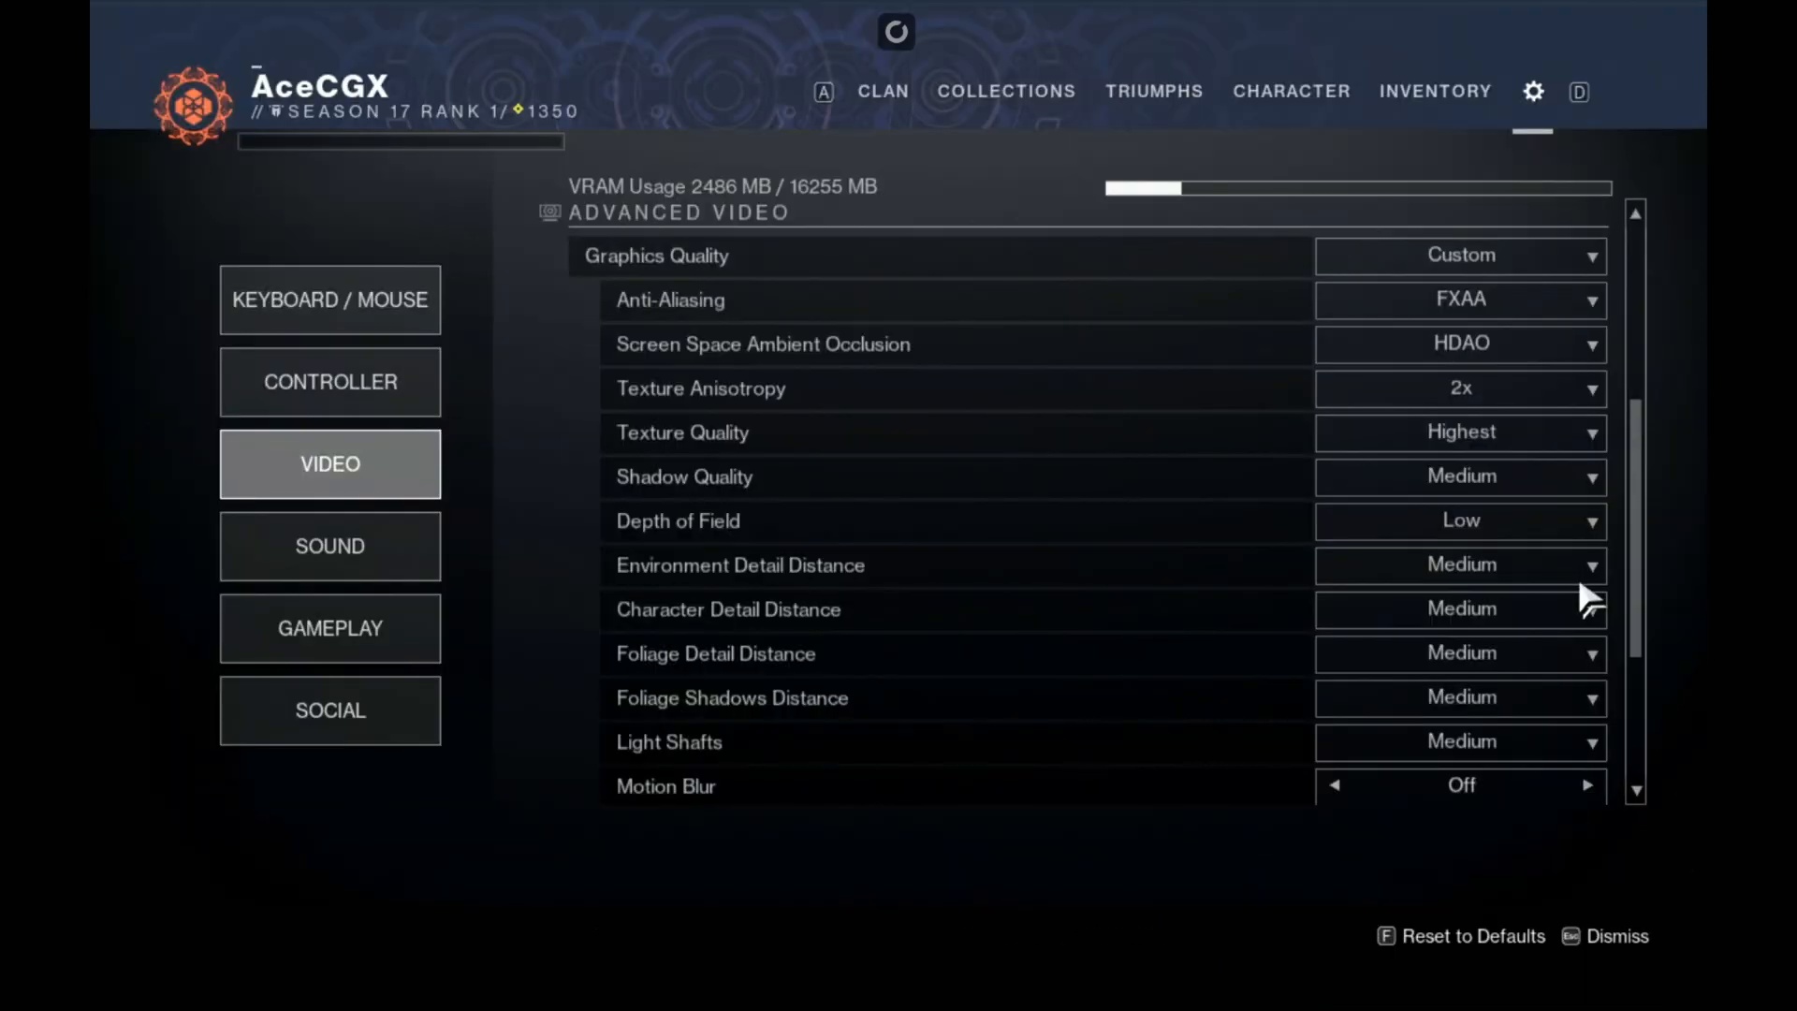
scroll("up", 3)
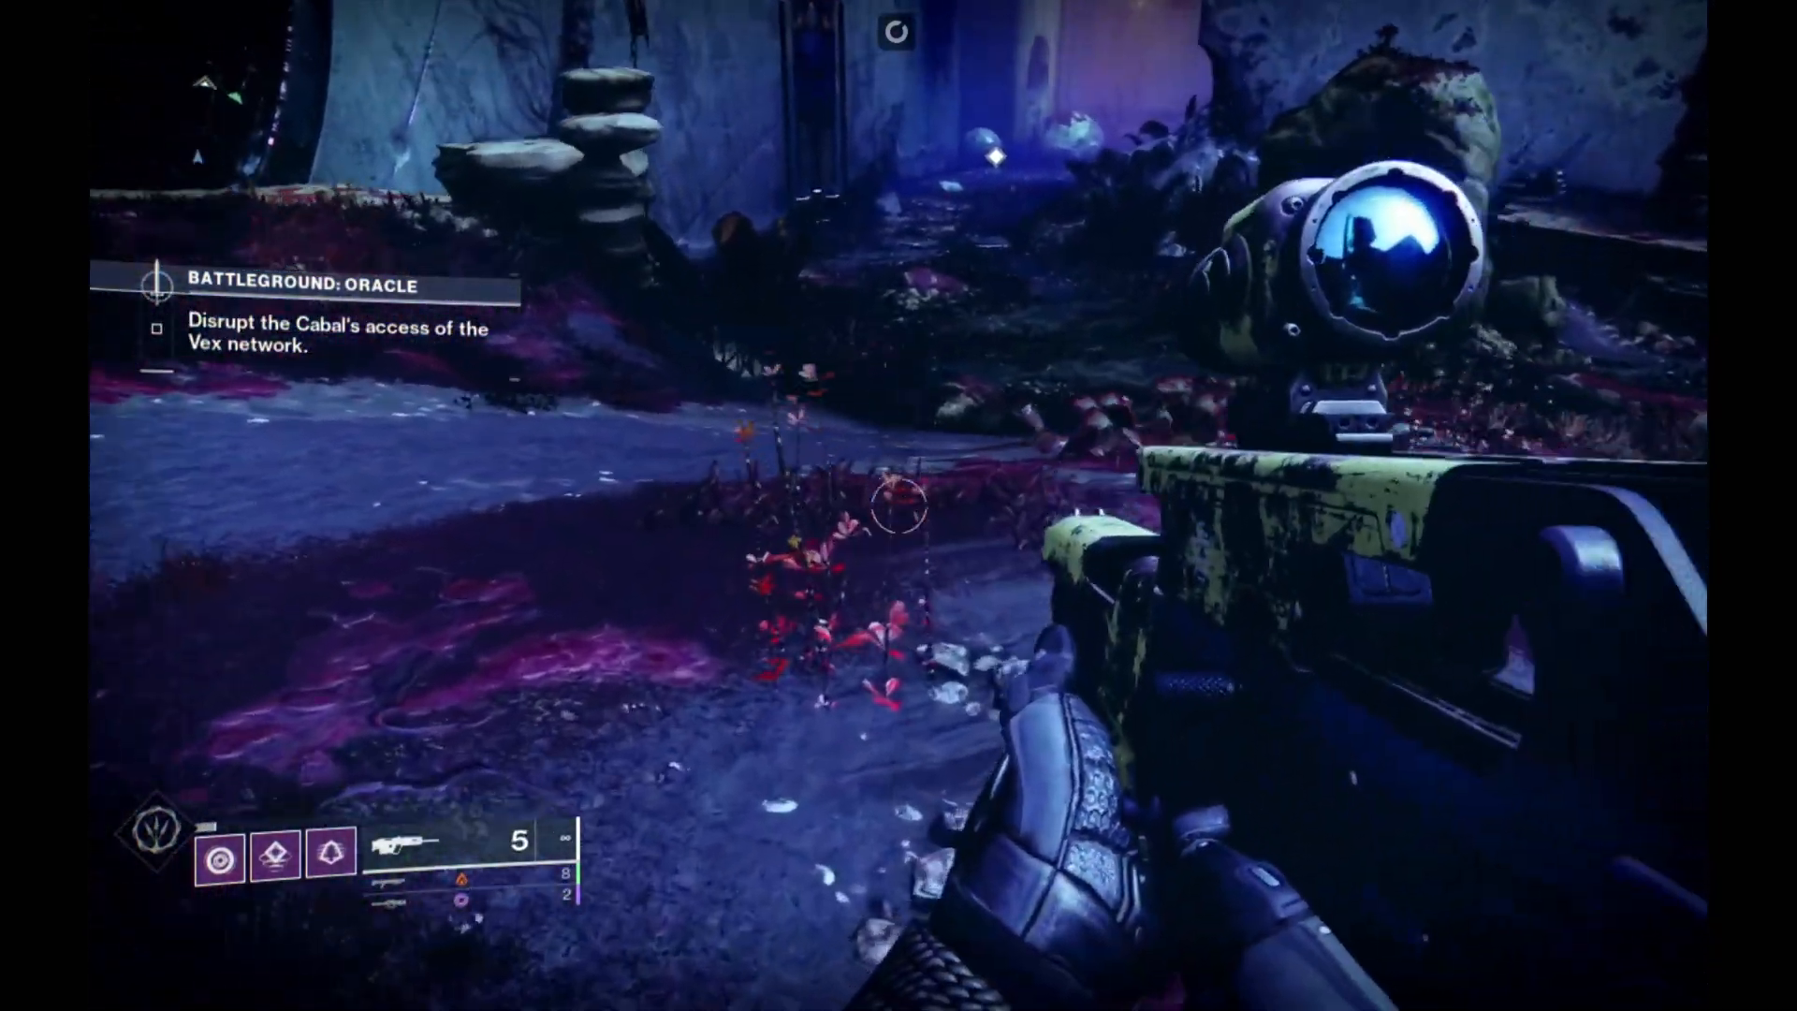
mouse_move(898, 505)
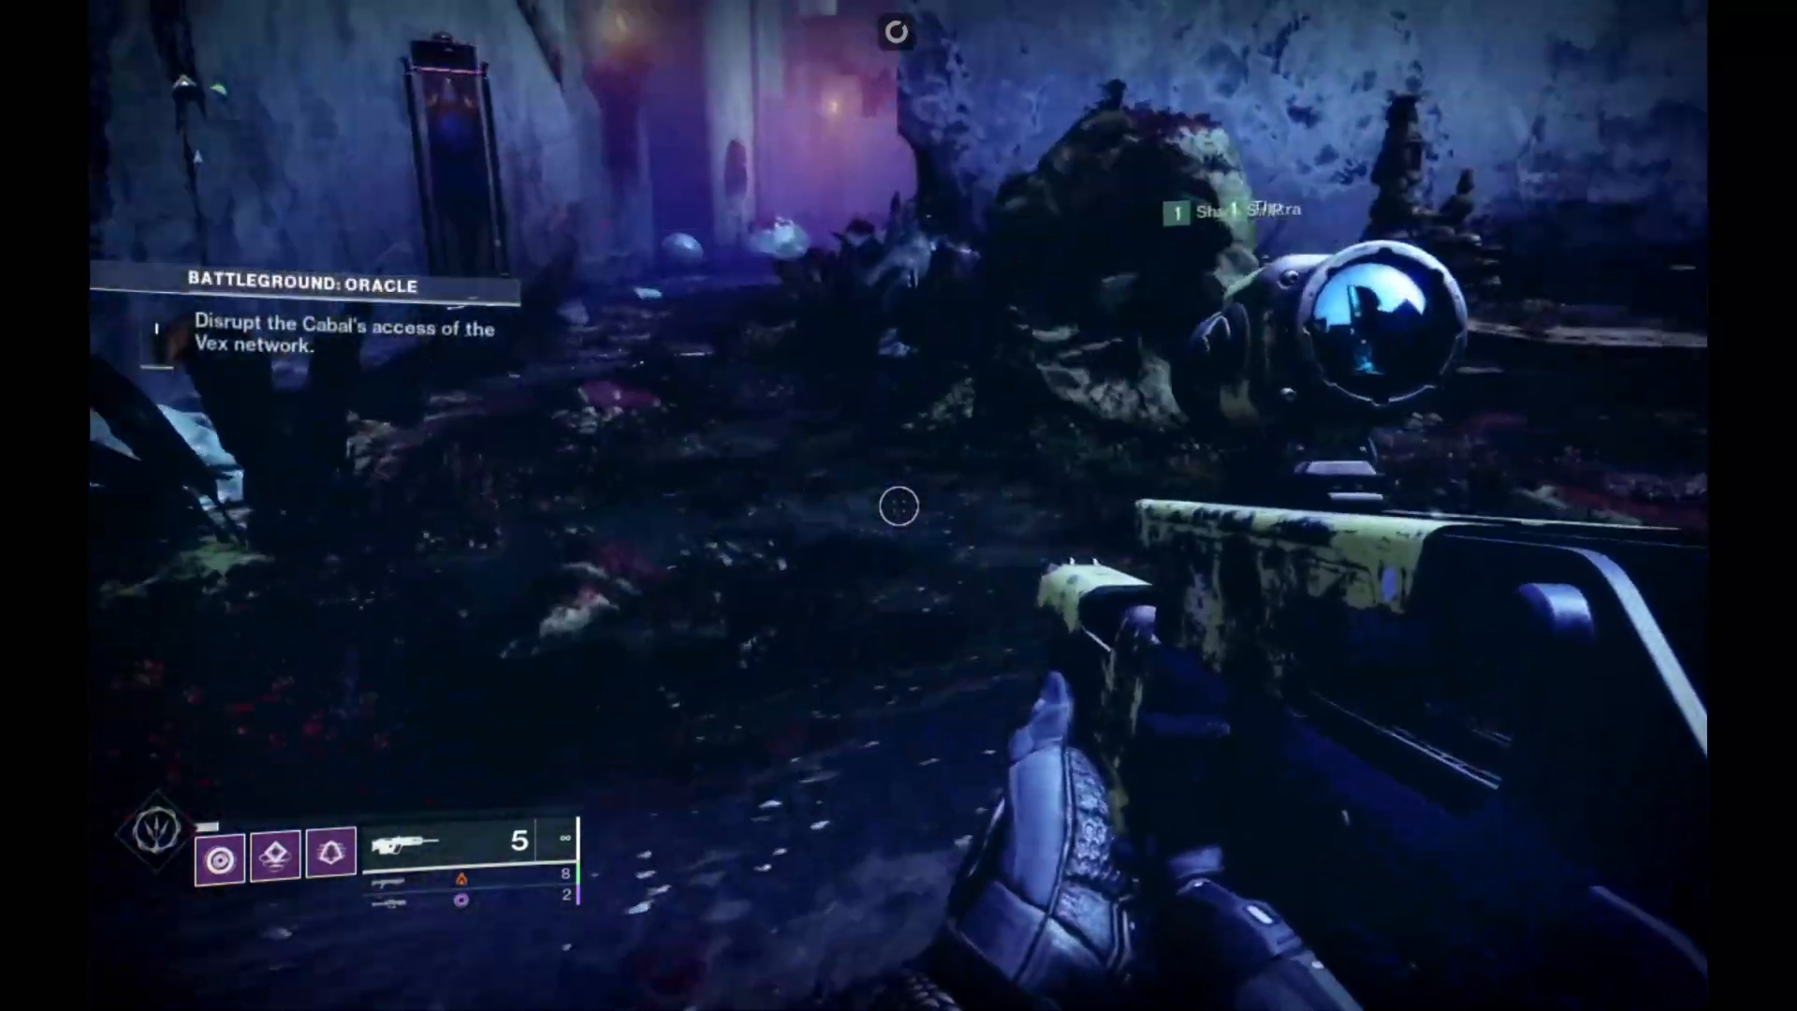
mouse_move(899, 506)
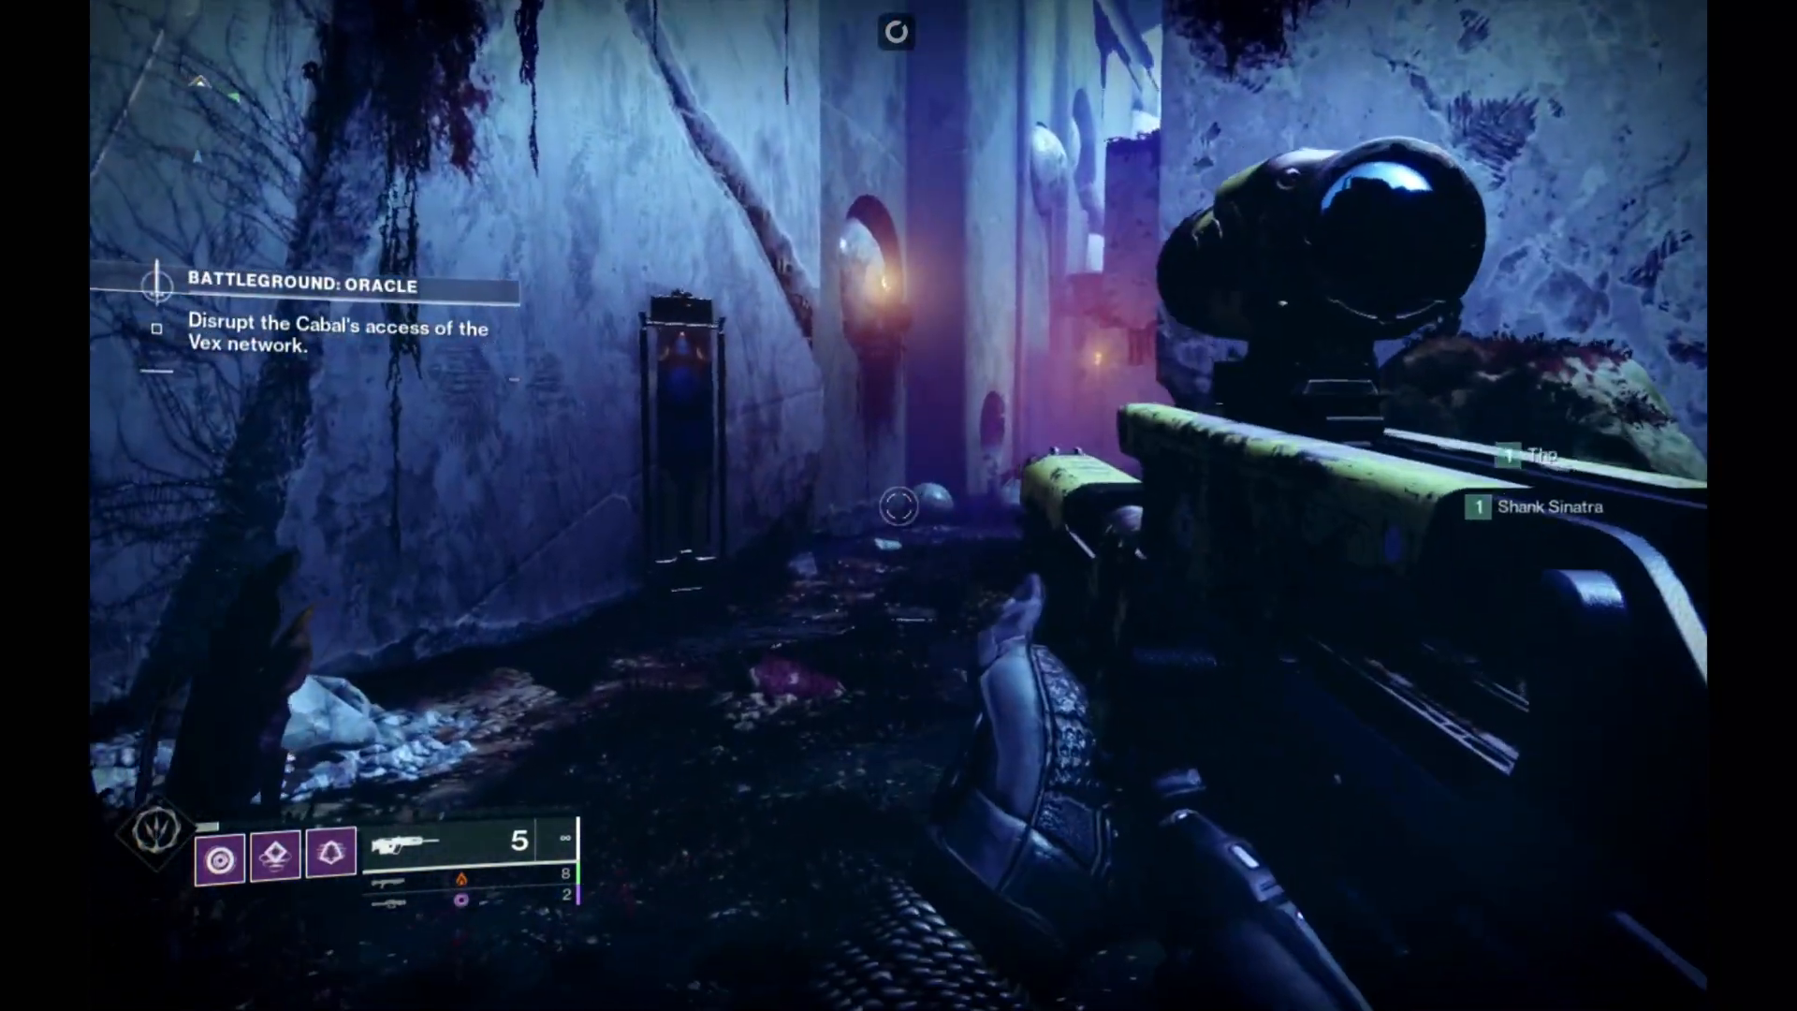
Step: Fire the scoped rifle and aim down its sights in Battleground: Oracle
left_click(898, 506)
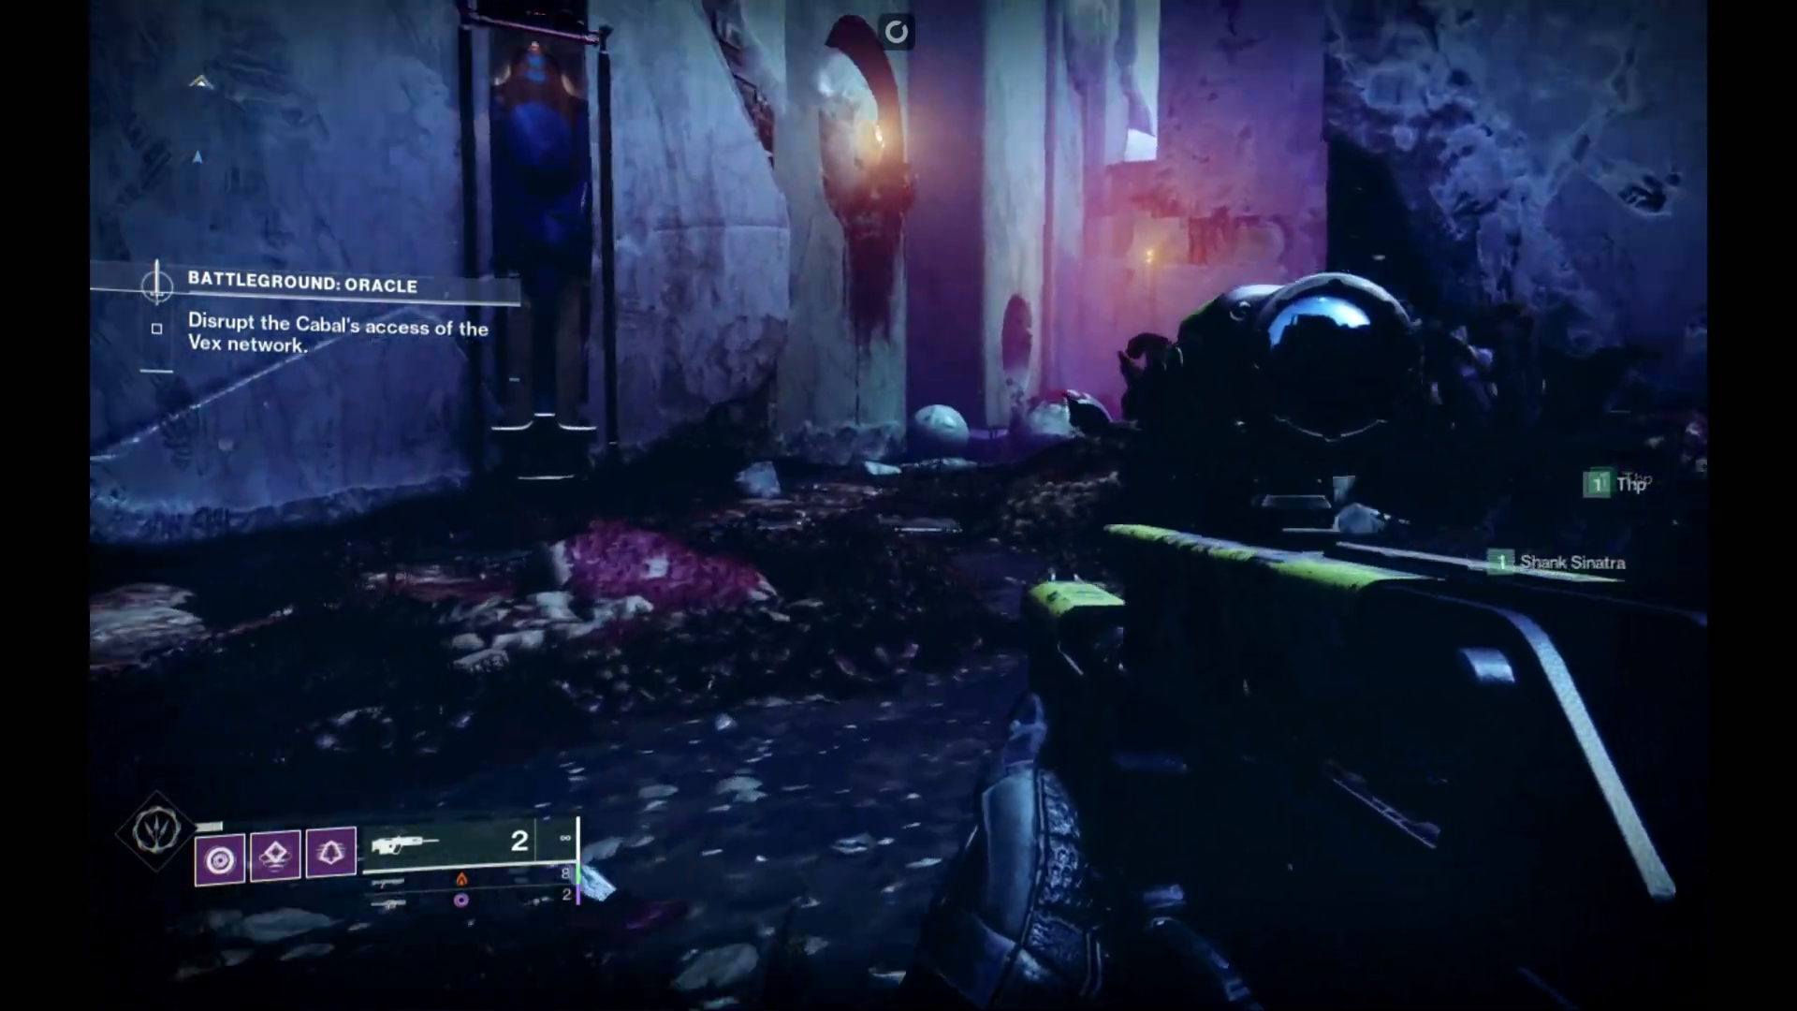
right_click(899, 505)
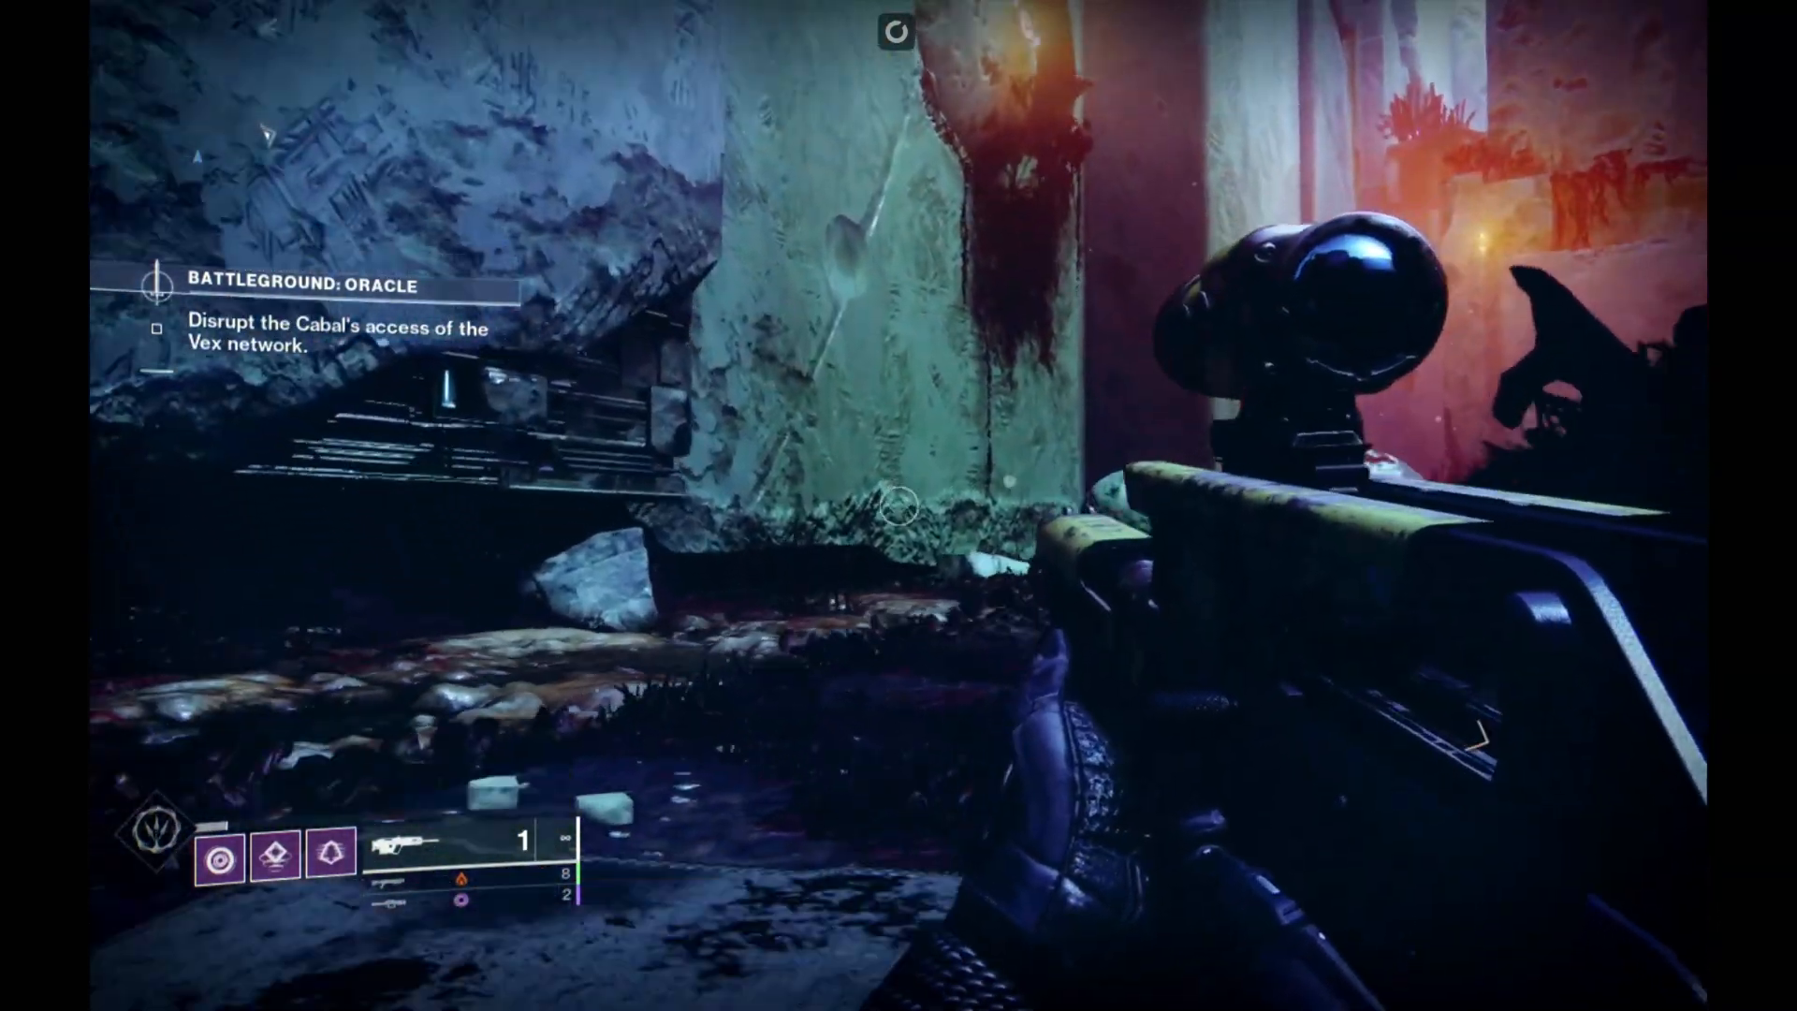
mouse_move(898, 506)
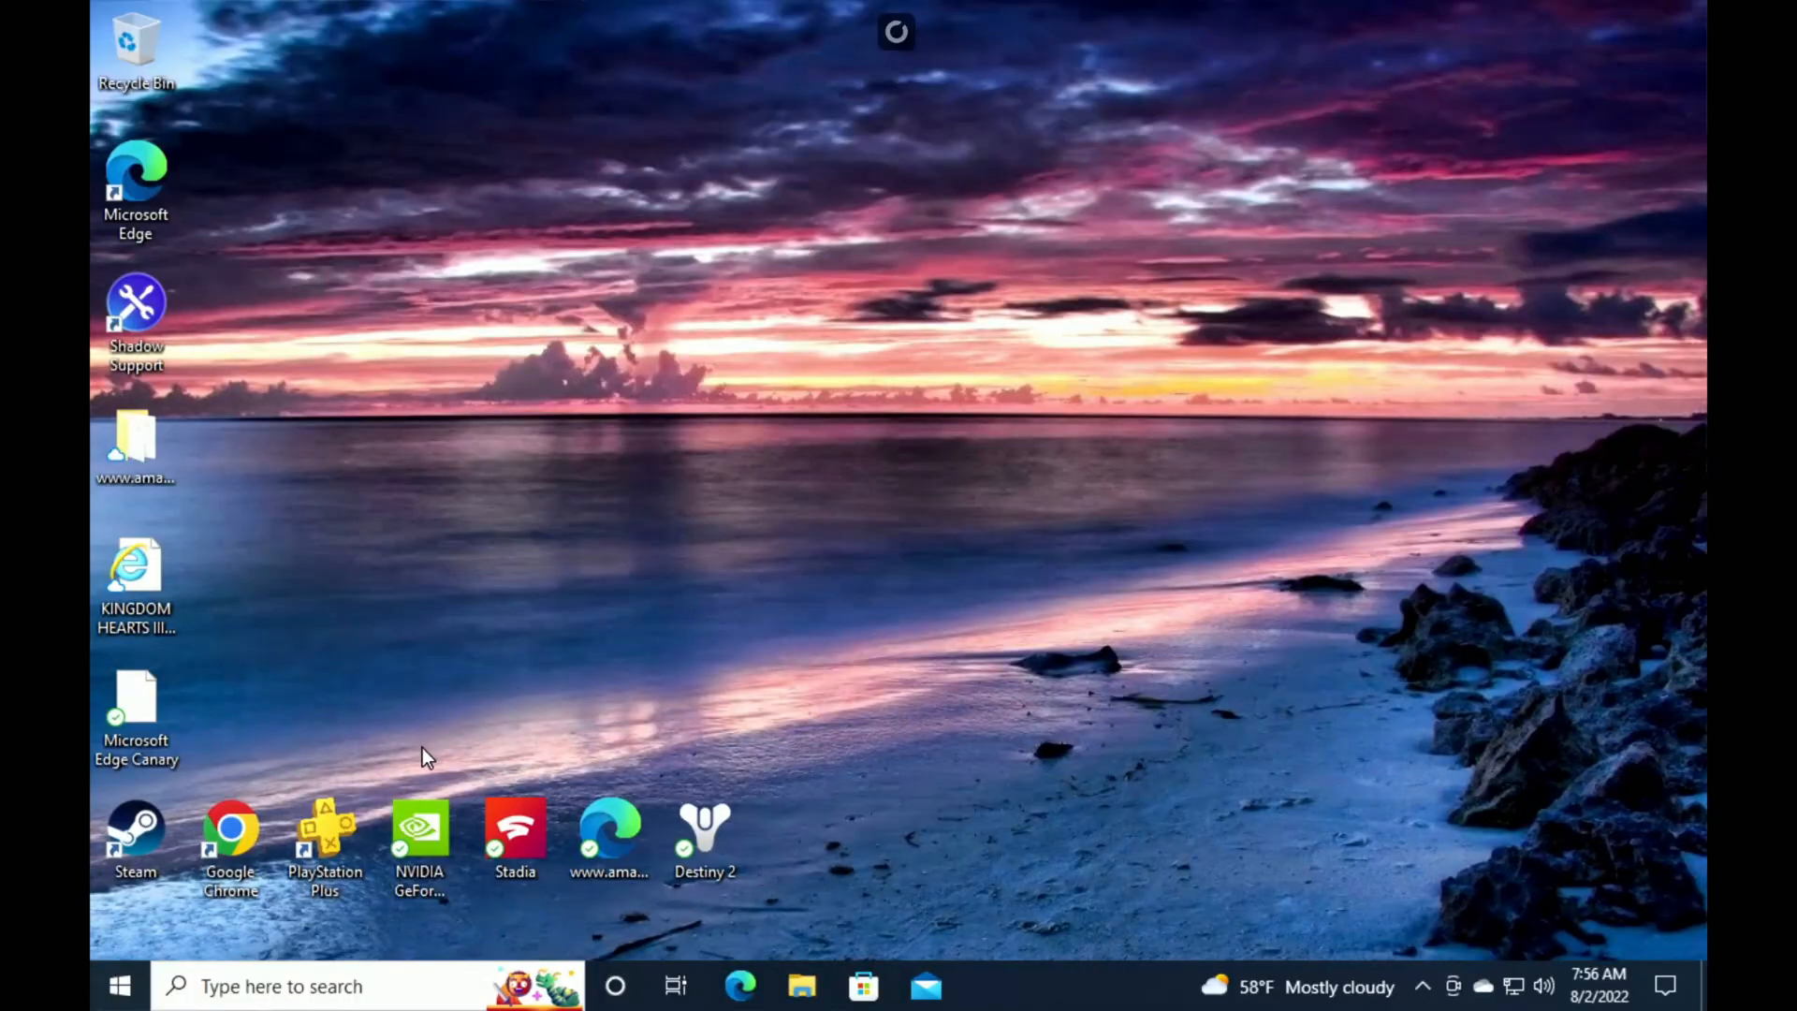
mouse_move(135, 837)
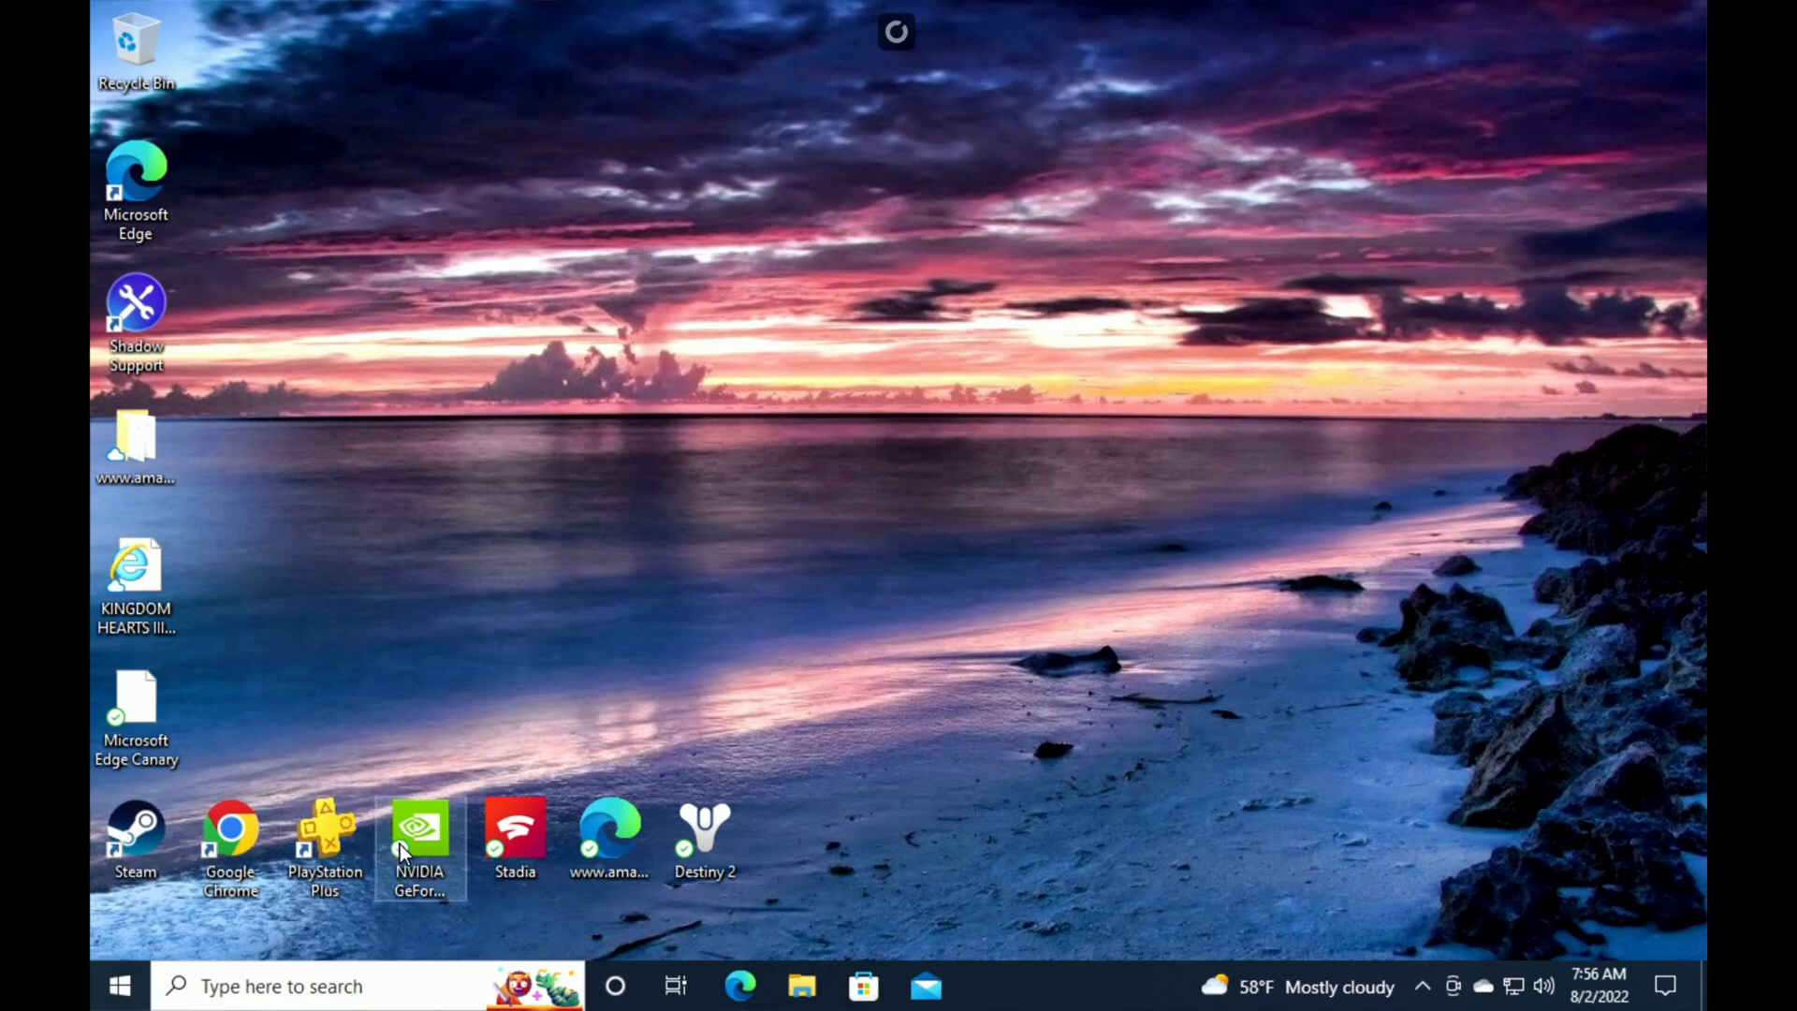
mouse_move(135, 831)
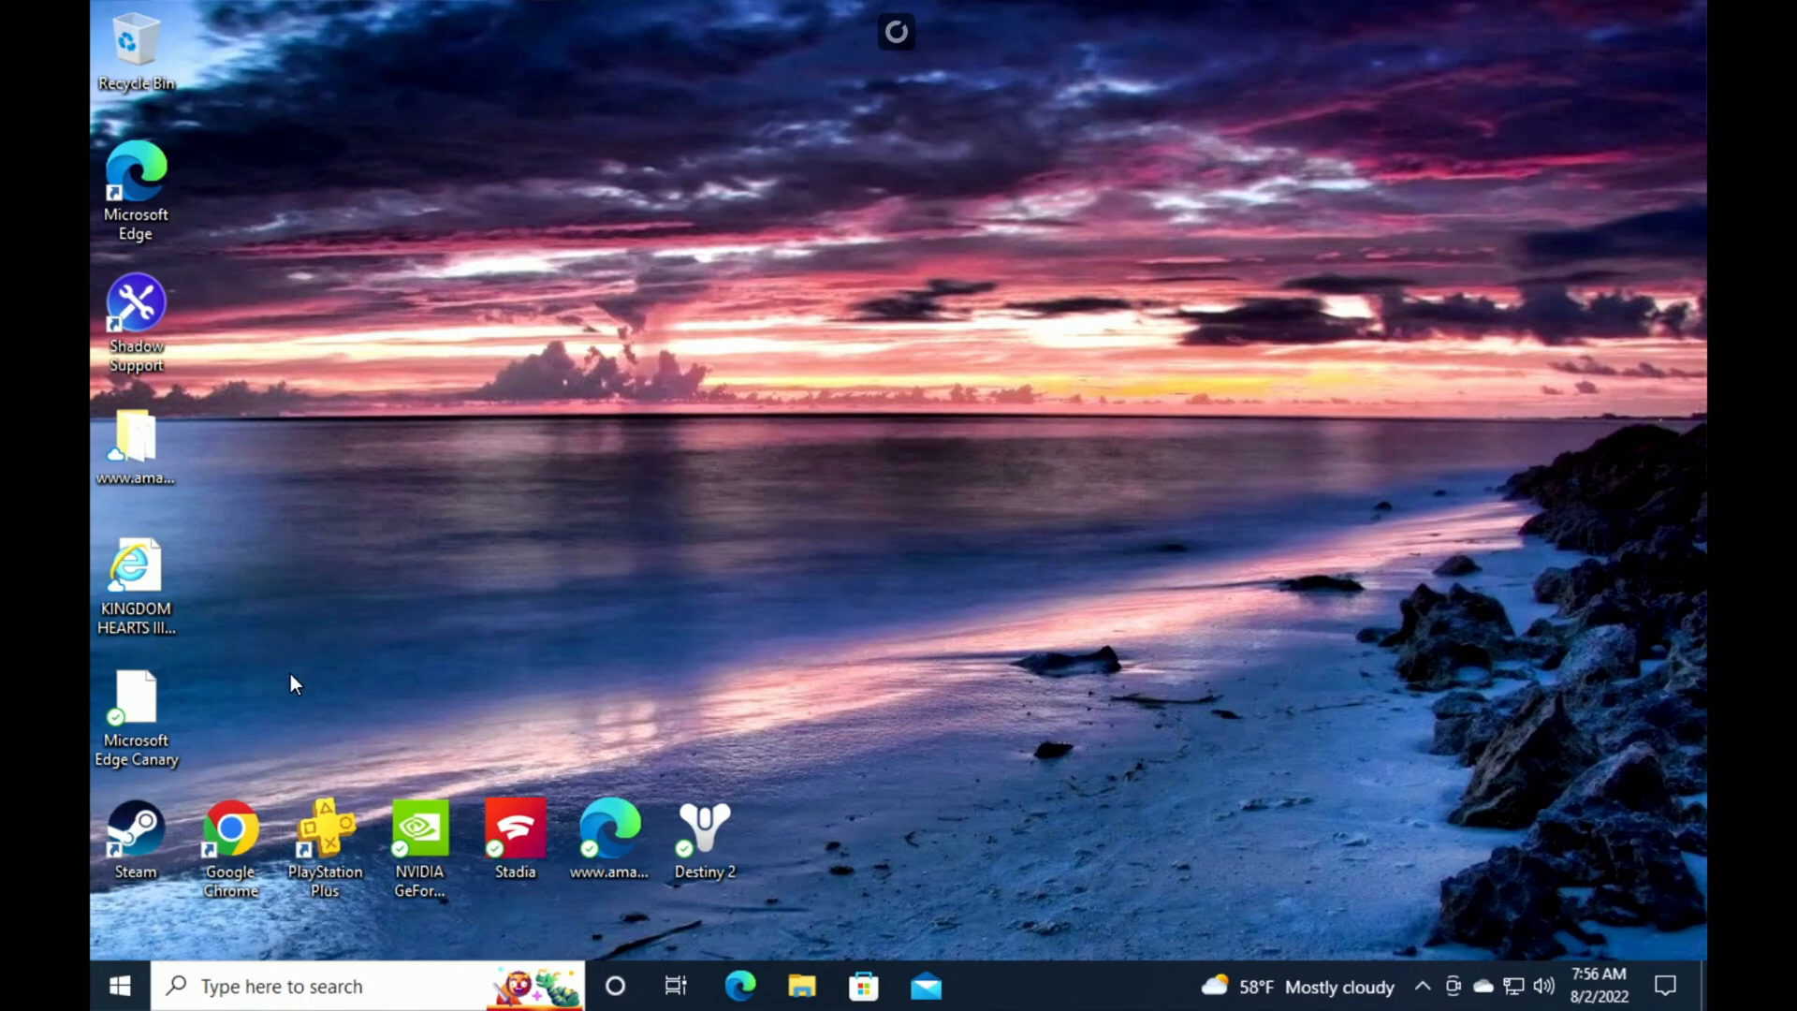
mouse_move(307, 752)
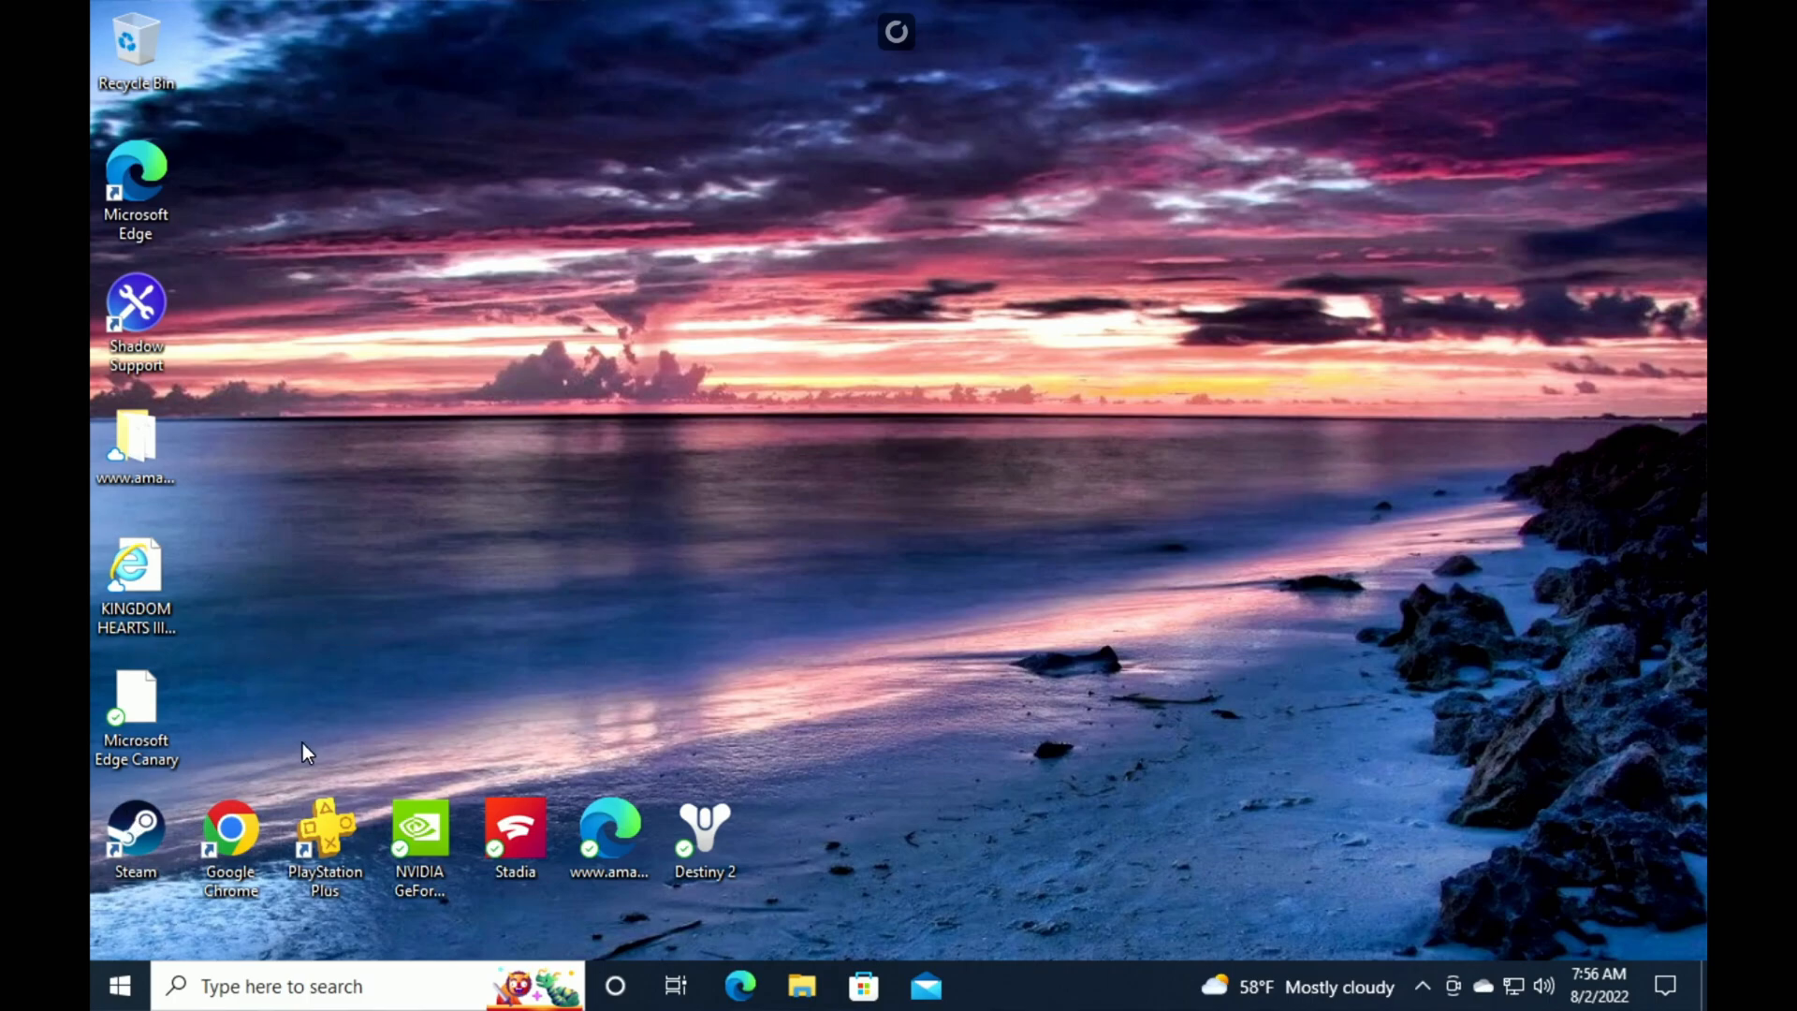